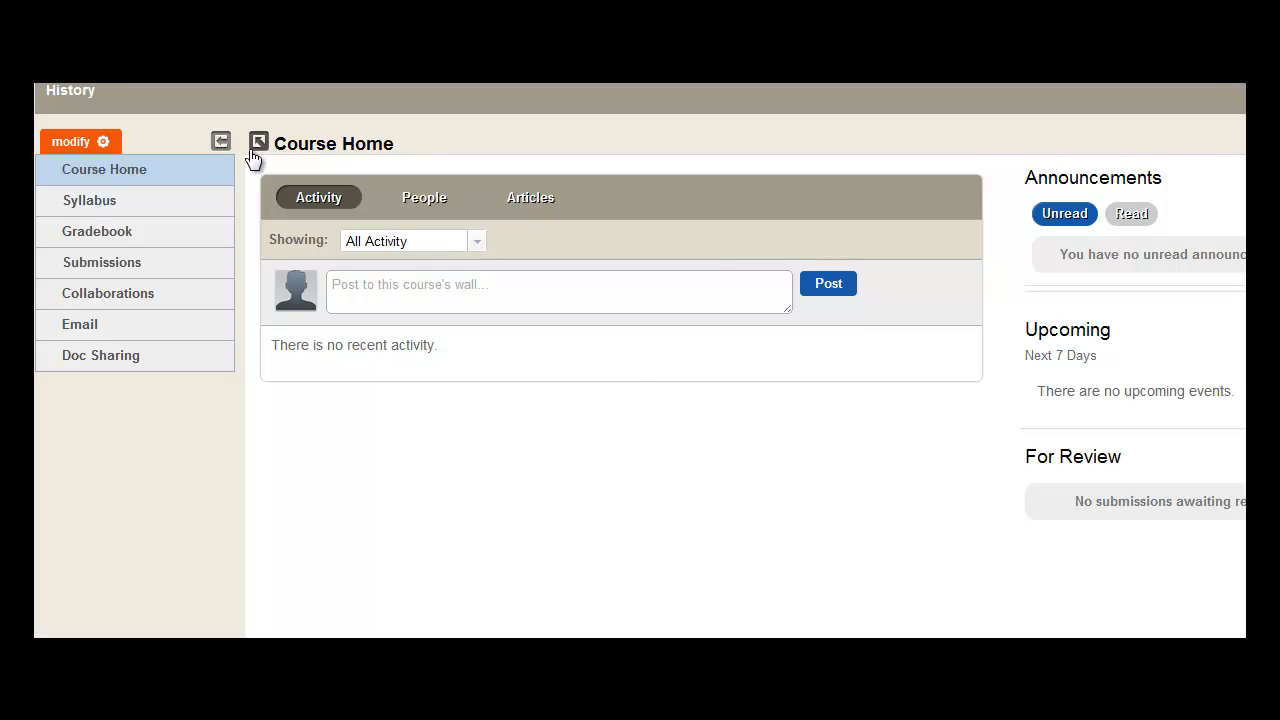
mouse_move(90, 200)
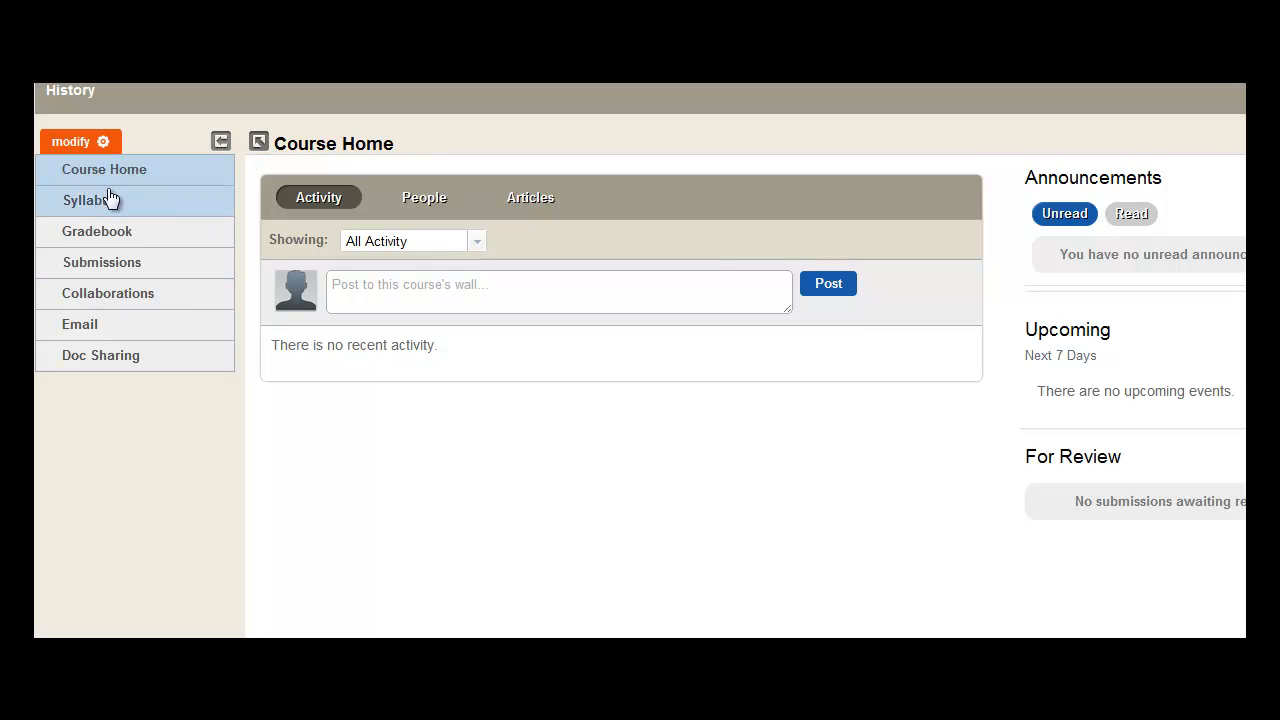
Step: Bring up the course menu editor on its Add & Arrange view
left_click(71, 141)
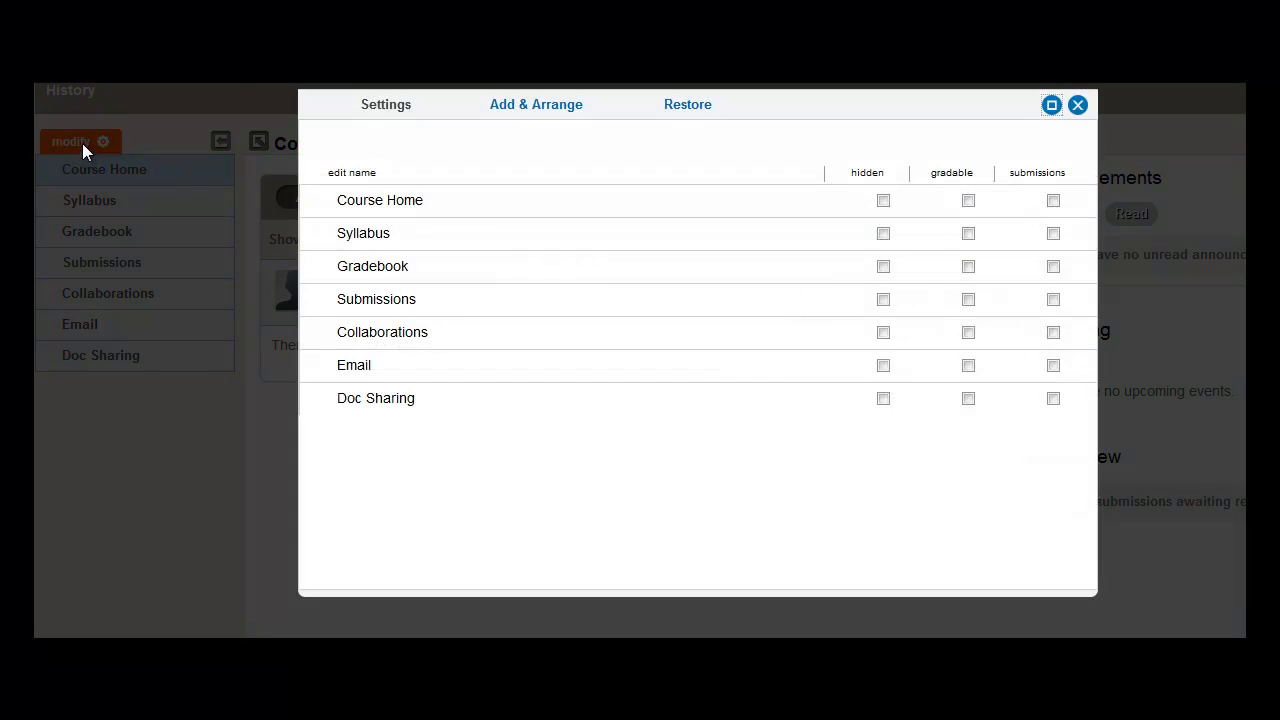
left_click(535, 104)
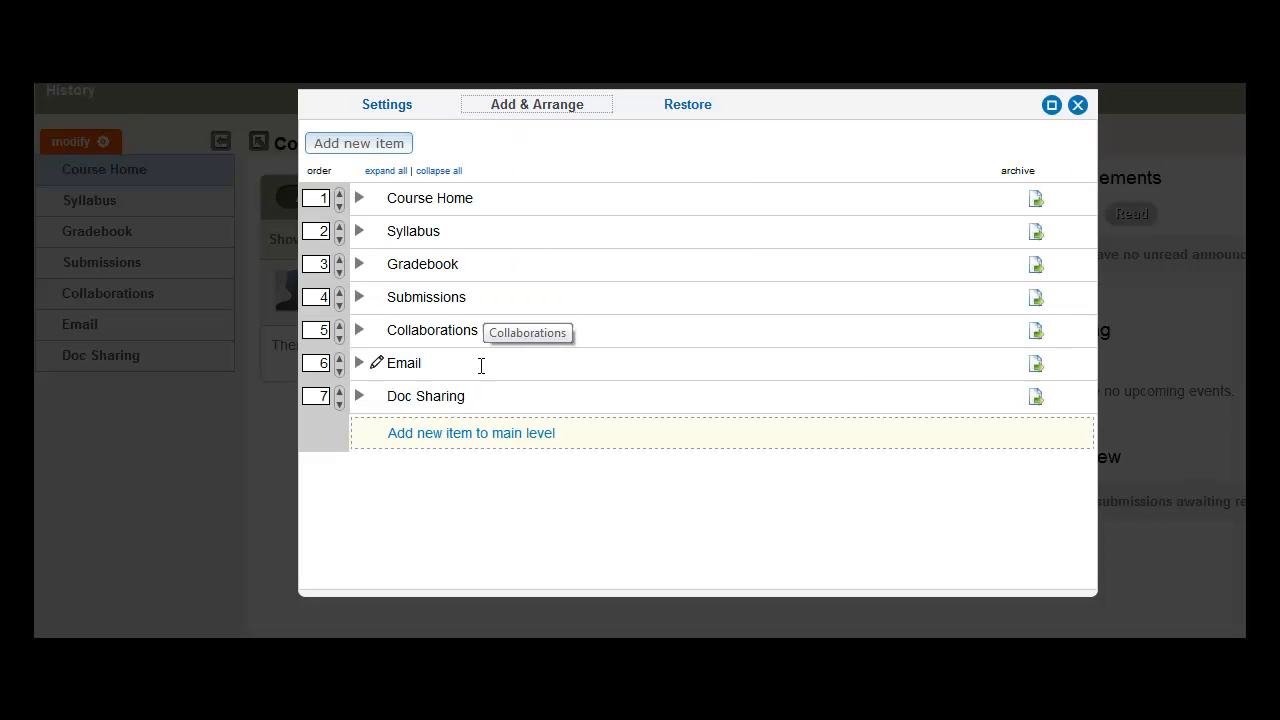
mouse_move(505, 410)
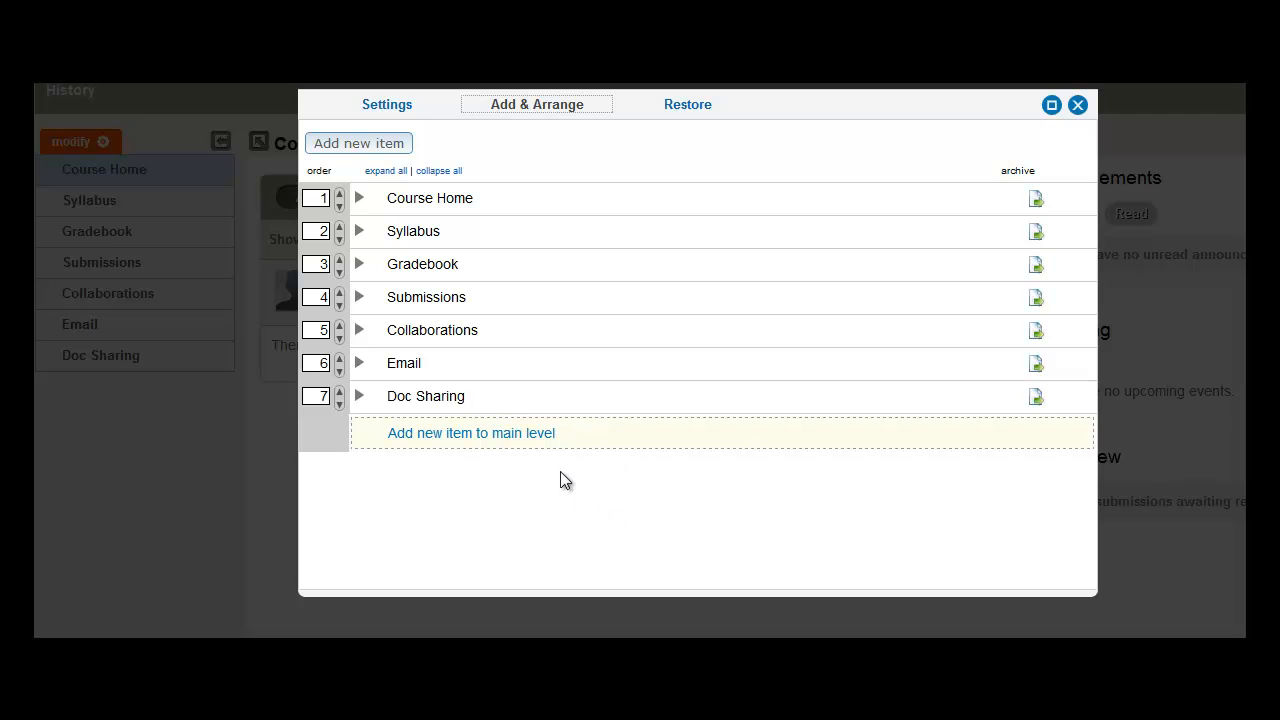
Step: Add a top-level Content Page named 'Extra Credit' and save it
left_click(470, 432)
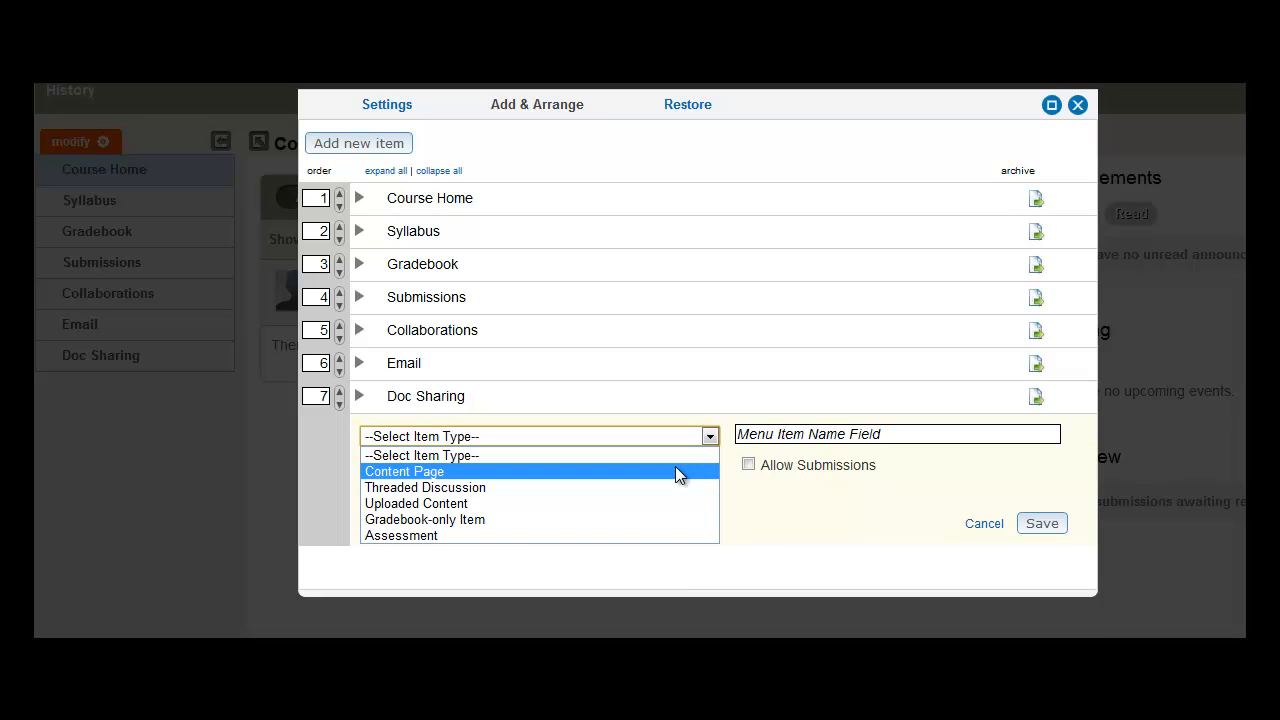
left_click(404, 471)
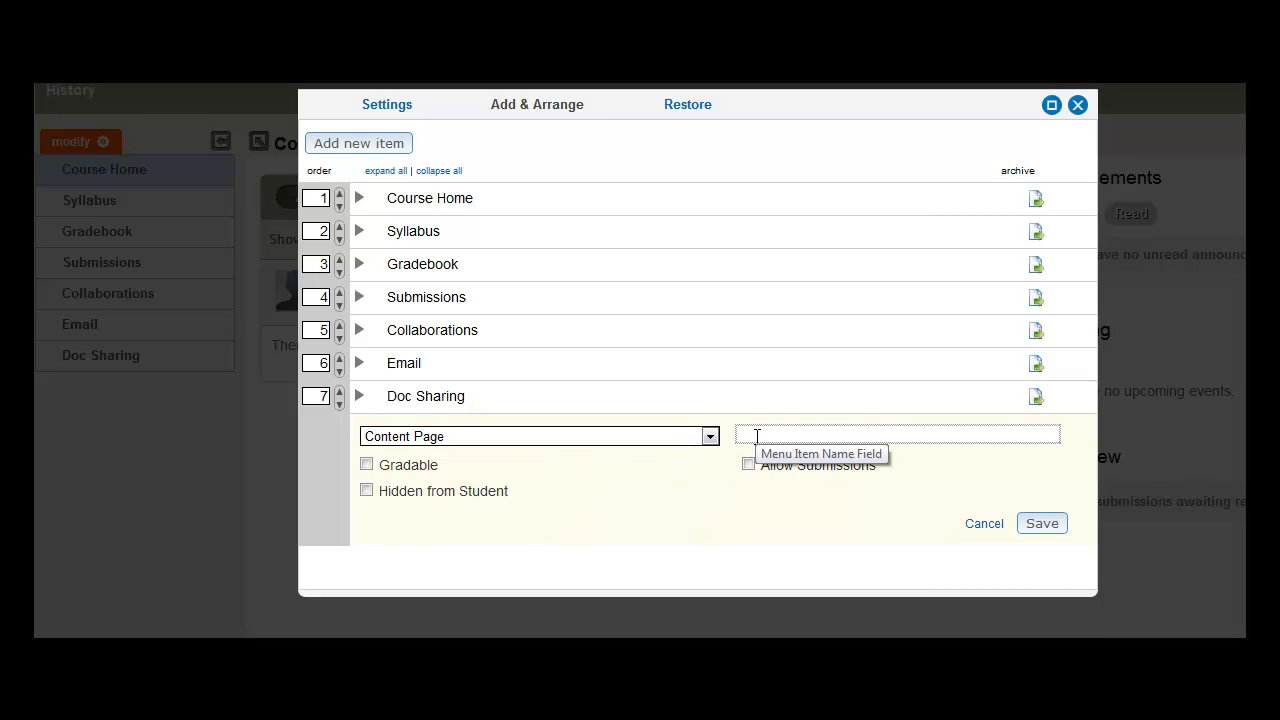
type("Extra Credit")
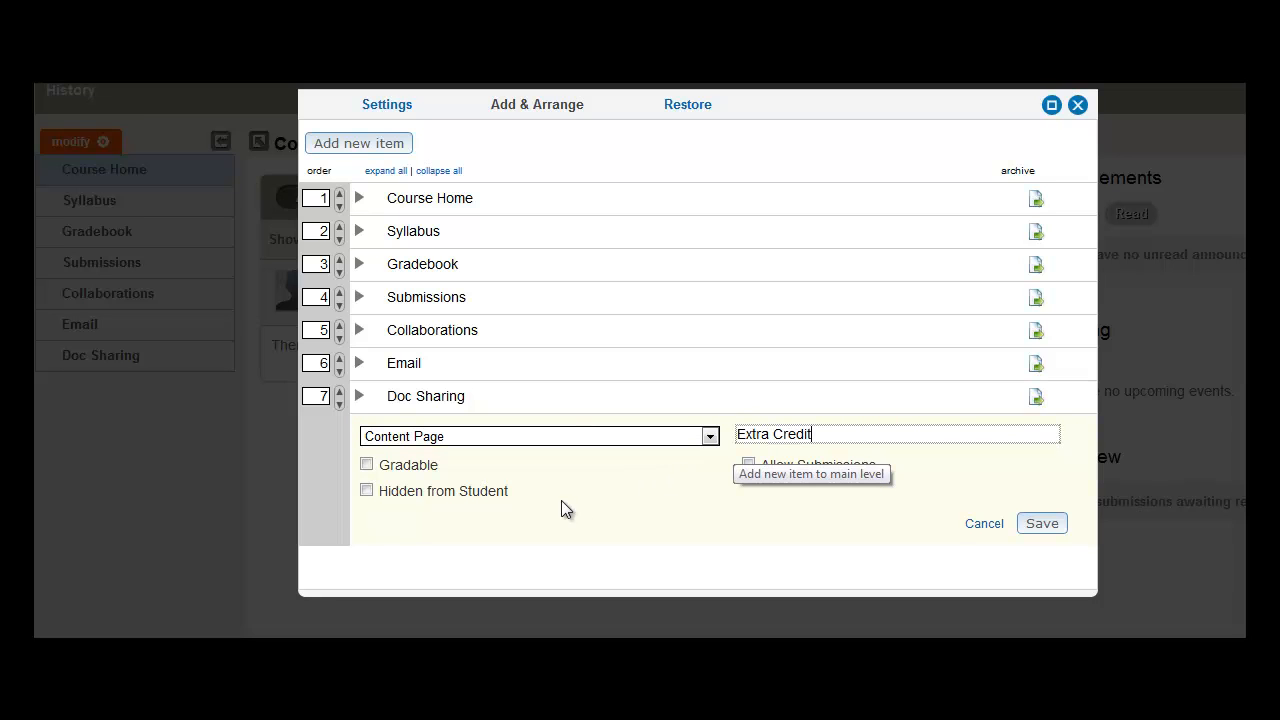
mouse_move(667, 533)
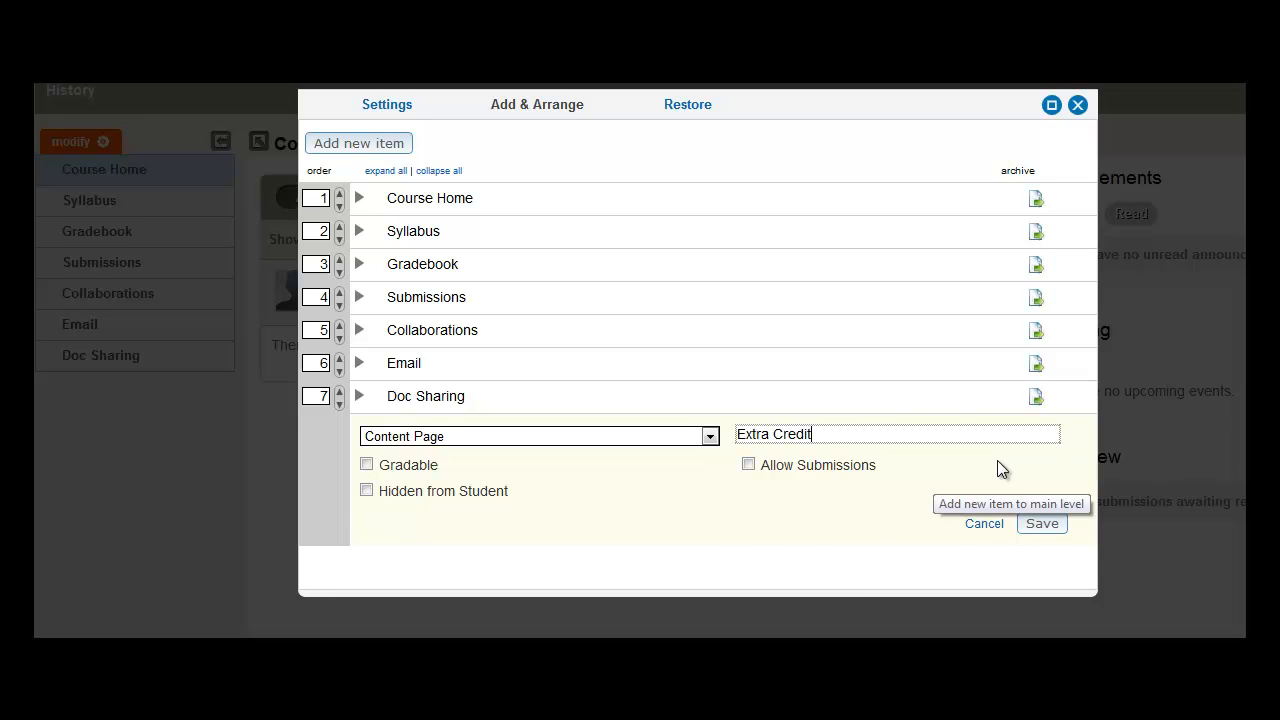
left_click(1041, 523)
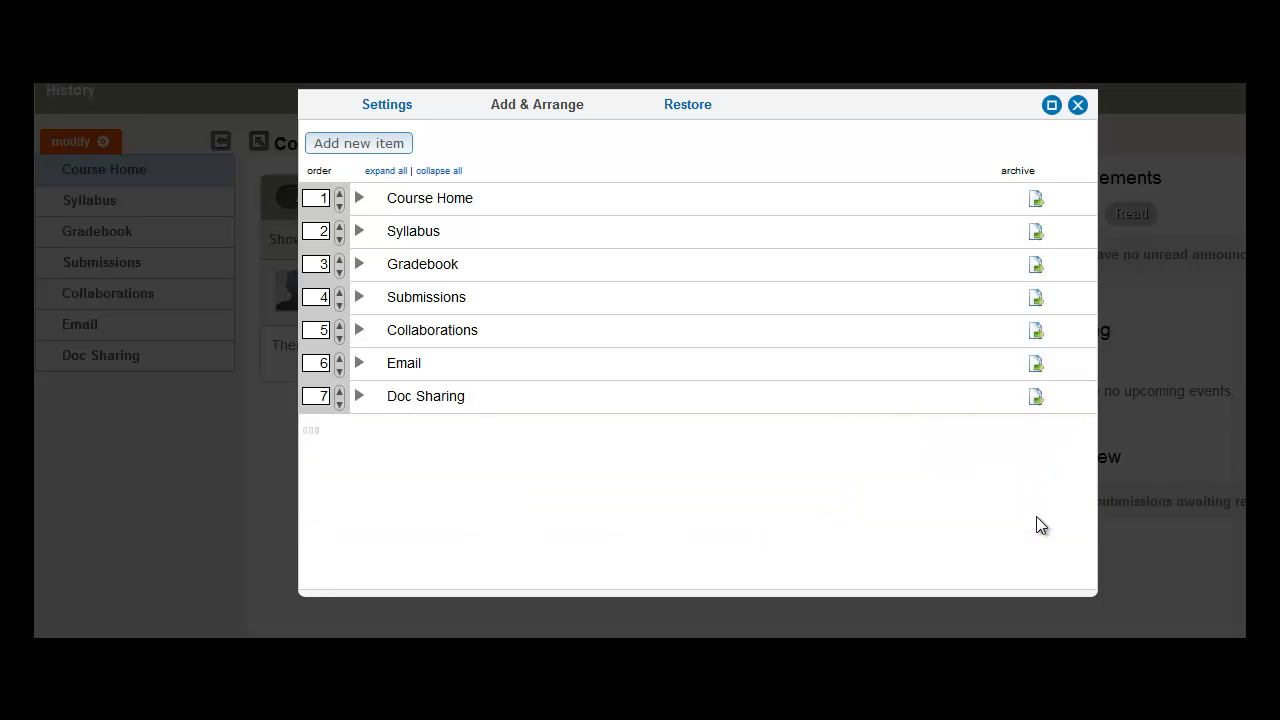
Step: Expand the Extra Credit item to reveal its sub-item area
left_click(358, 143)
type("Extra Credit")
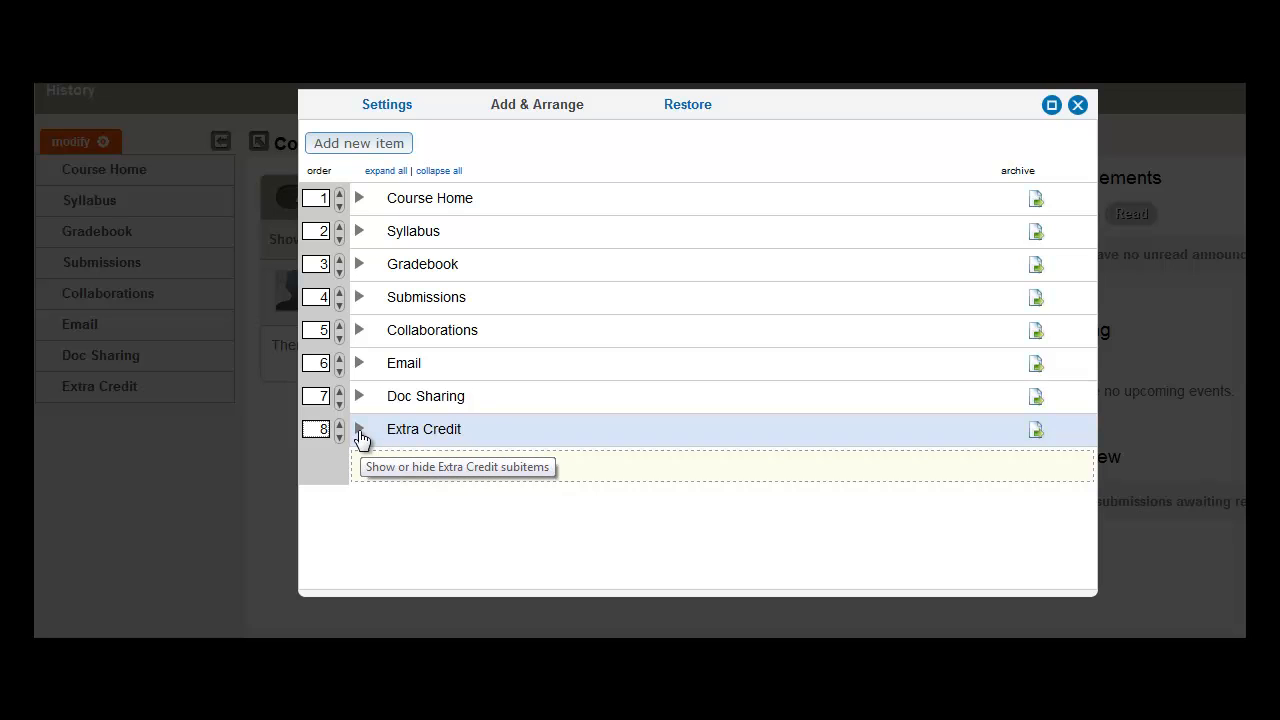
left_click(358, 429)
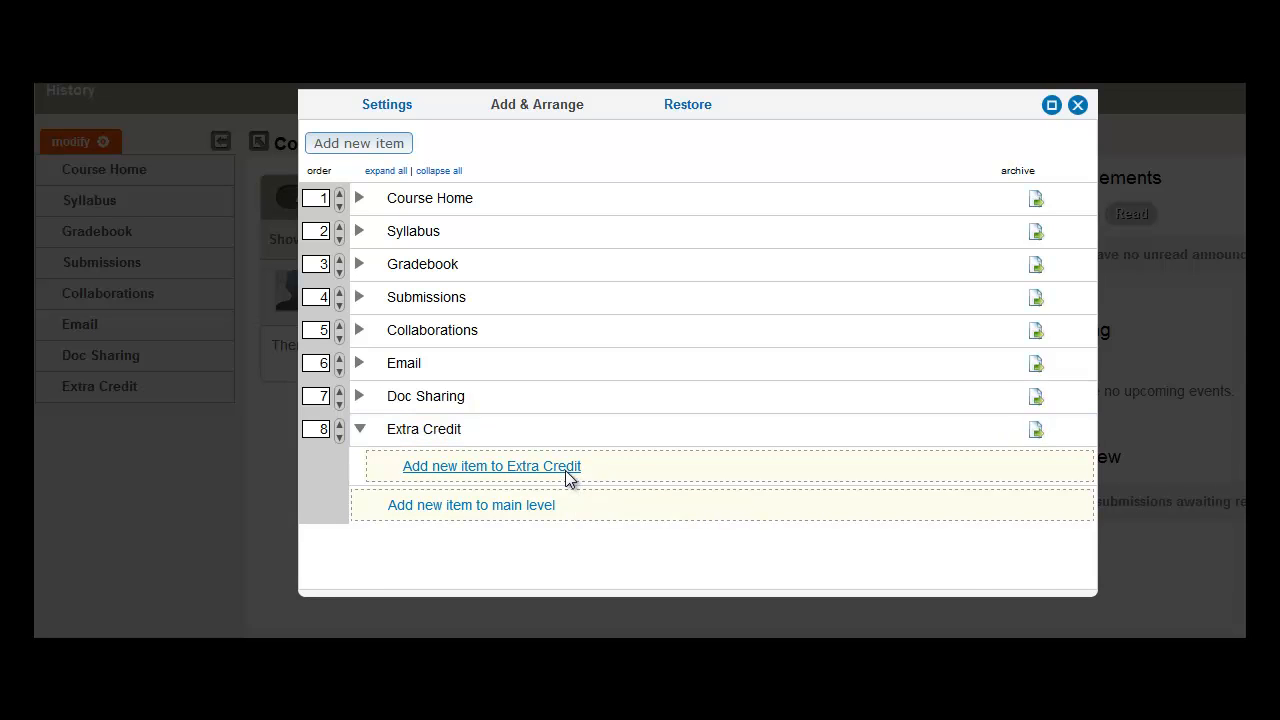
Step: Add a gradable 5-point Assessment named 'Practice Quizes' under Extra Credit and save it
left_click(491, 466)
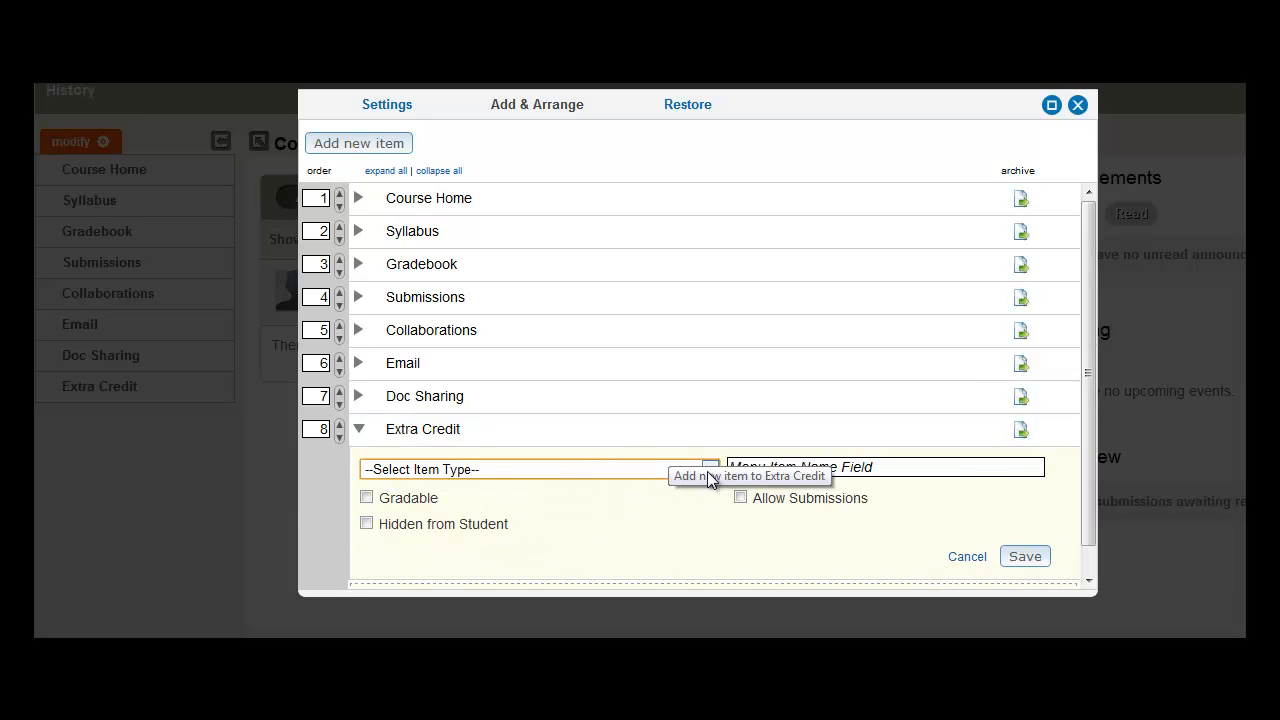
left_click(538, 469)
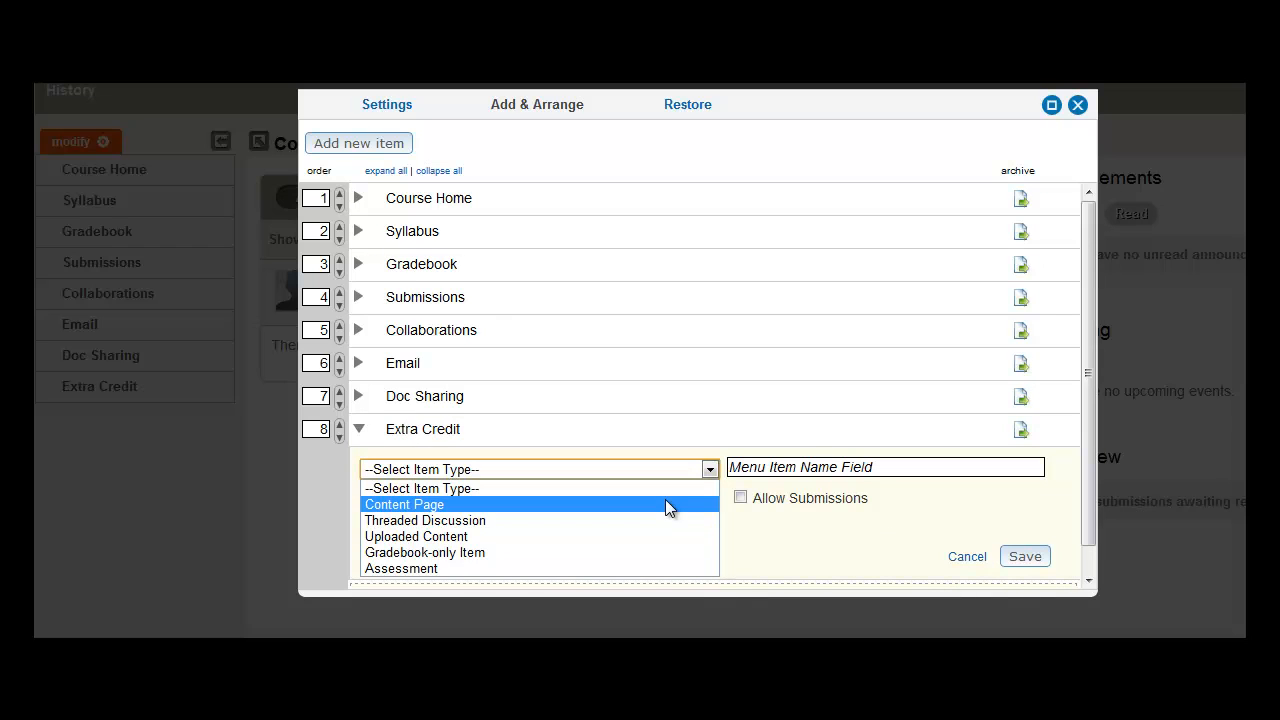
left_click(400, 568)
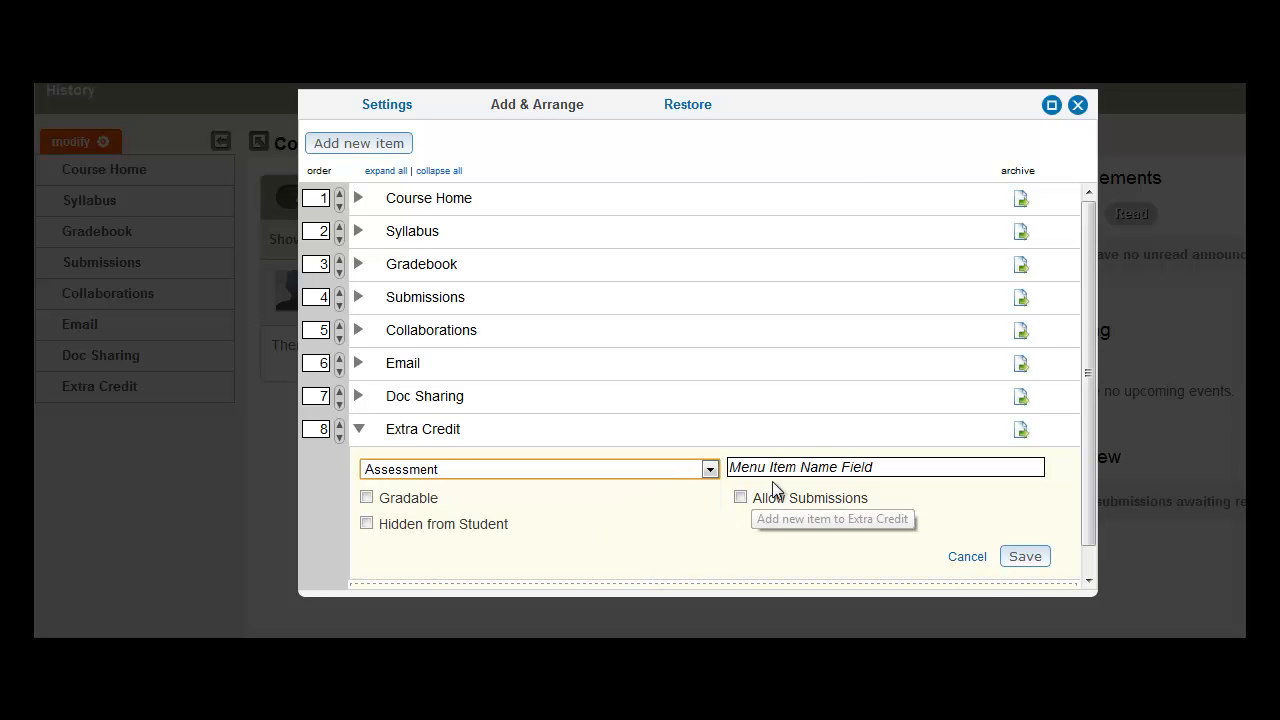
type("Practice Quizes")
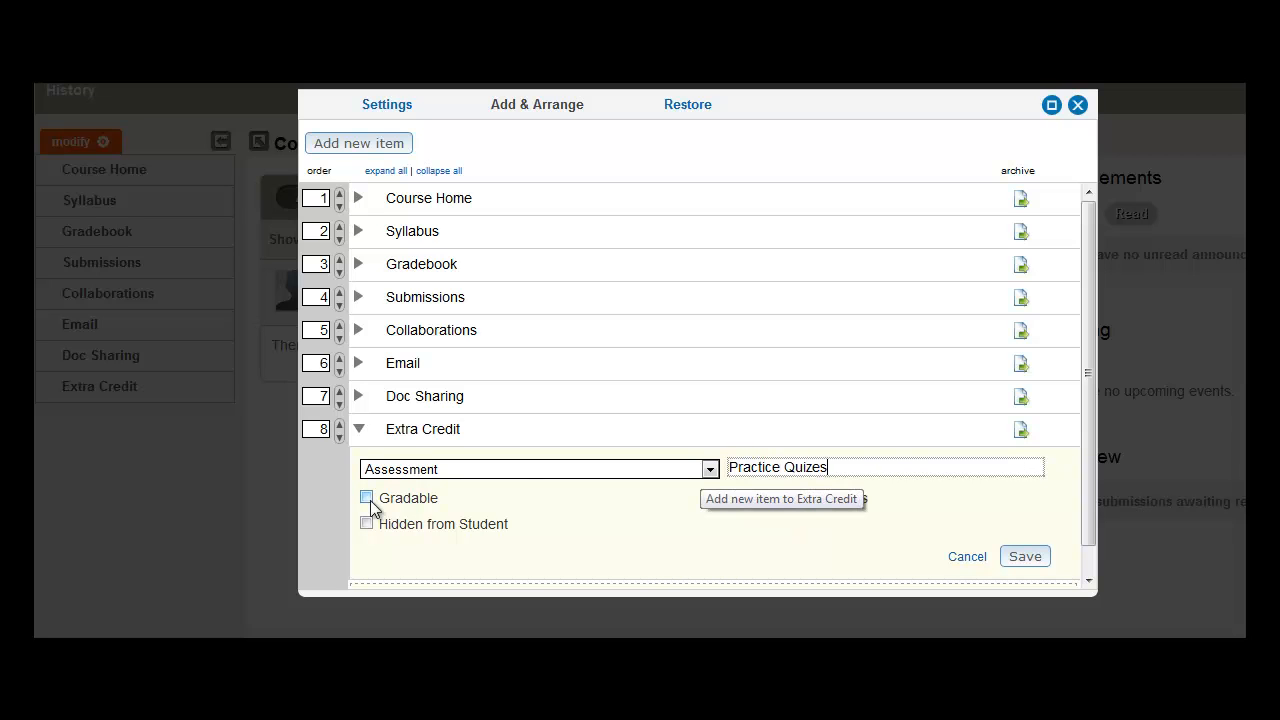
left_click(366, 497)
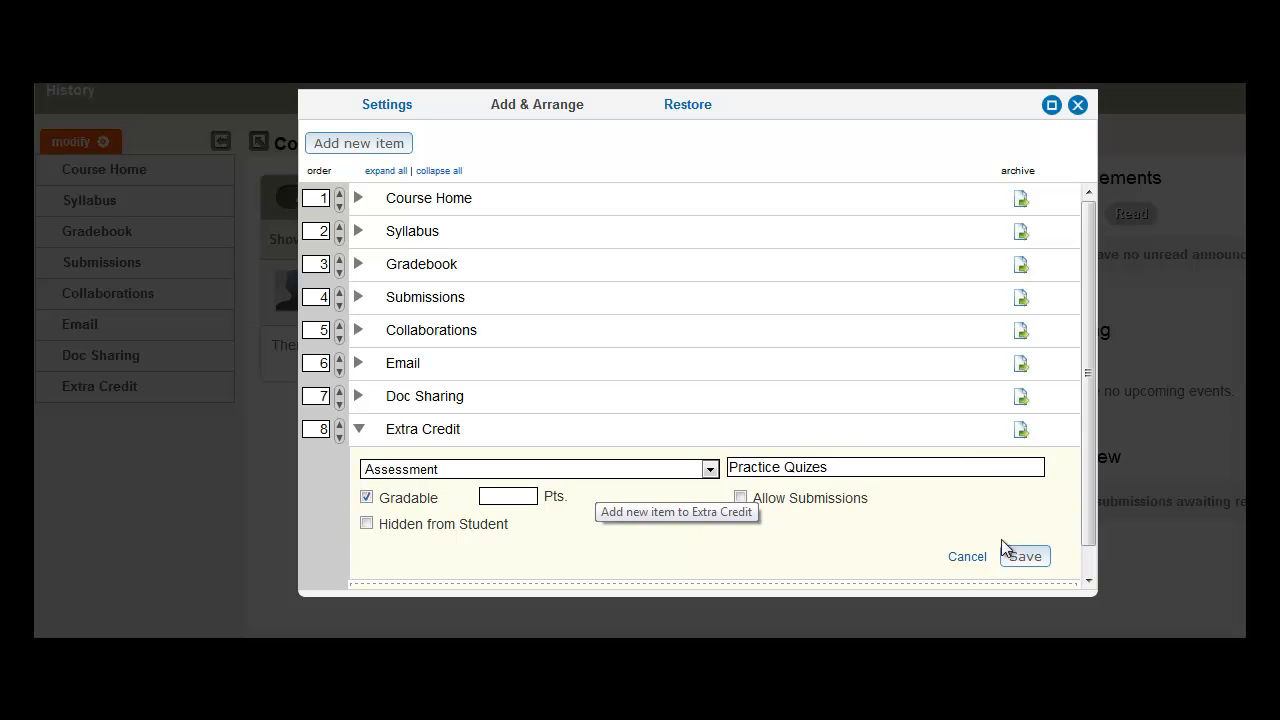
type("5")
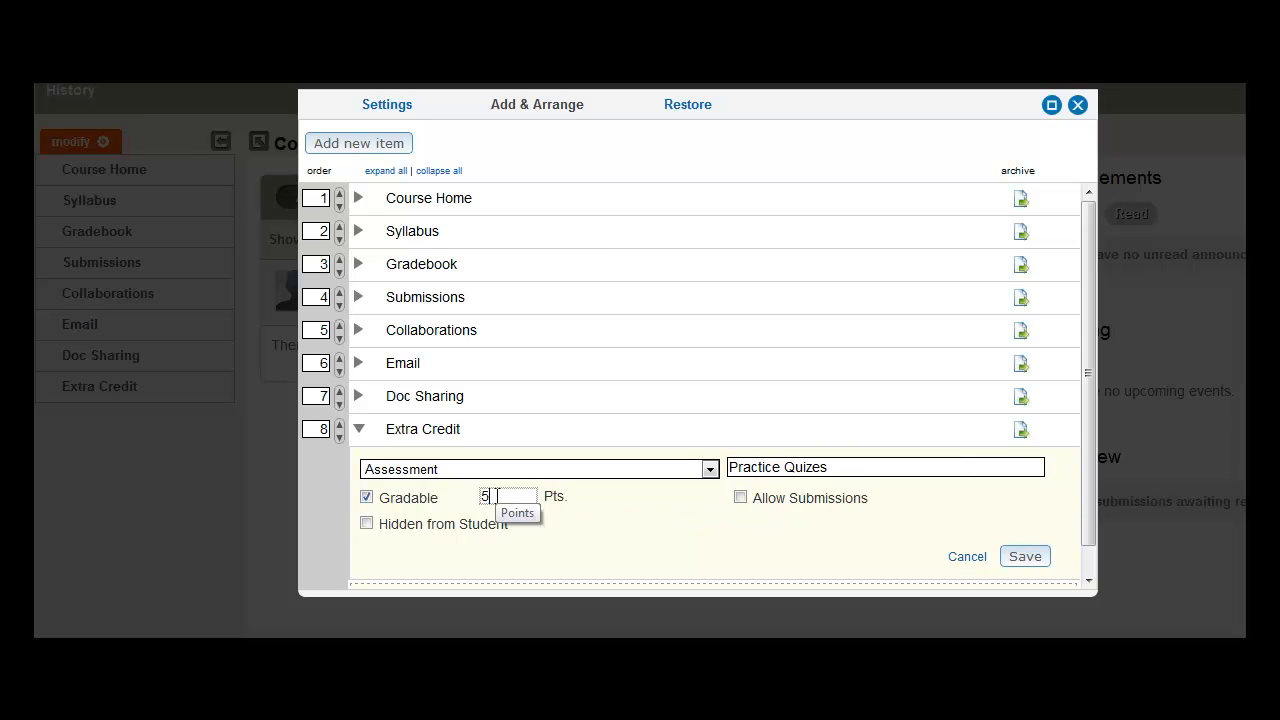
left_click(1024, 556)
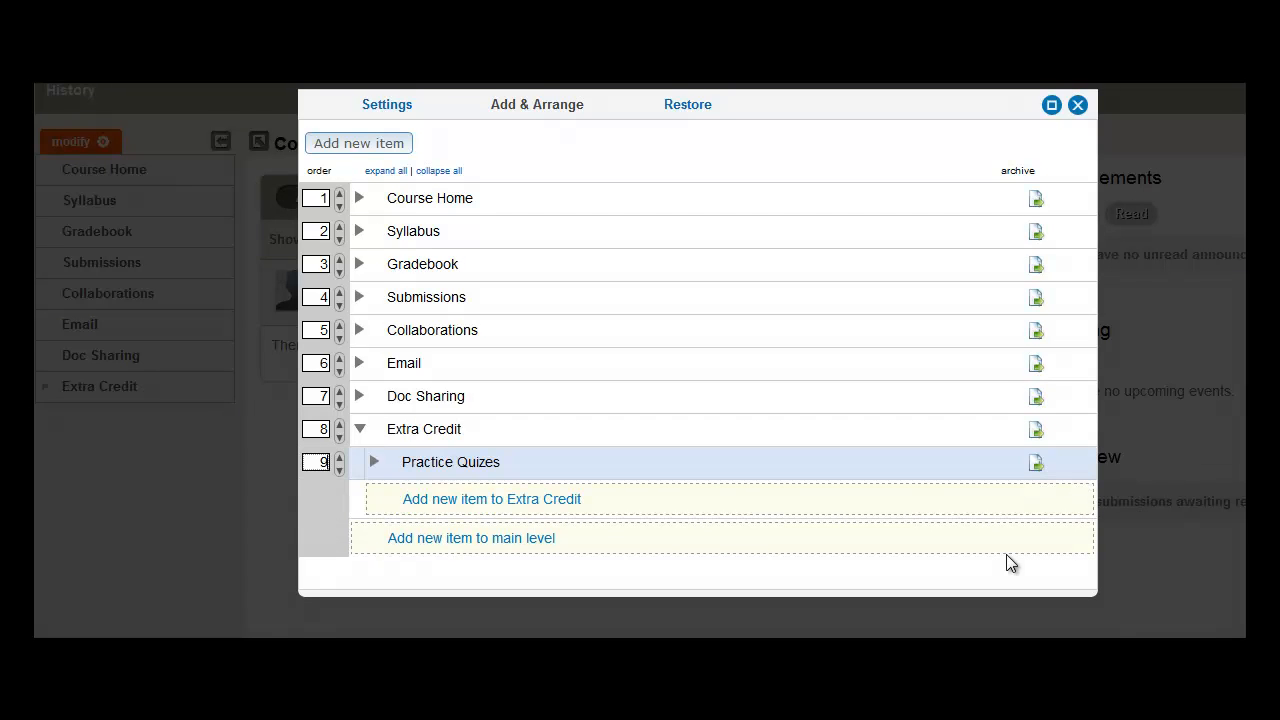
mouse_move(658, 461)
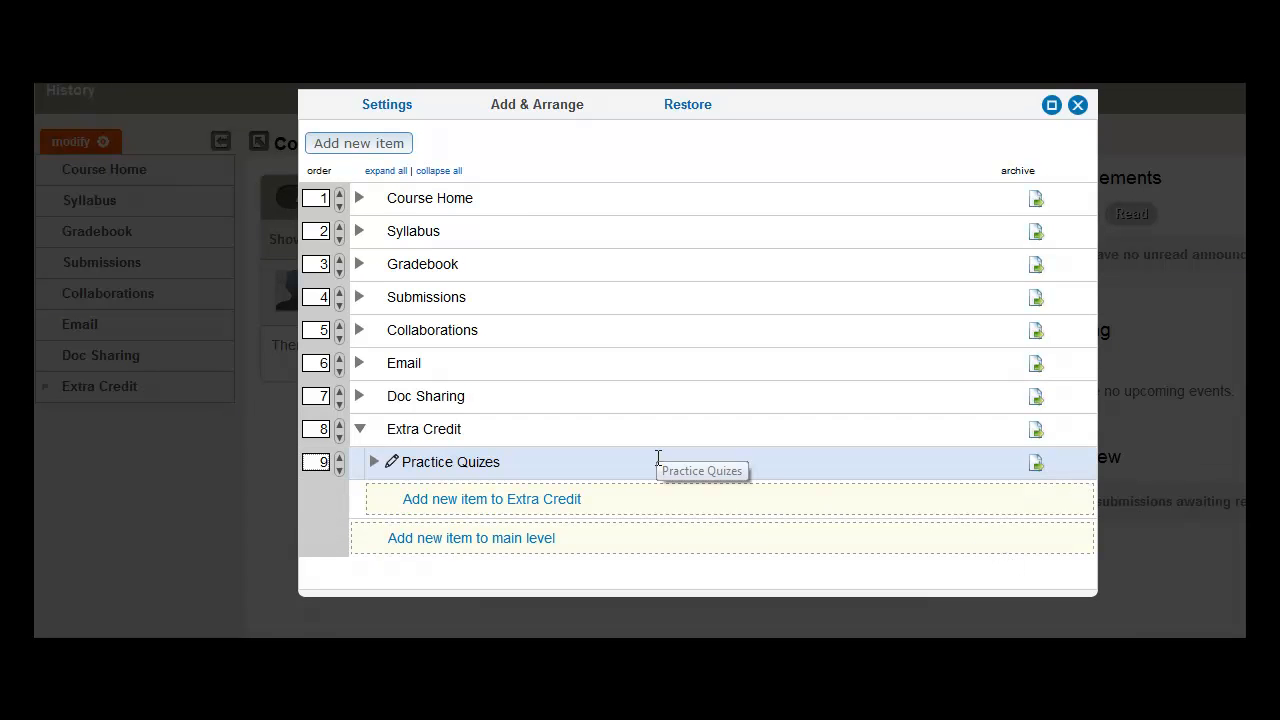
mouse_move(437, 428)
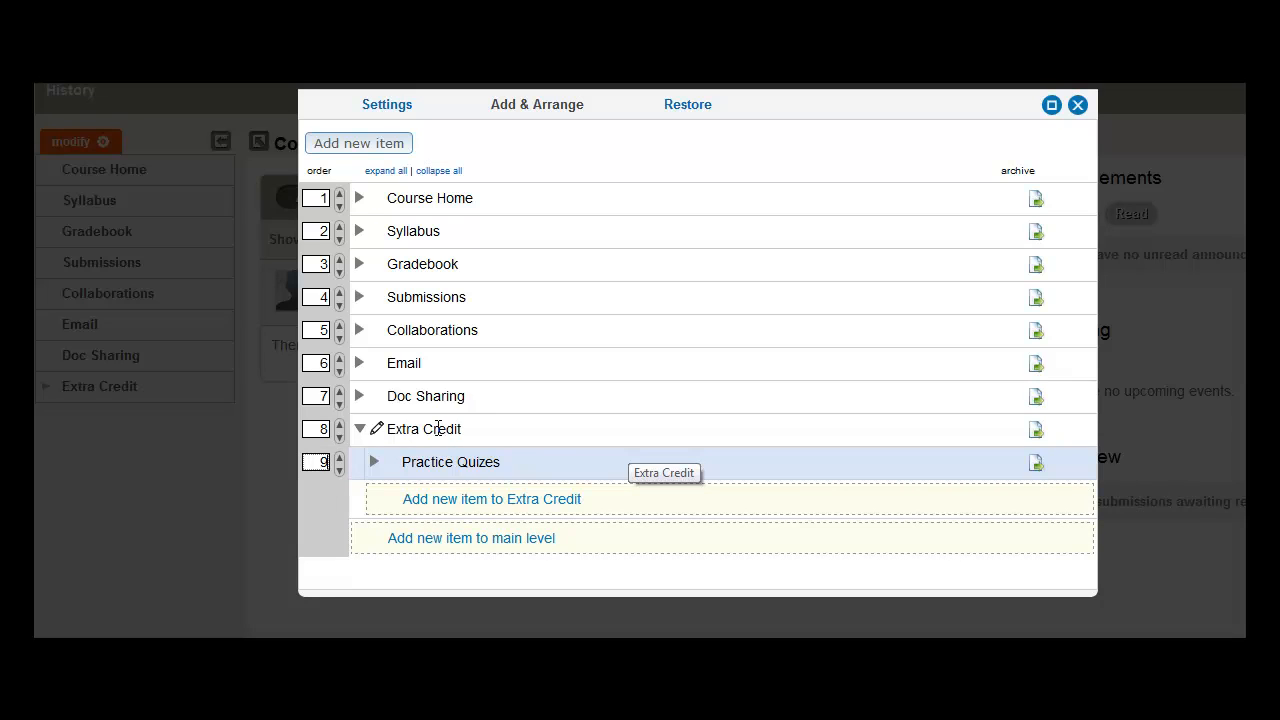
mouse_move(484, 432)
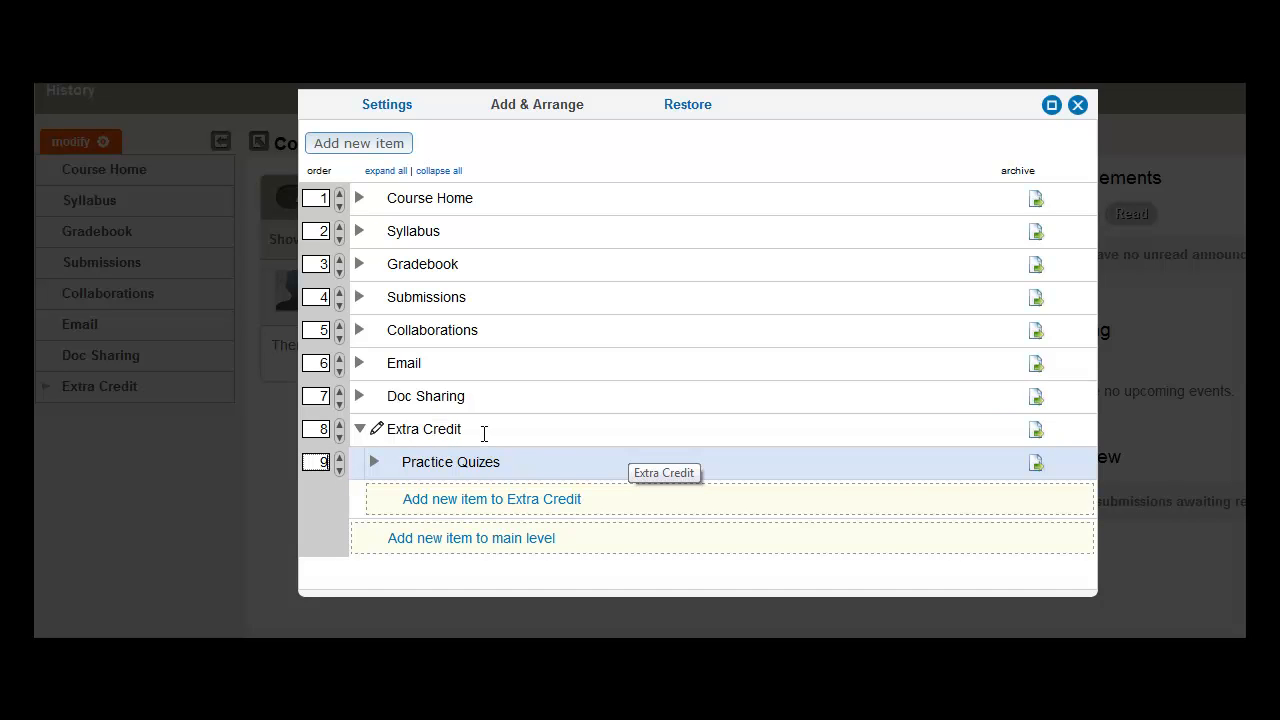
mouse_move(451, 428)
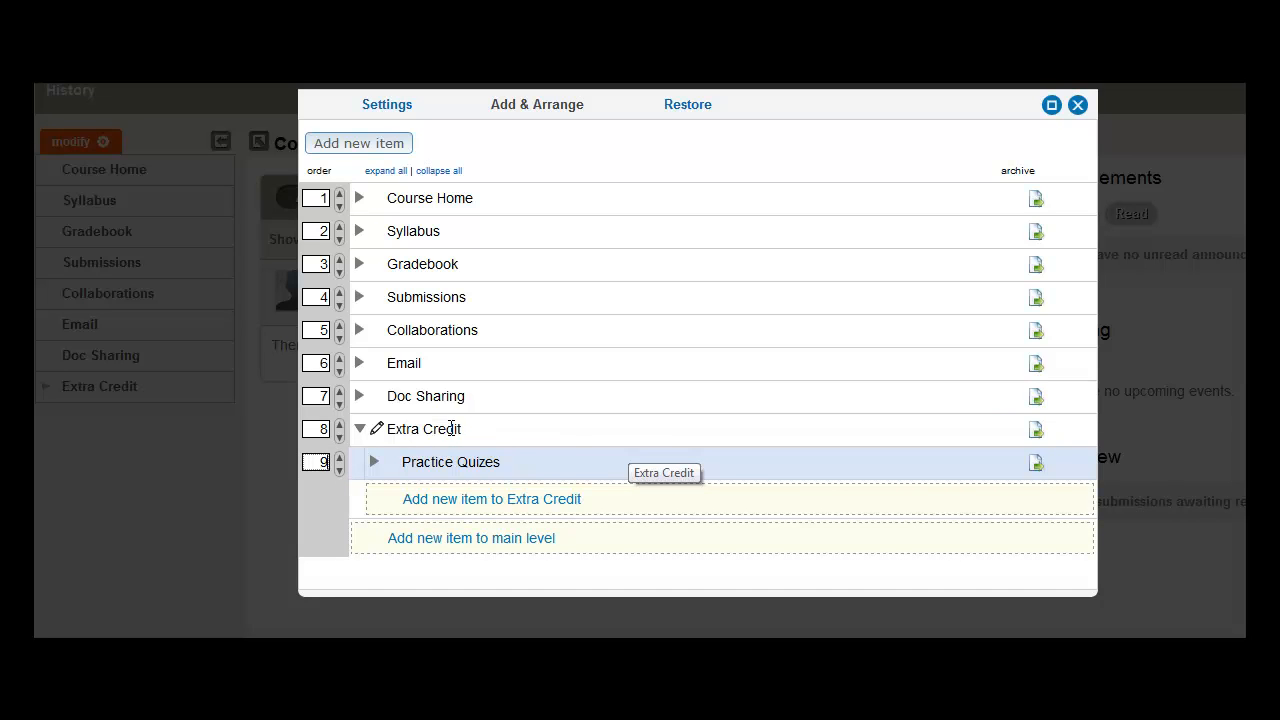
mouse_move(420, 518)
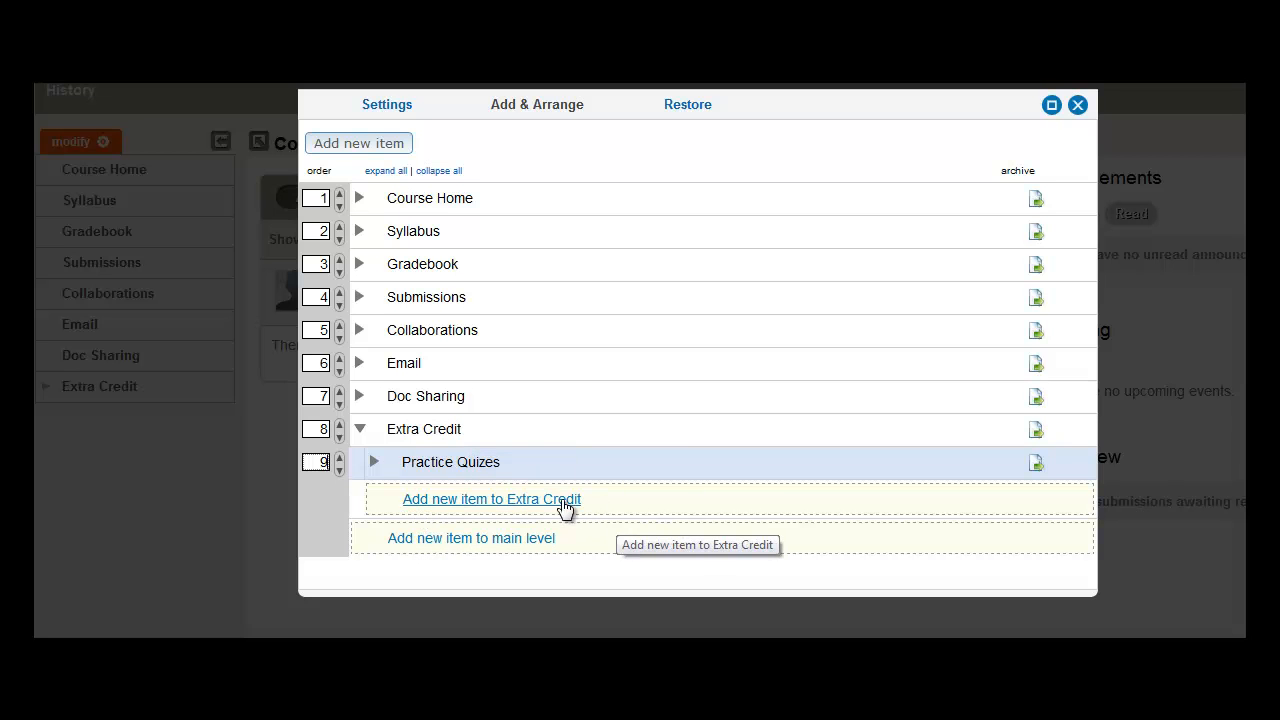
Step: Add 'Short Essay' under Extra Credit as a gradable Content Page allowing submissions, and save
left_click(491, 498)
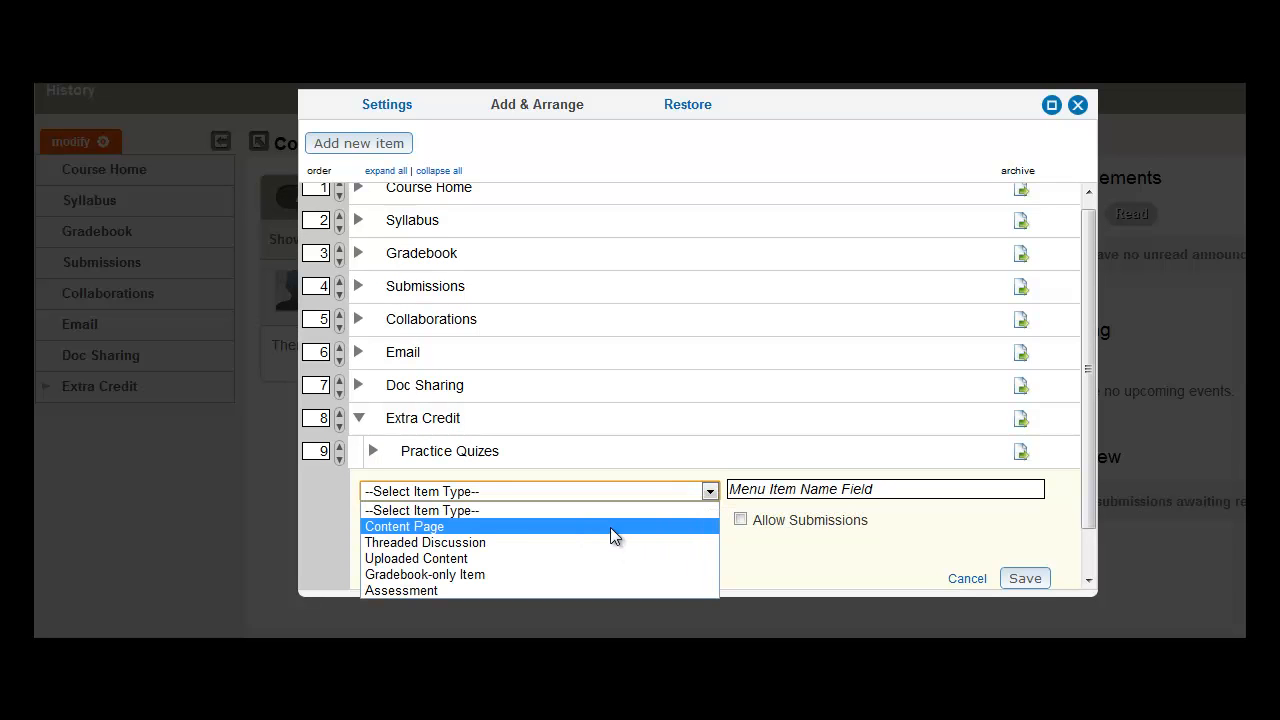
left_click(404, 526)
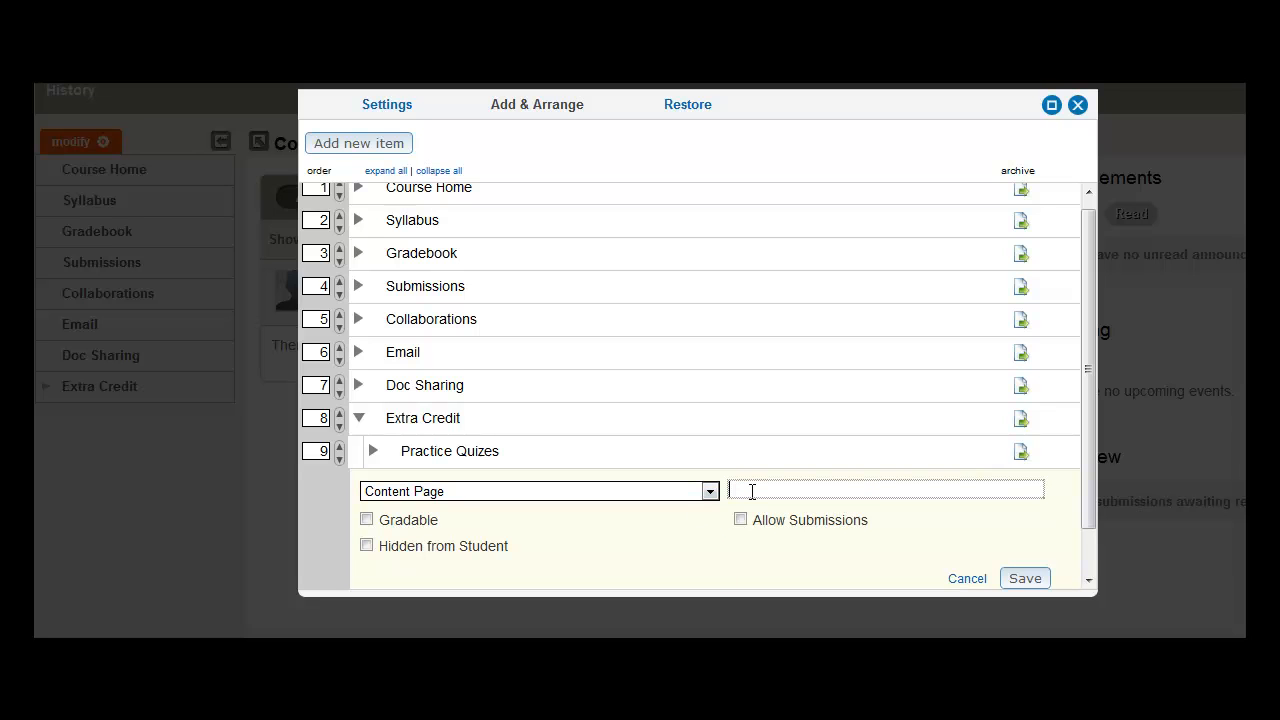
type("Short Essay")
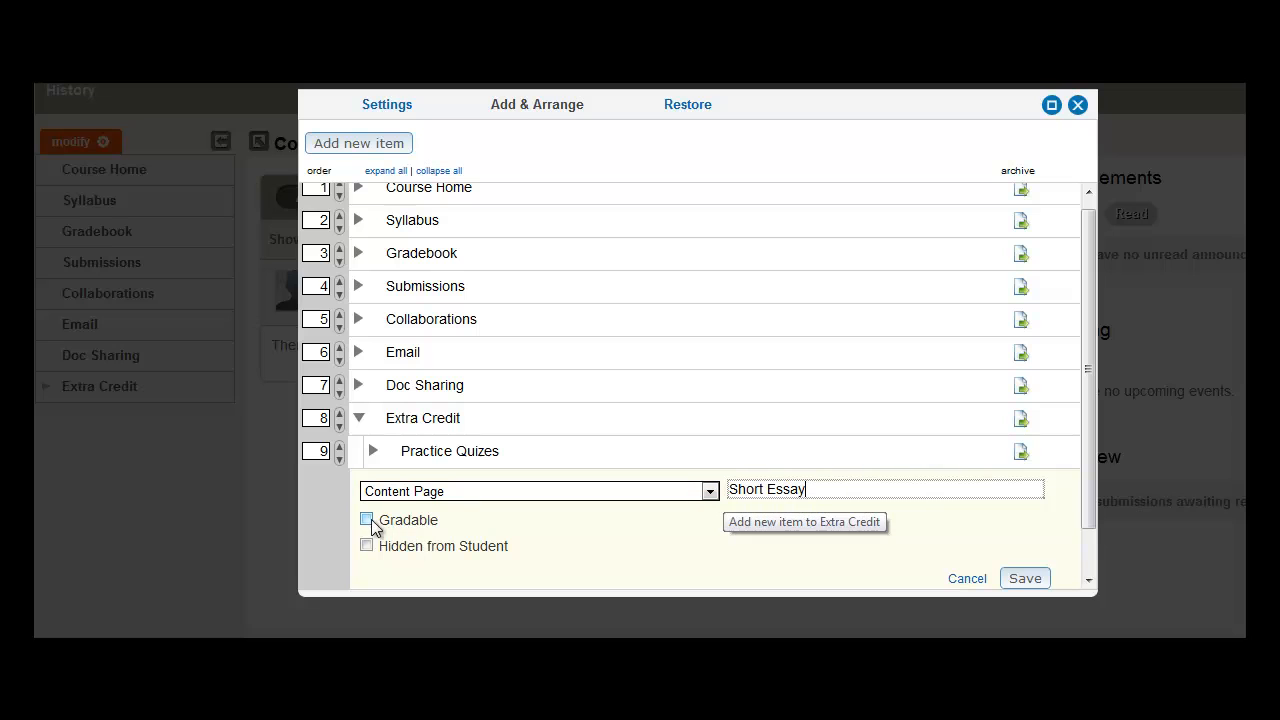
left_click(366, 519)
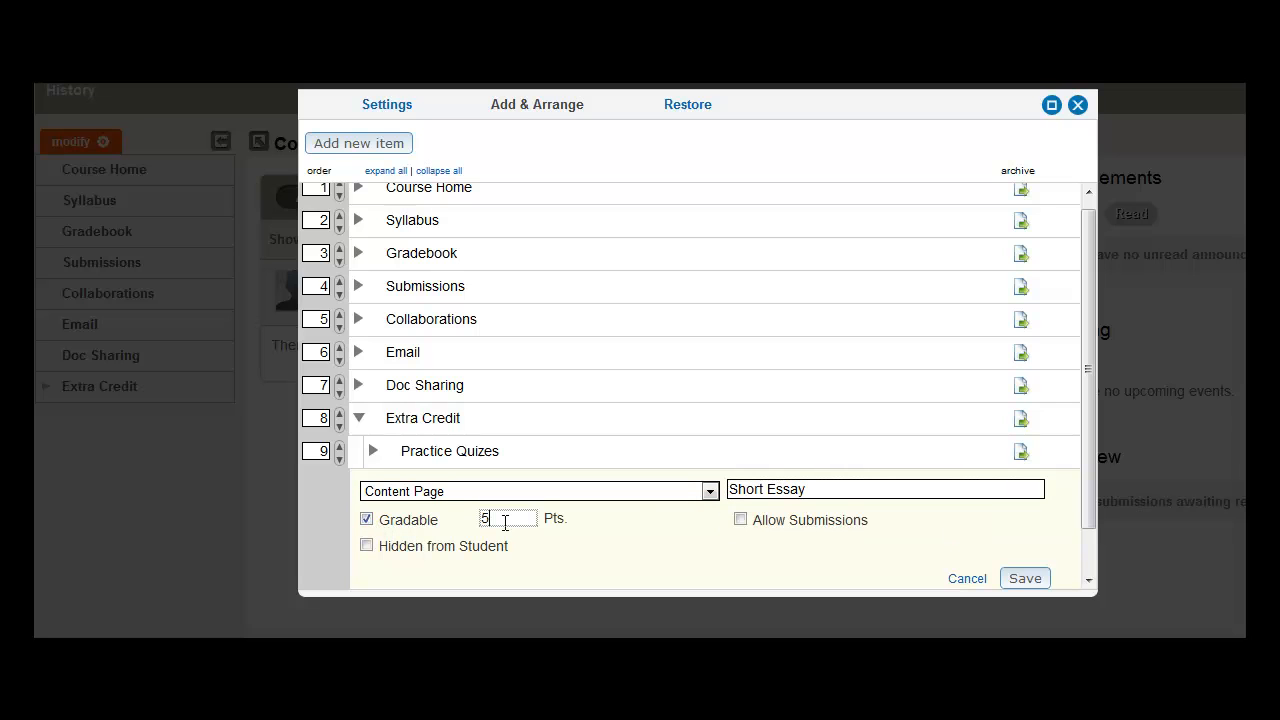
left_click(740, 519)
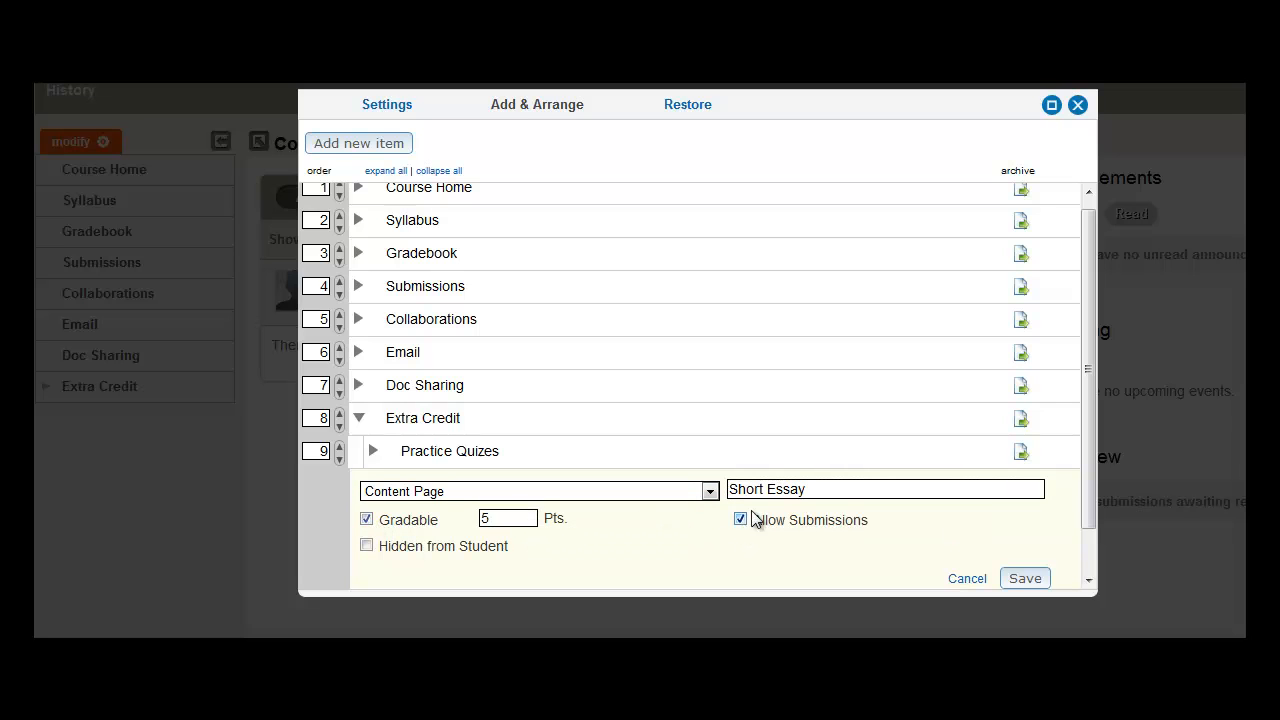
left_click(1025, 578)
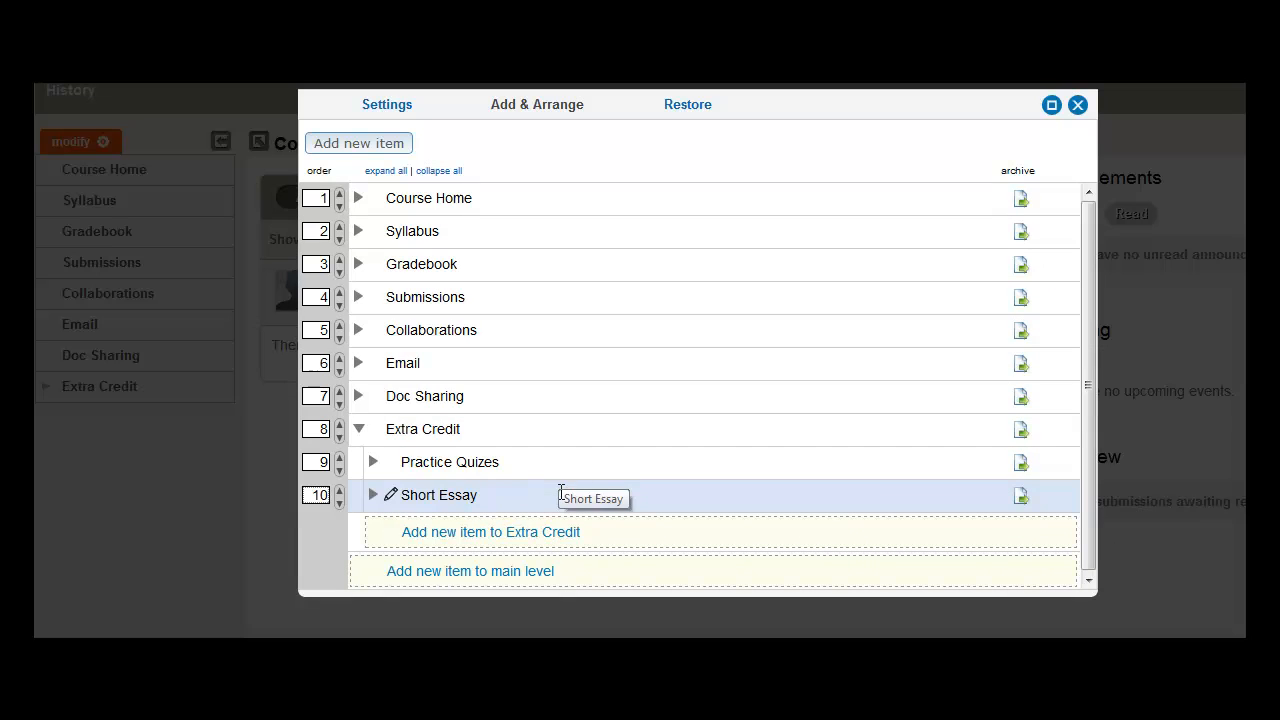
mouse_move(425, 429)
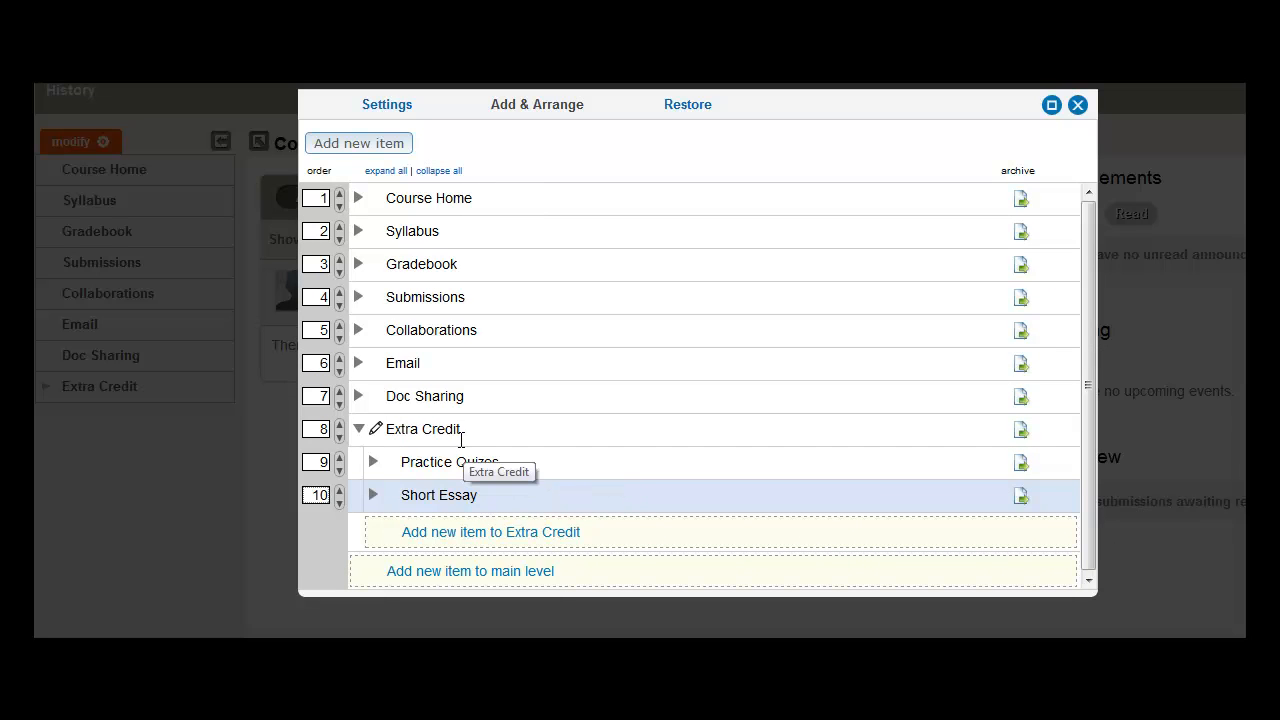
mouse_move(1078, 104)
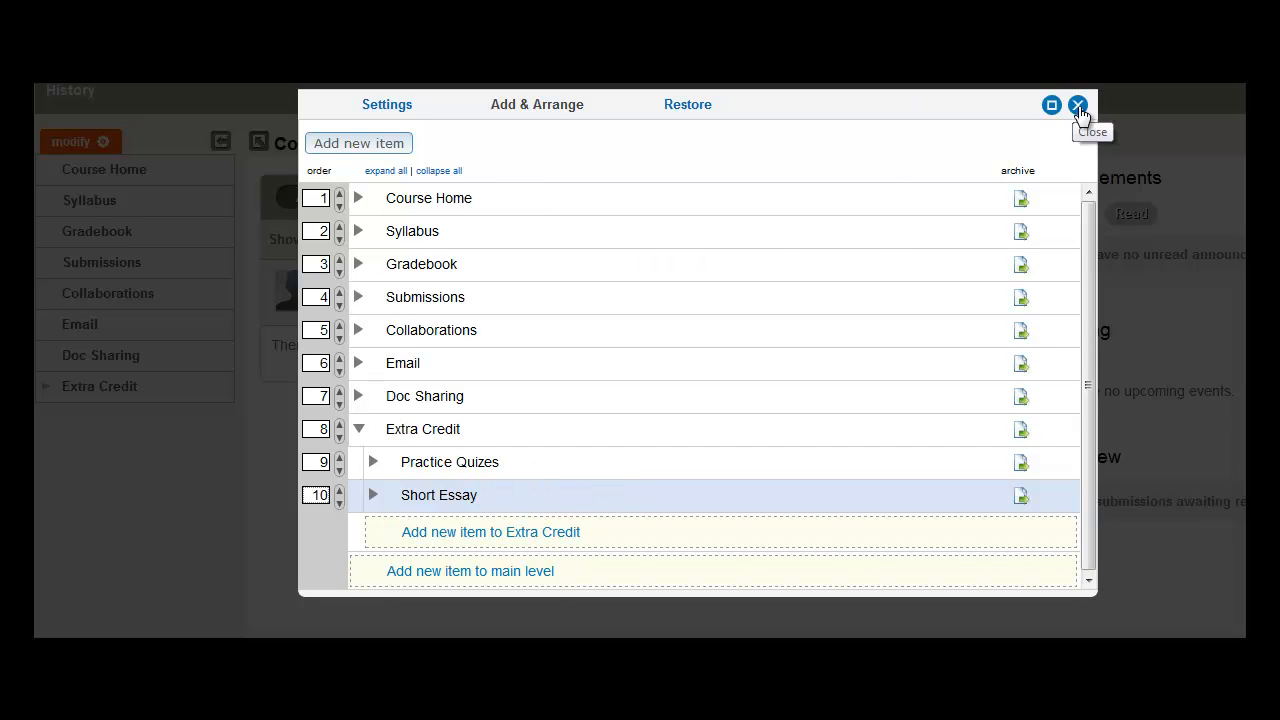
Step: Close the menu editor to return to Course Home showing Extra Credit in the menu
left_click(1078, 104)
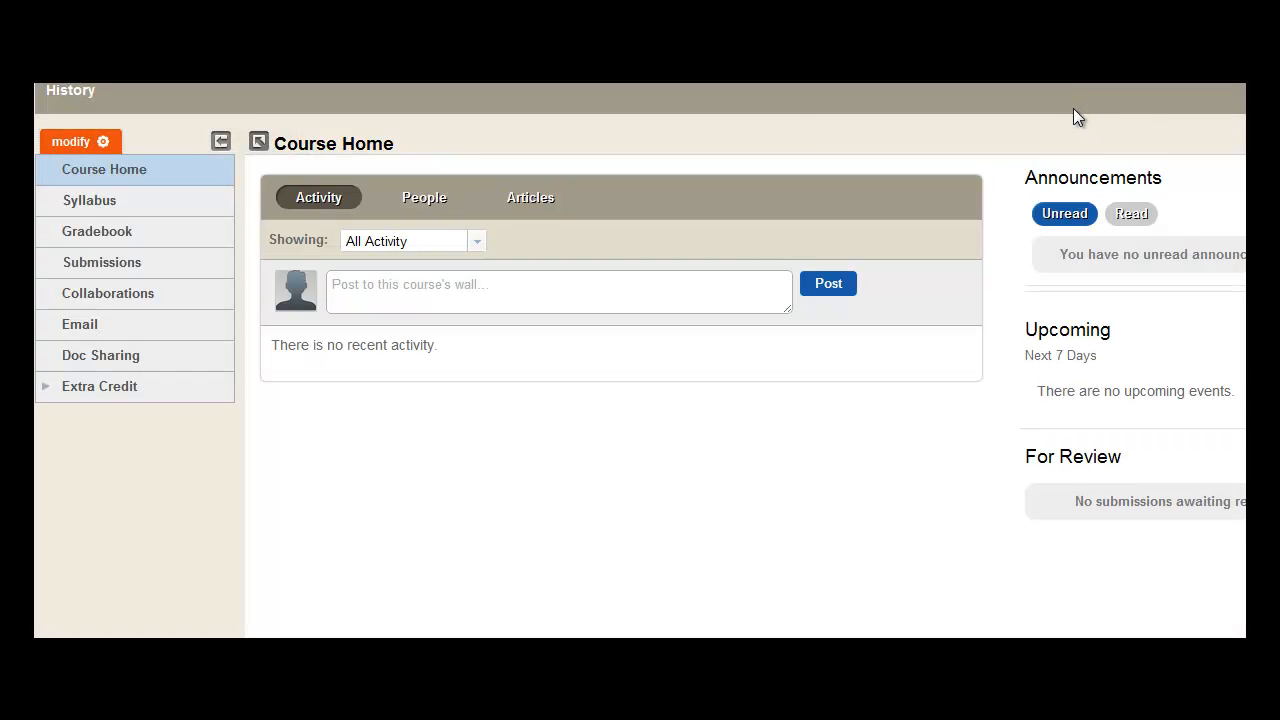
mouse_move(101, 355)
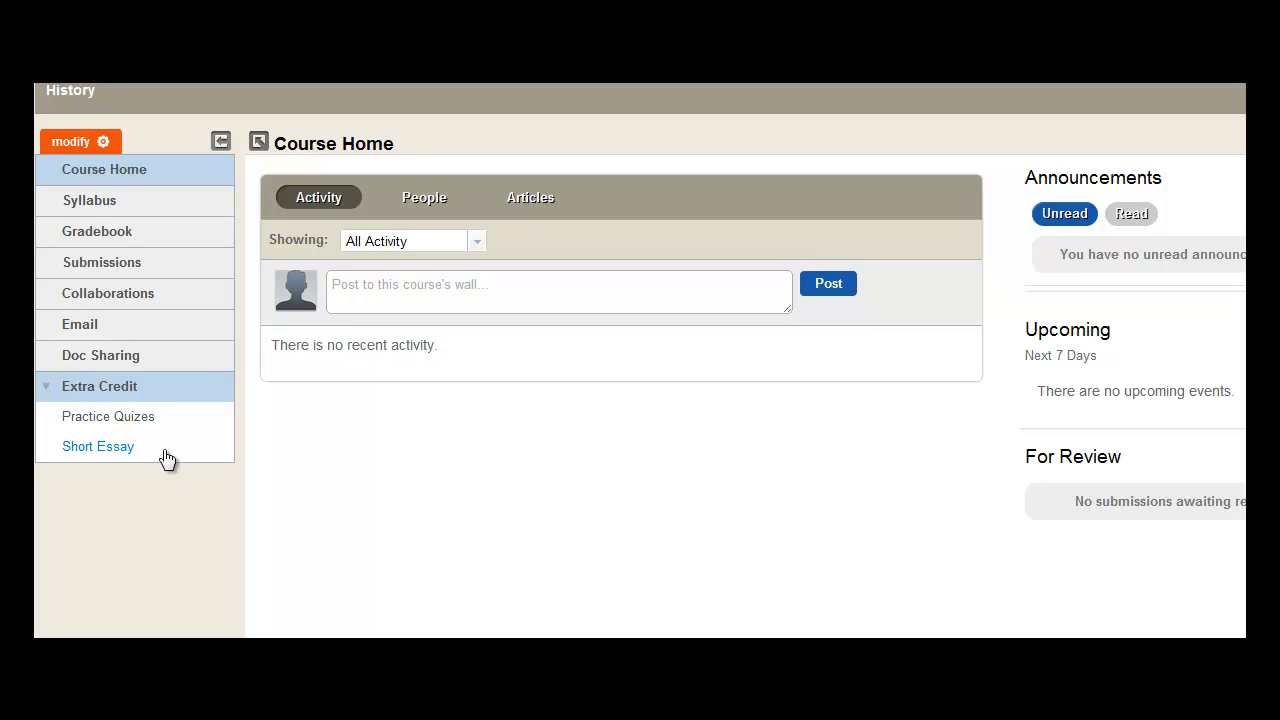
mouse_move(101, 262)
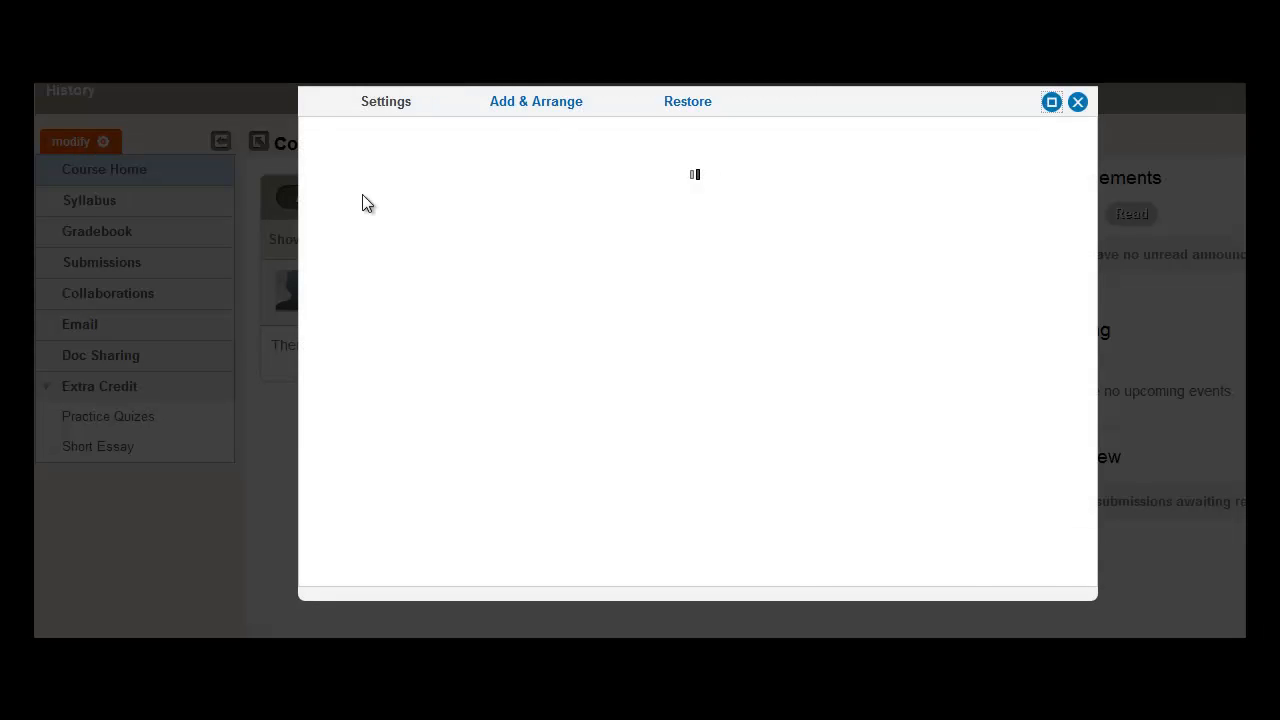
Step: Switch the reopened menu editor to its Add & Arrange view
left_click(535, 101)
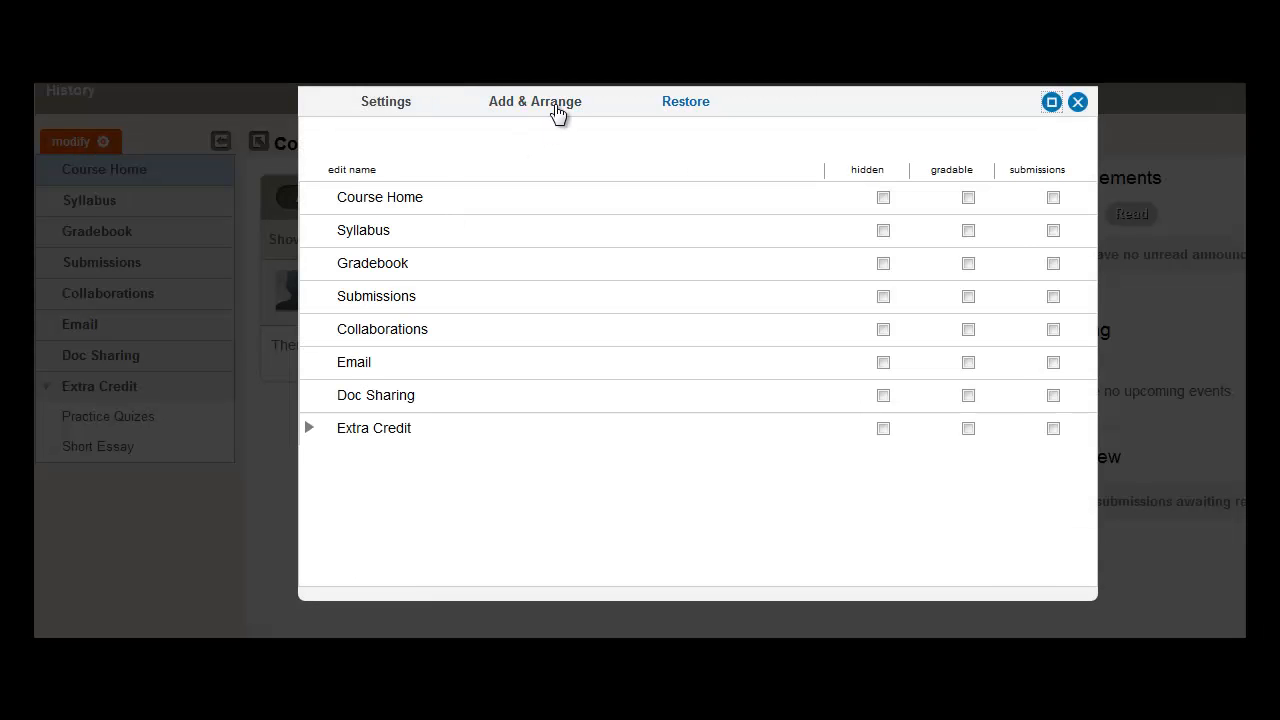
left_click(534, 101)
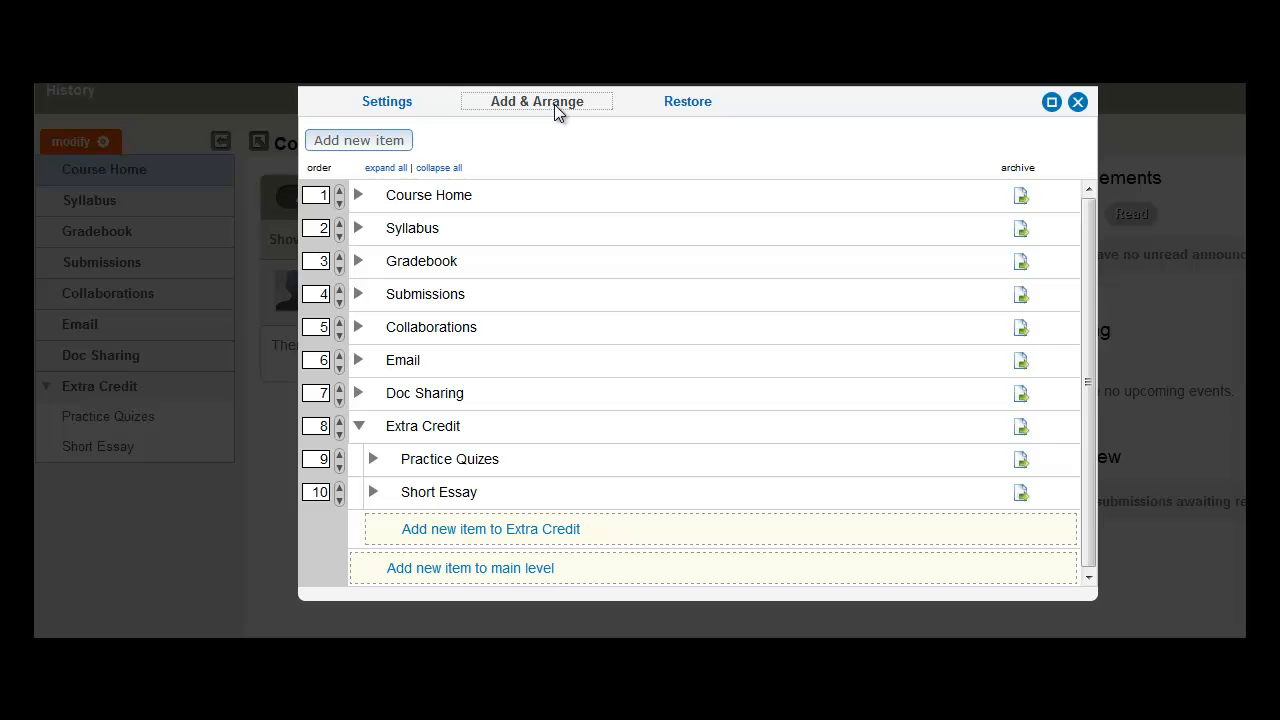
mouse_move(360, 430)
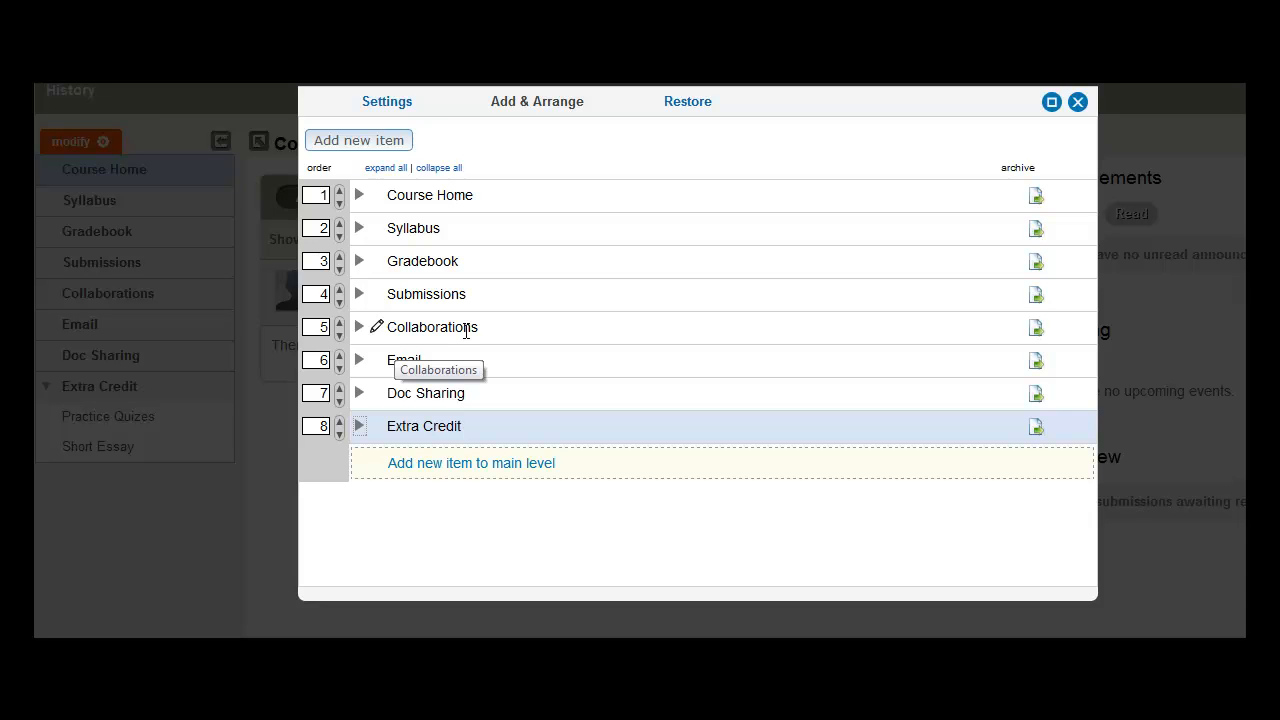
mouse_move(388, 290)
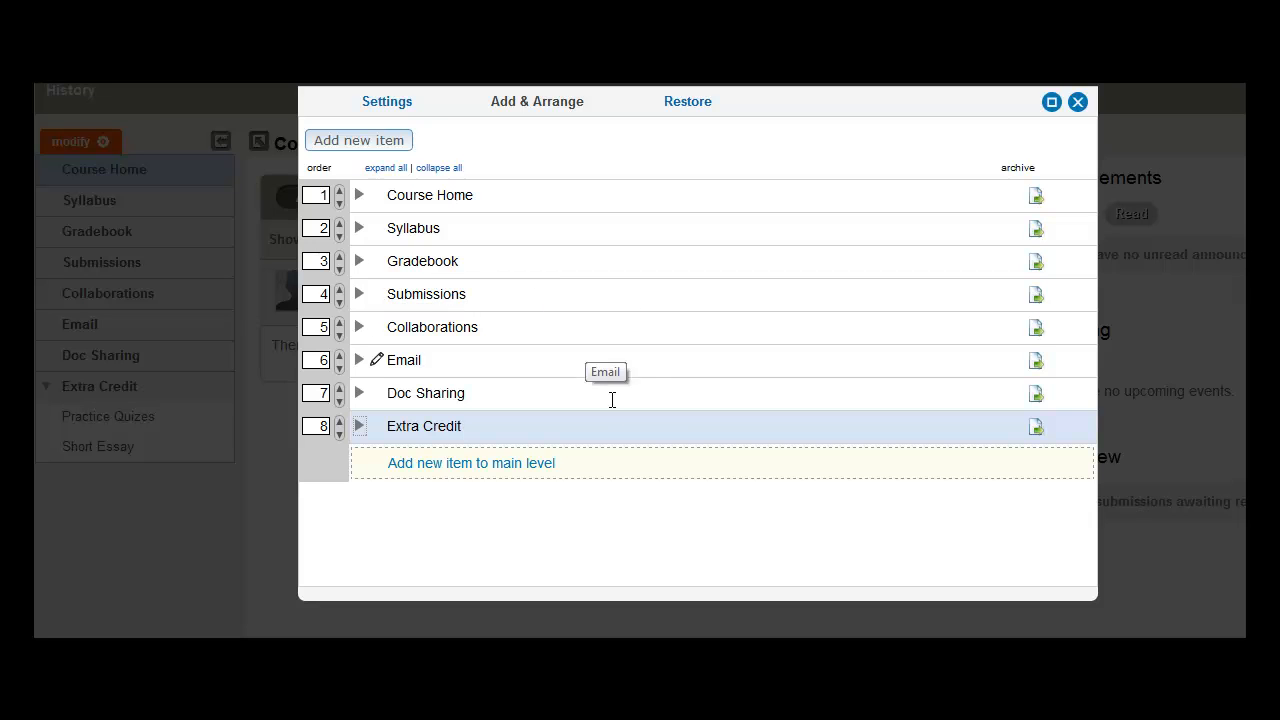
mouse_move(535, 463)
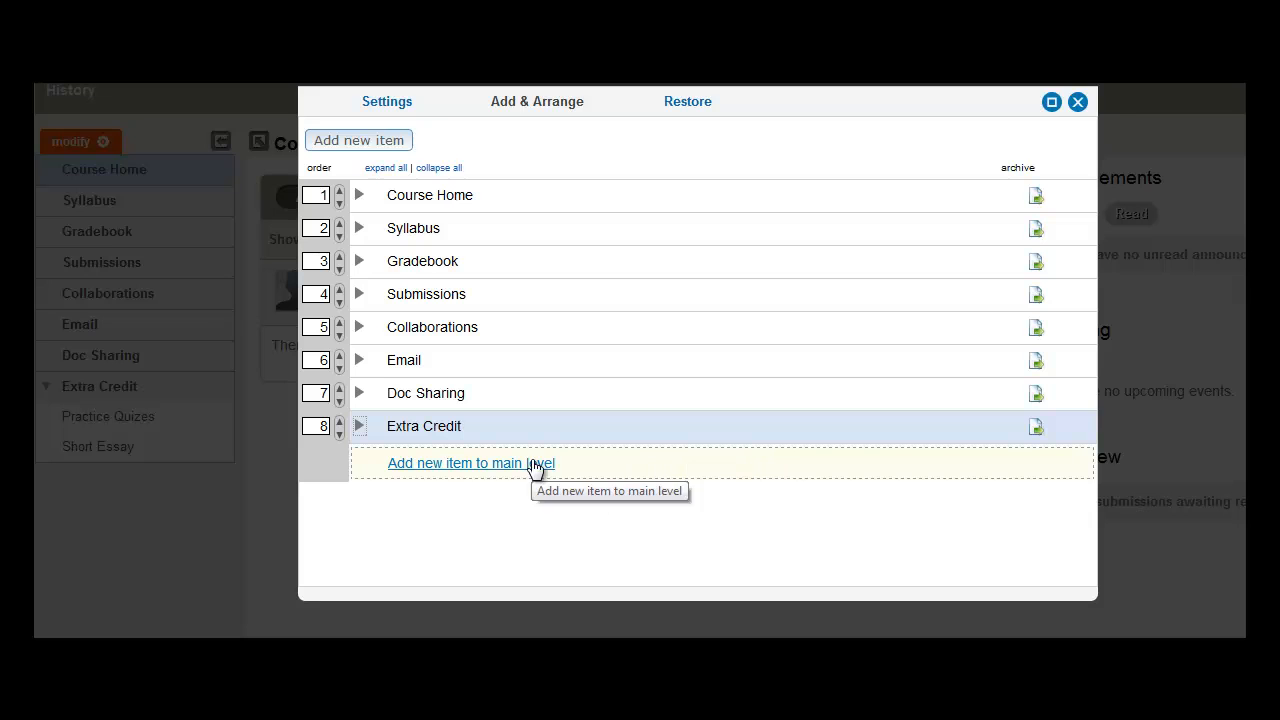
Step: Add a top-level item named 'Course Tools' and save it
left_click(471, 463)
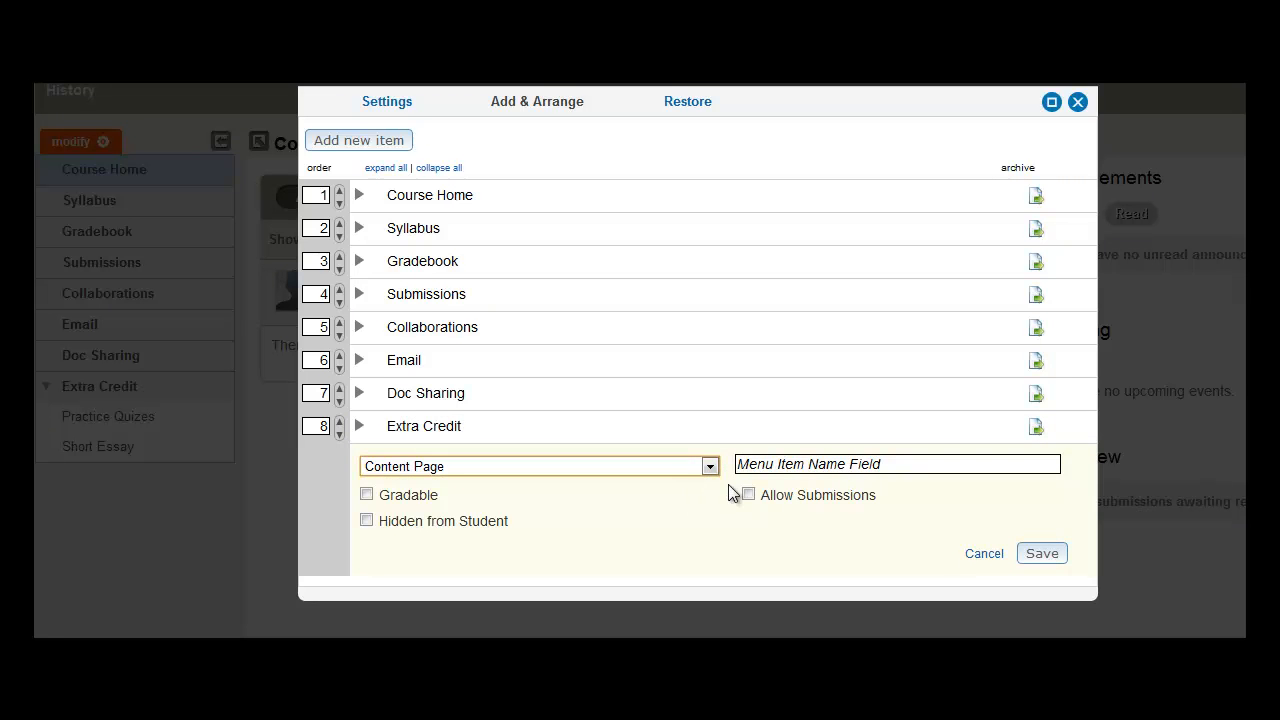
type("Ce")
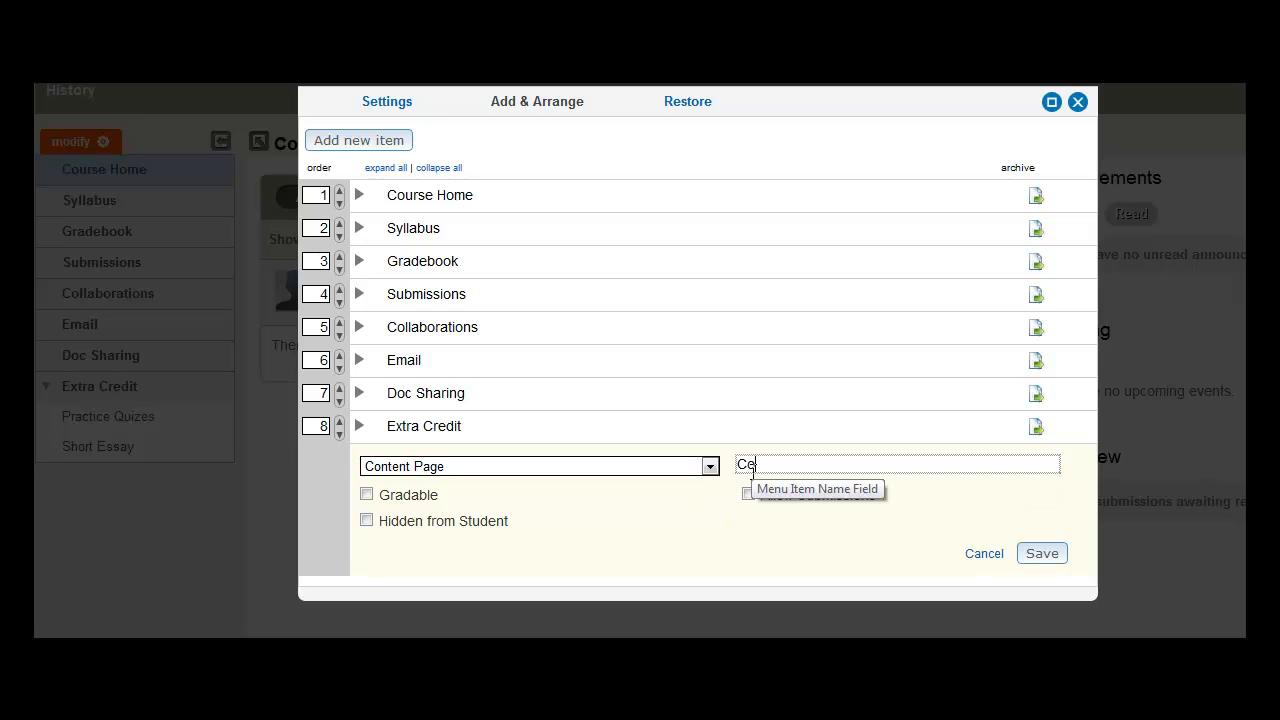
type("Course Tool")
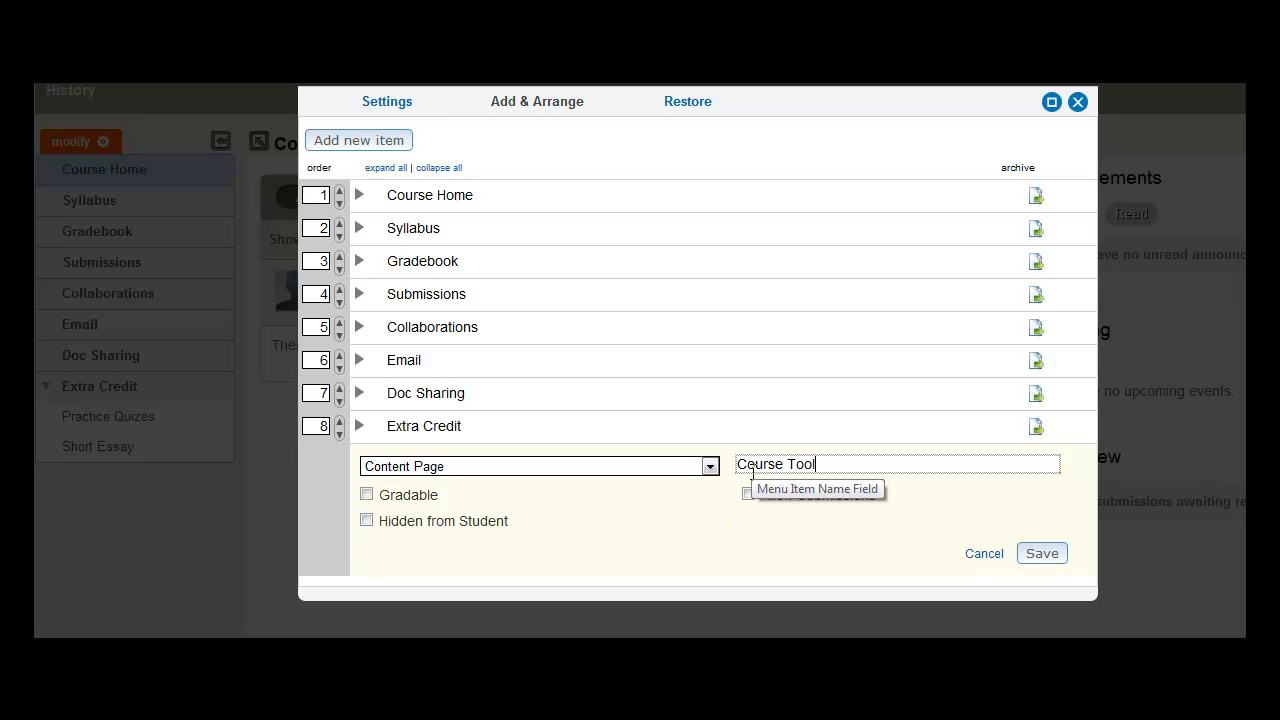
left_click(1041, 553)
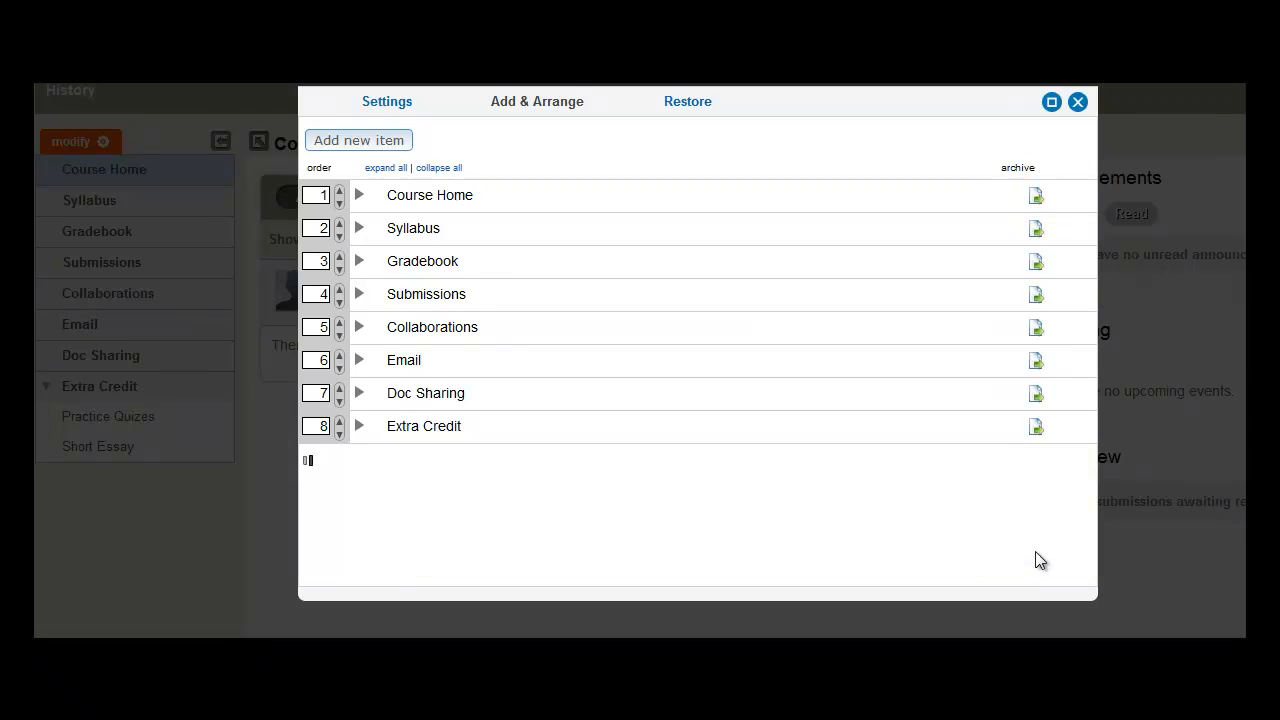
left_click(358, 140)
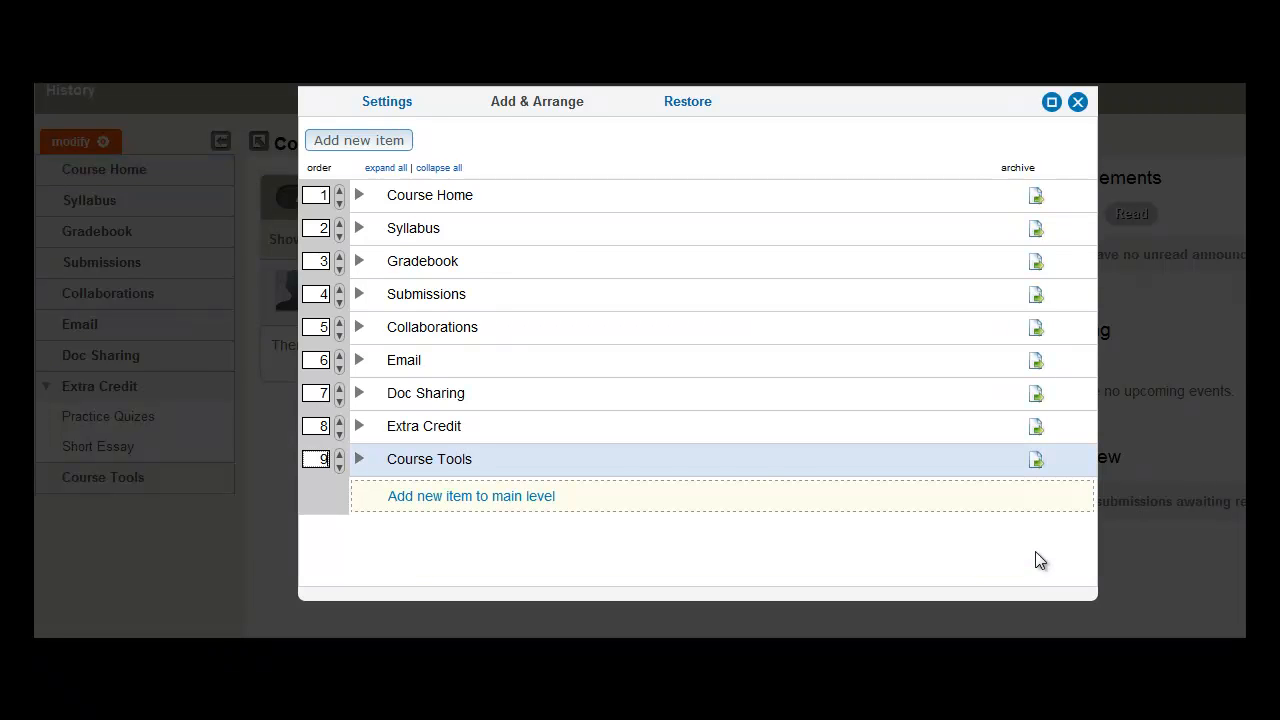
mouse_move(404, 360)
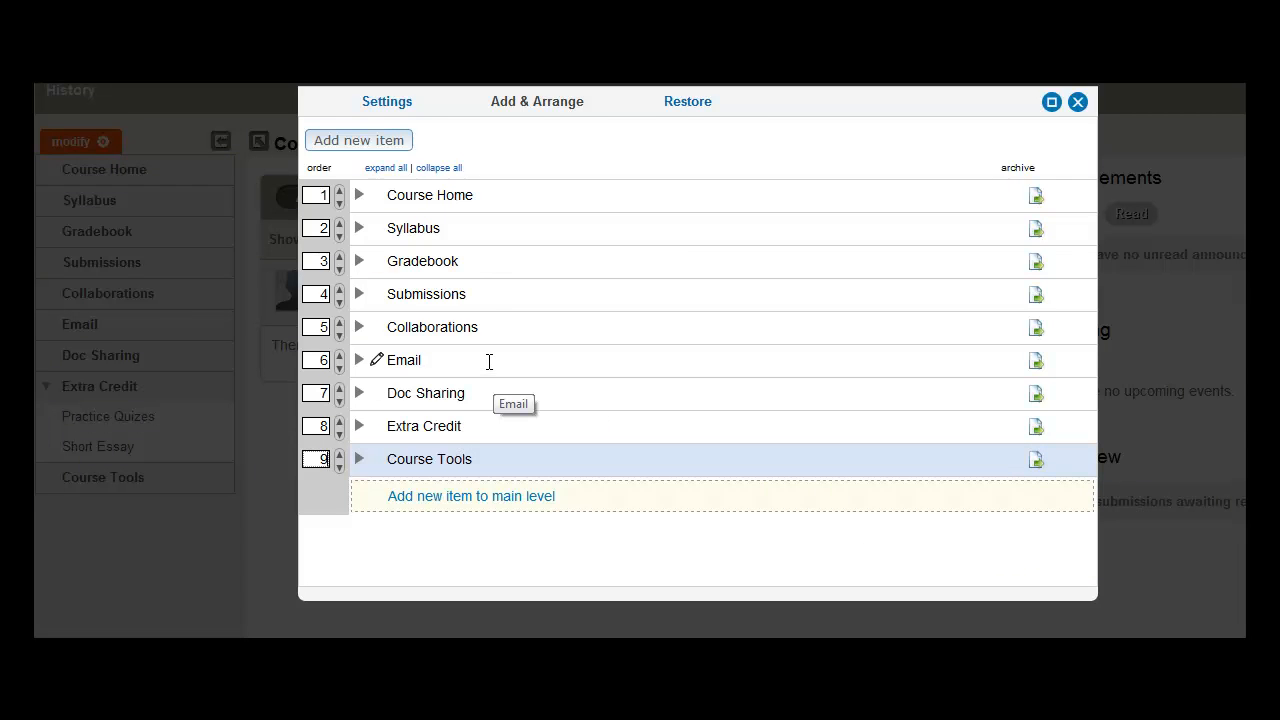
mouse_move(483, 385)
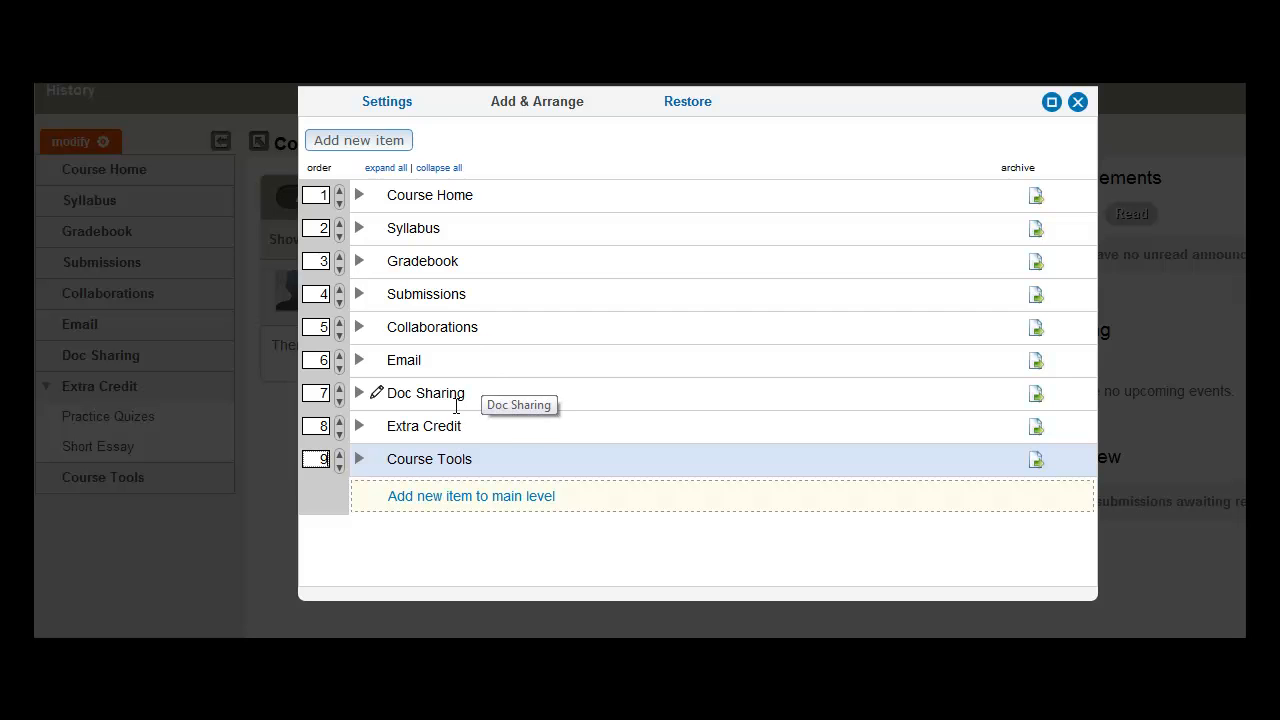
mouse_move(444, 465)
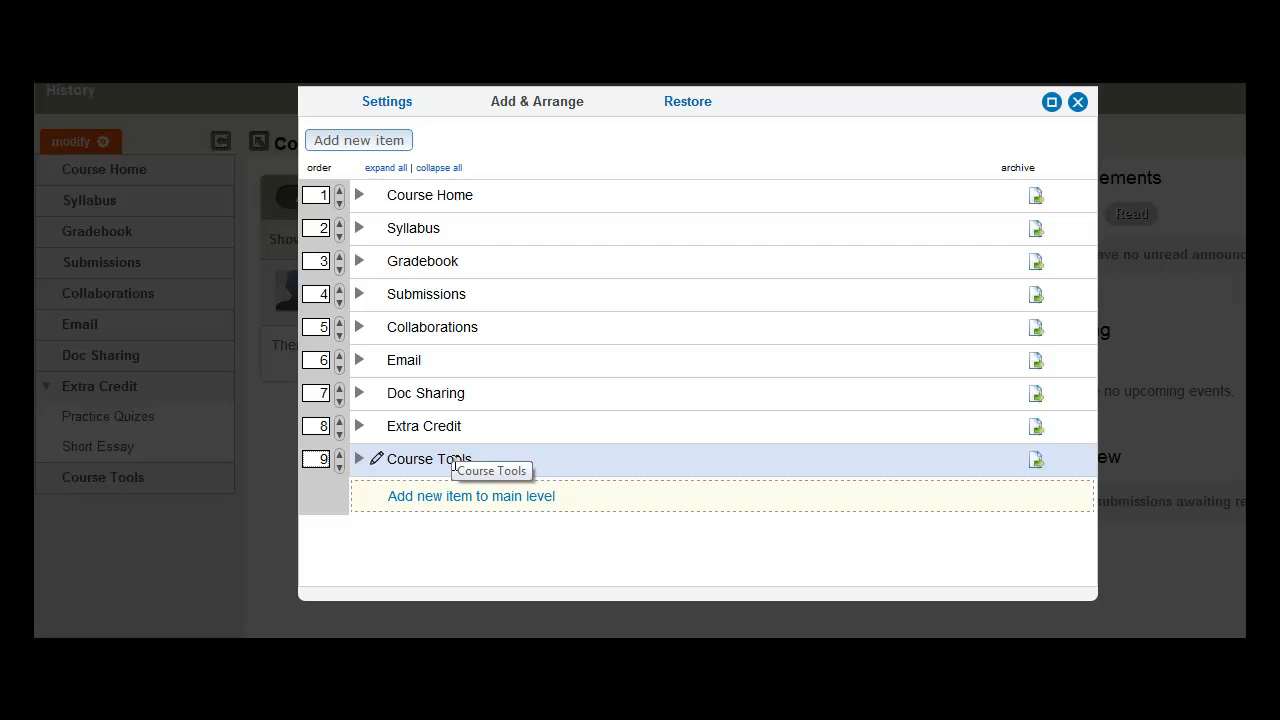
mouse_move(377, 359)
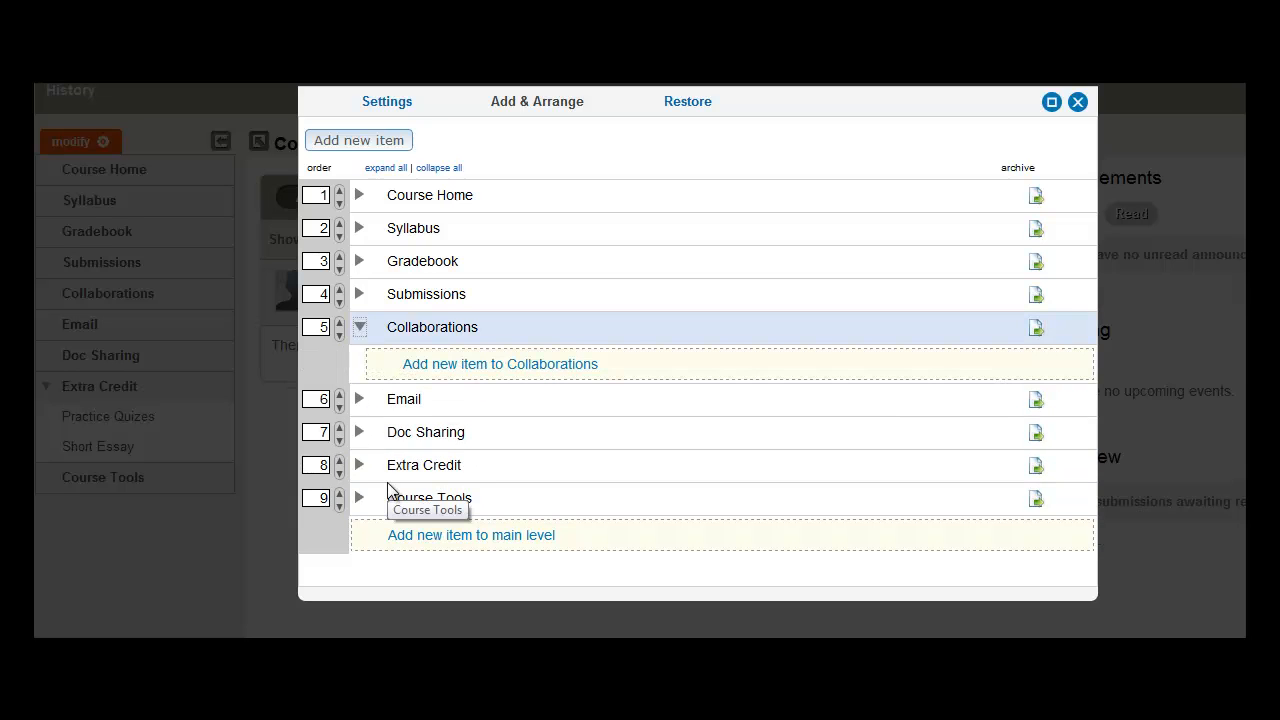
mouse_move(352, 350)
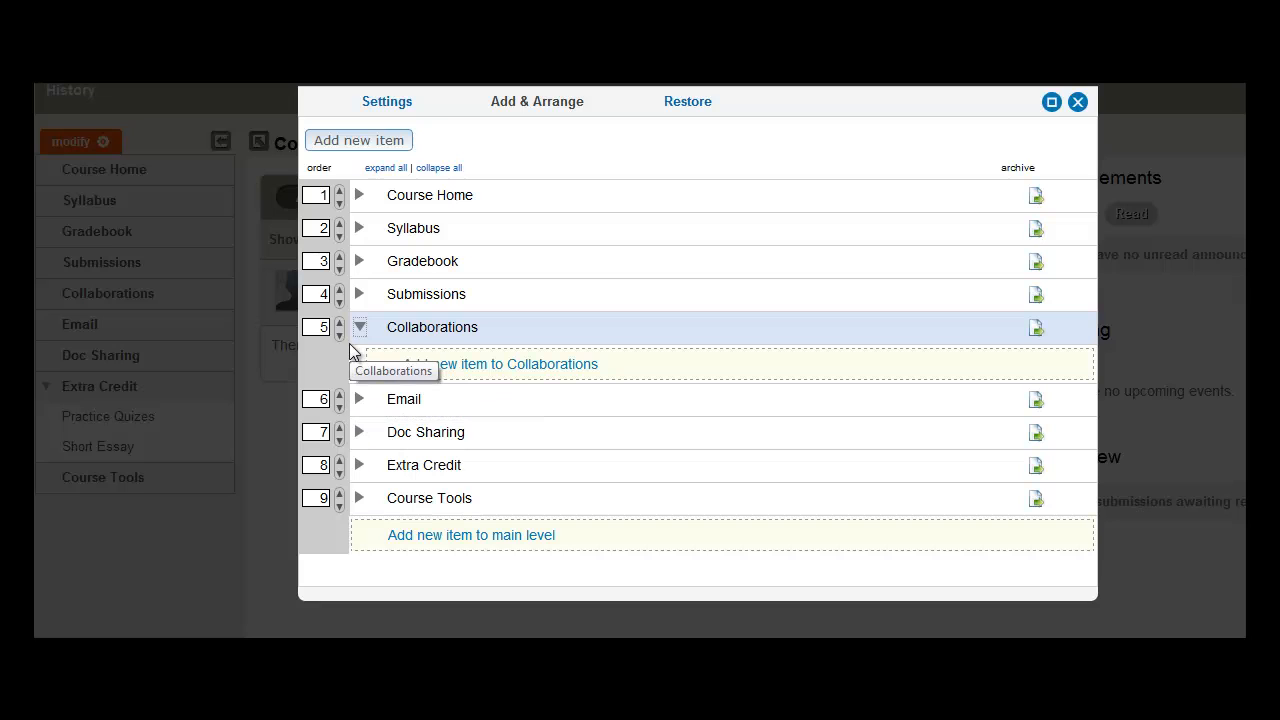
mouse_move(565, 363)
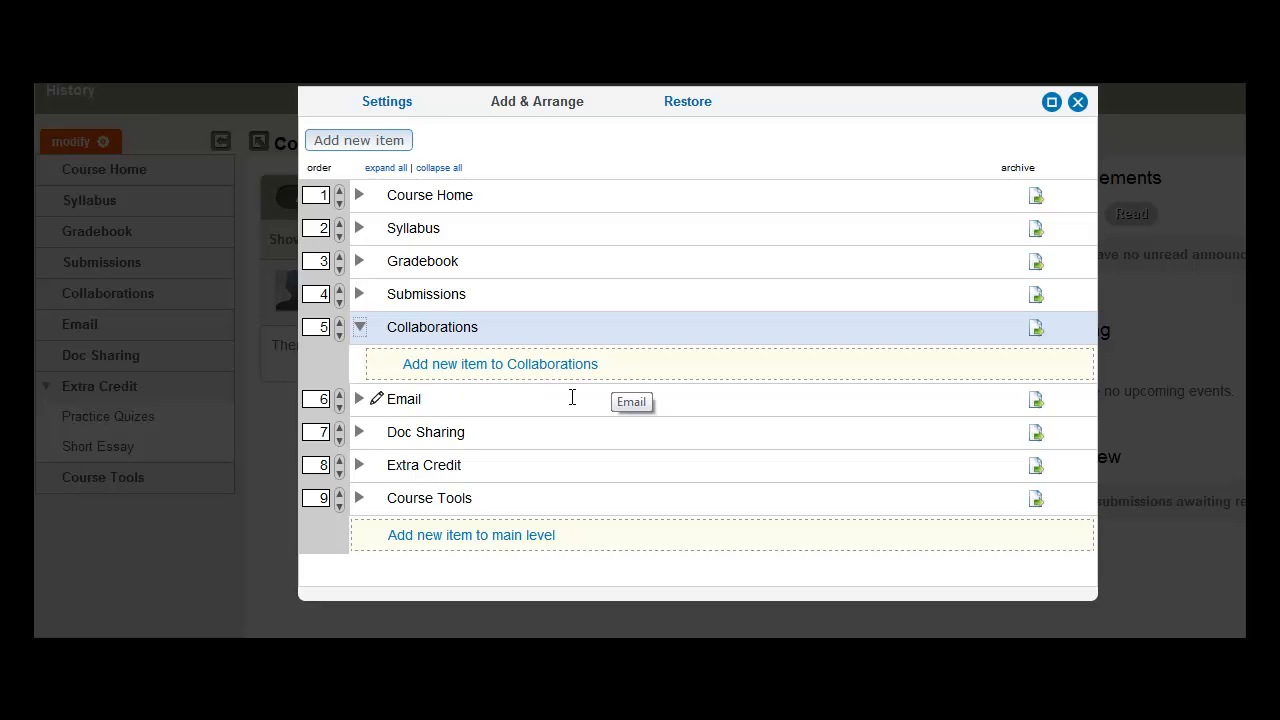
mouse_move(569, 375)
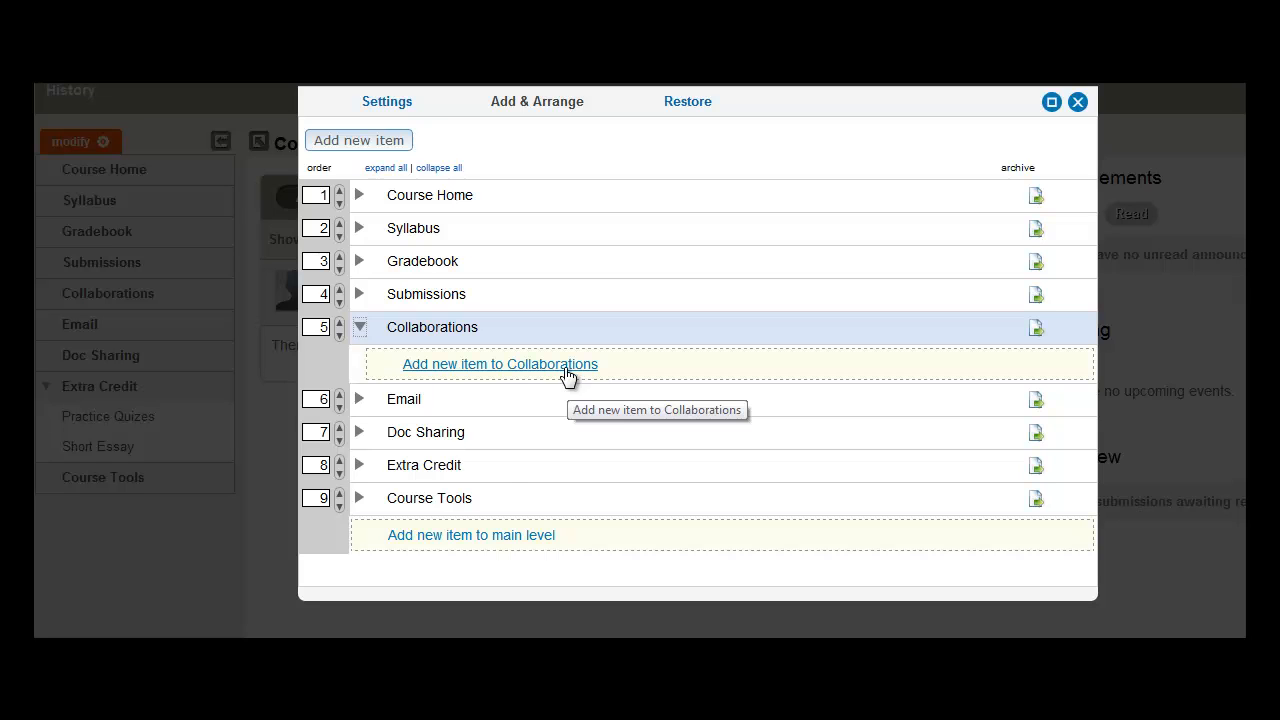
mouse_move(358, 420)
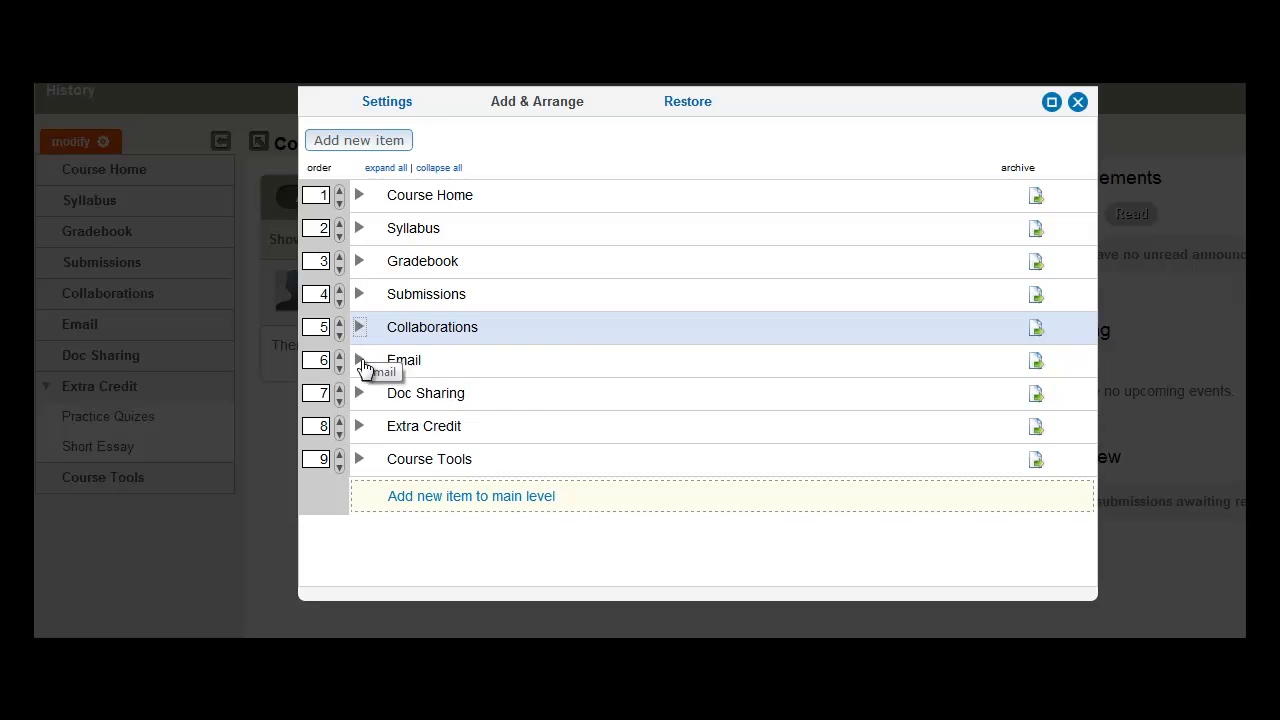
Step: Expand Course Tools and move Collaborations down until it nests inside Course Tools
left_click(358, 459)
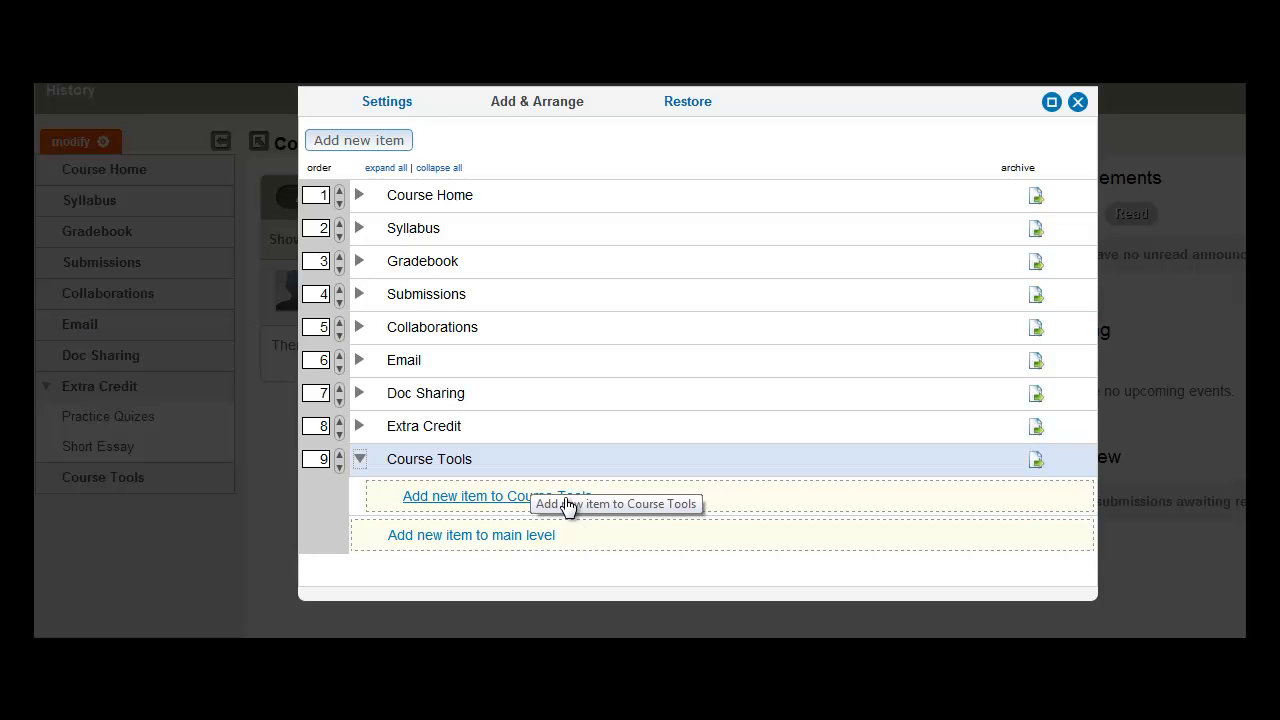
mouse_move(372, 358)
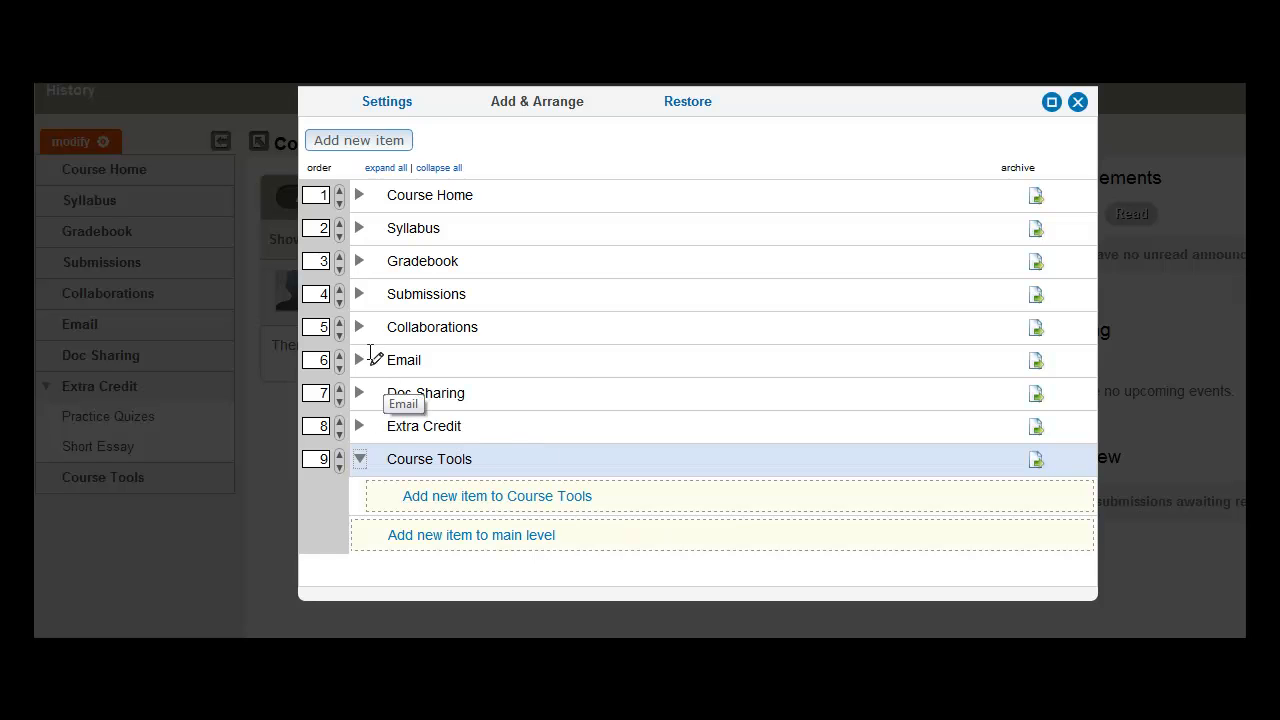
mouse_move(350, 345)
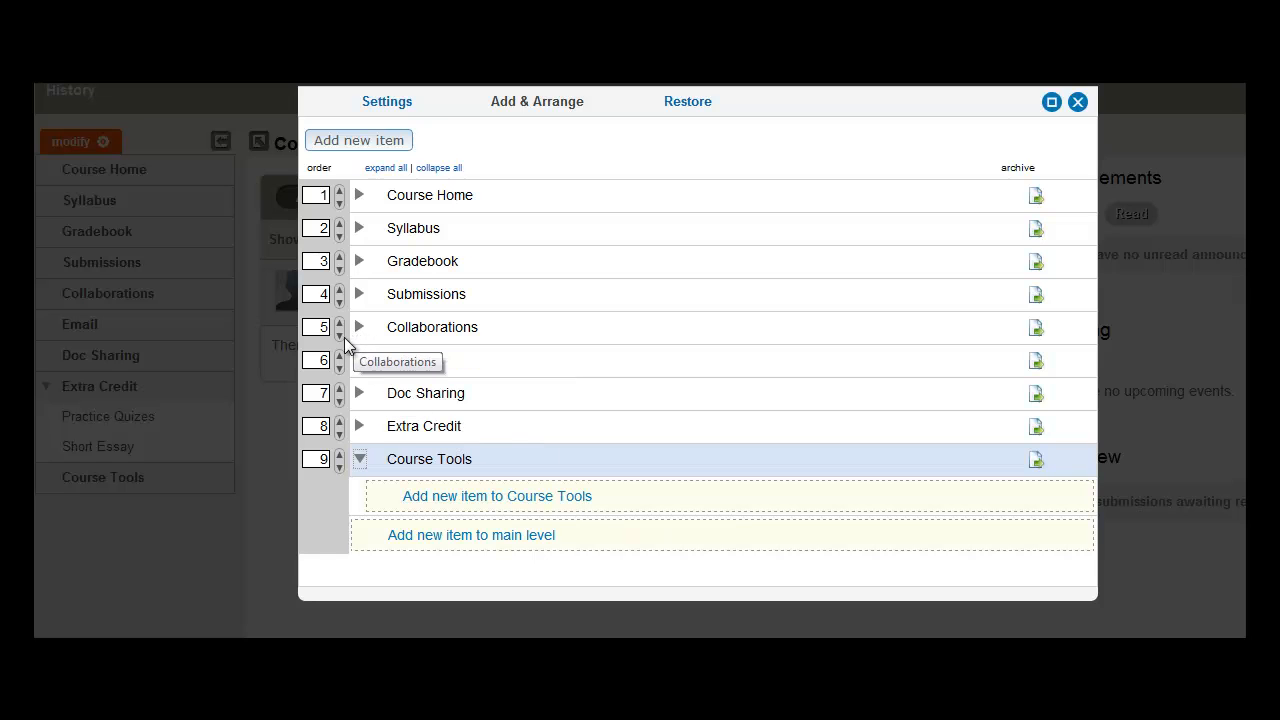
mouse_move(339, 332)
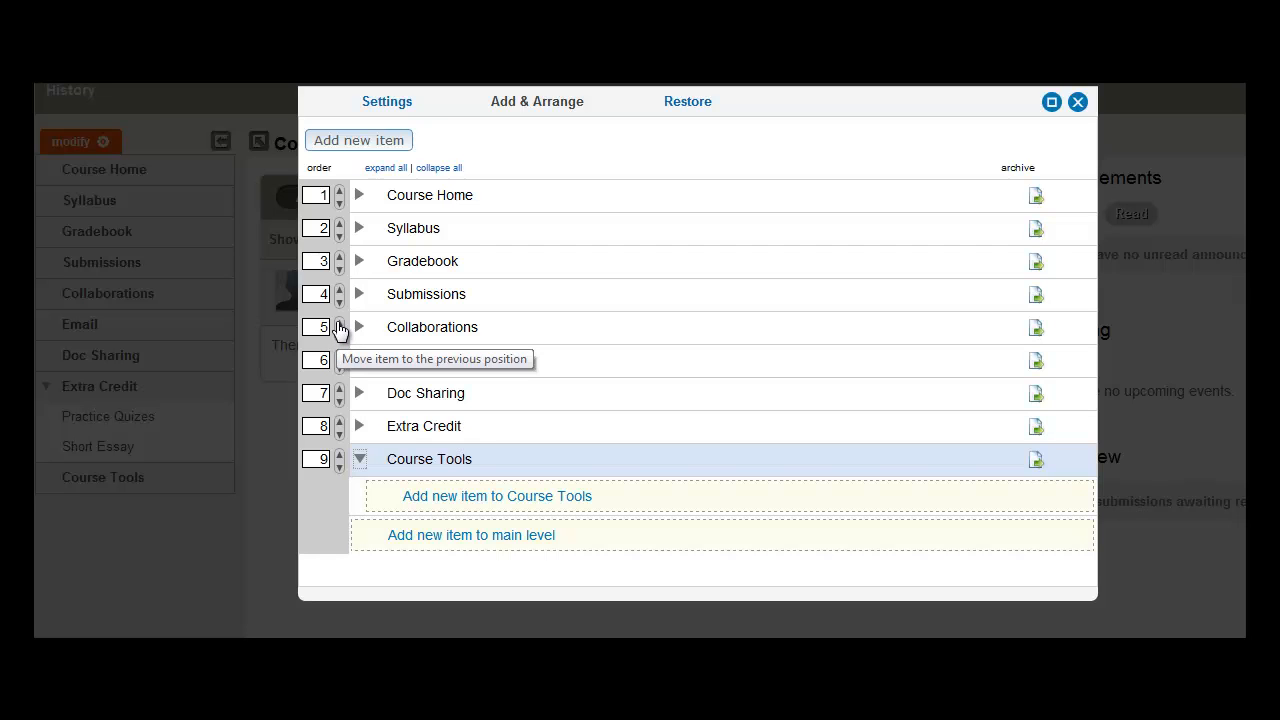
mouse_move(340, 333)
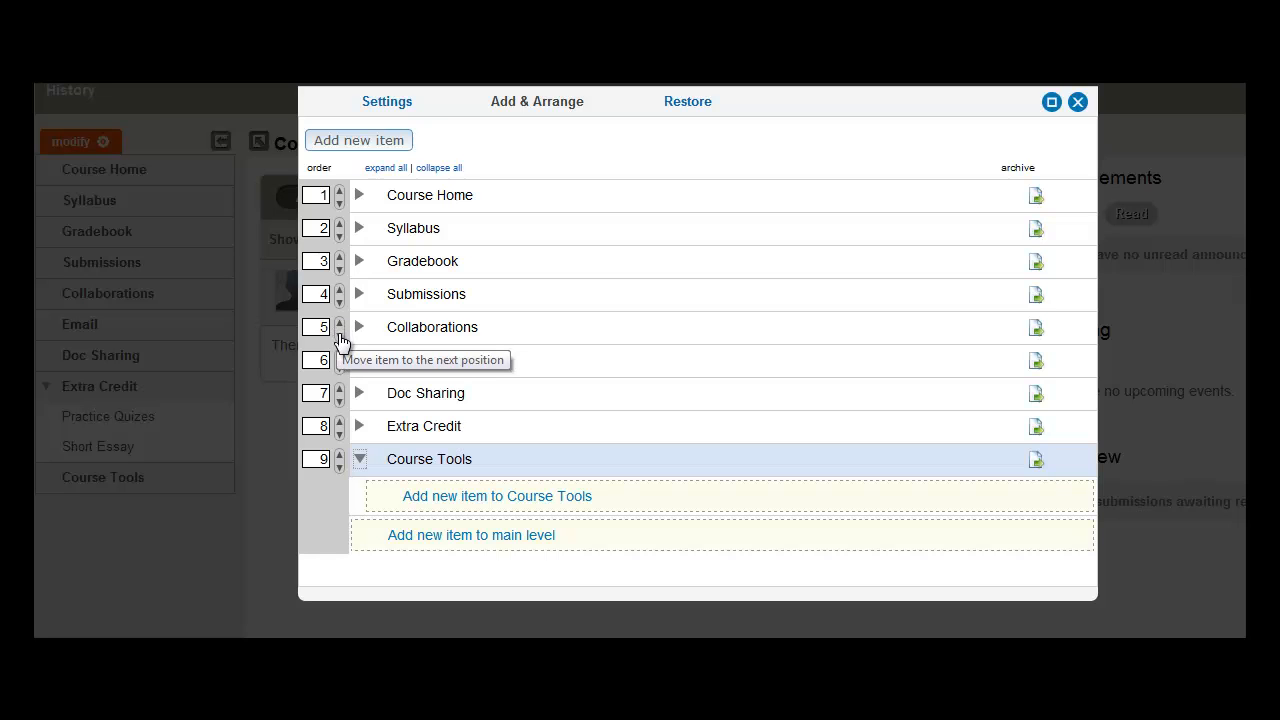
mouse_move(336, 330)
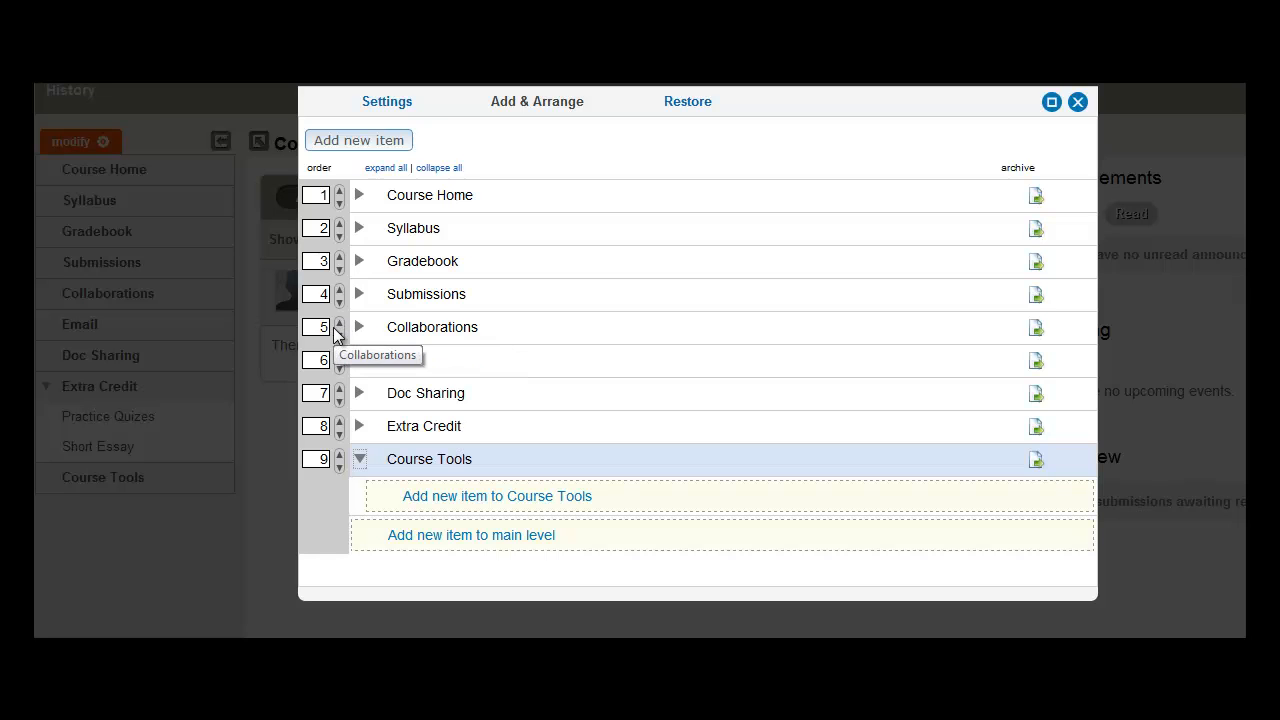
mouse_move(340, 335)
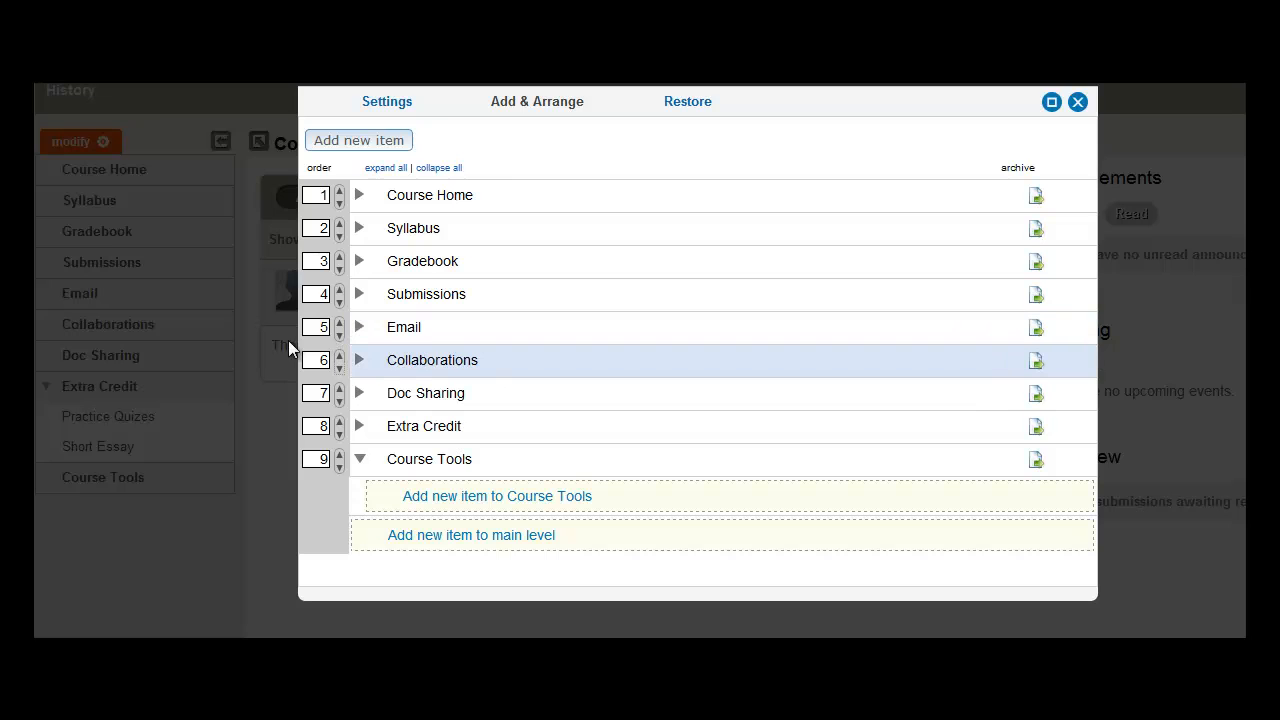
mouse_move(430, 360)
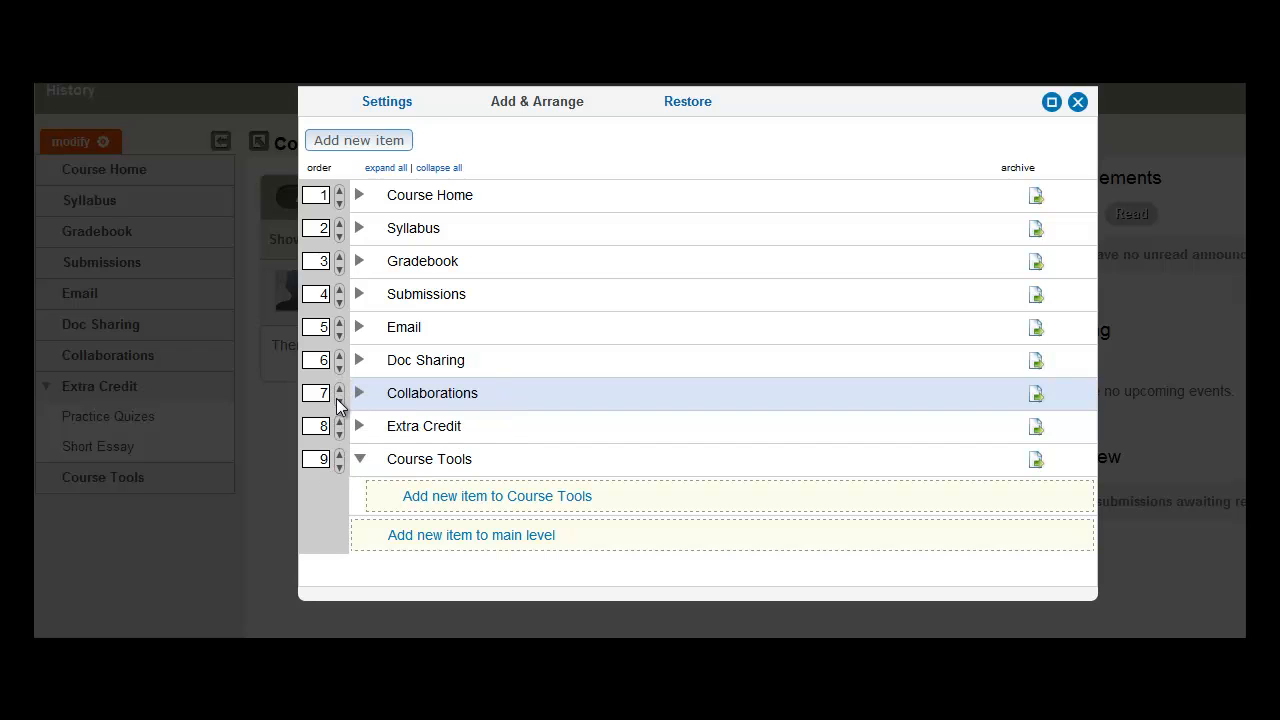
left_click(340, 398)
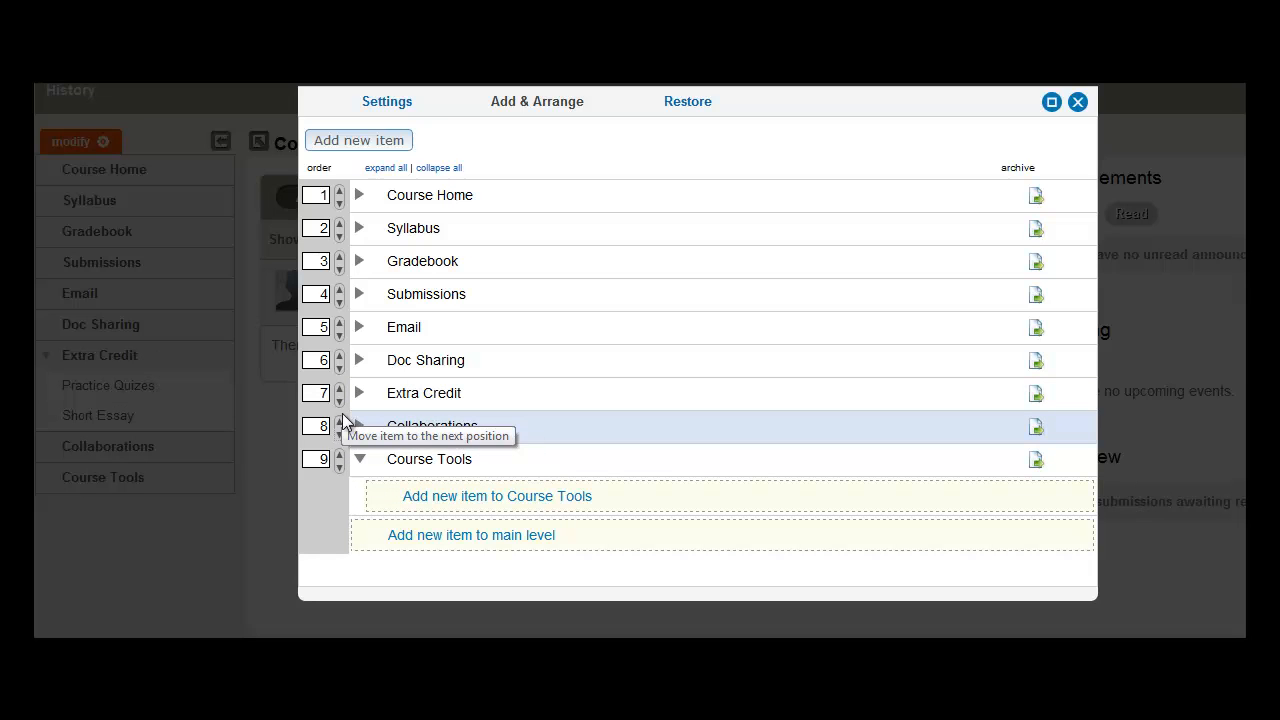
left_click(339, 421)
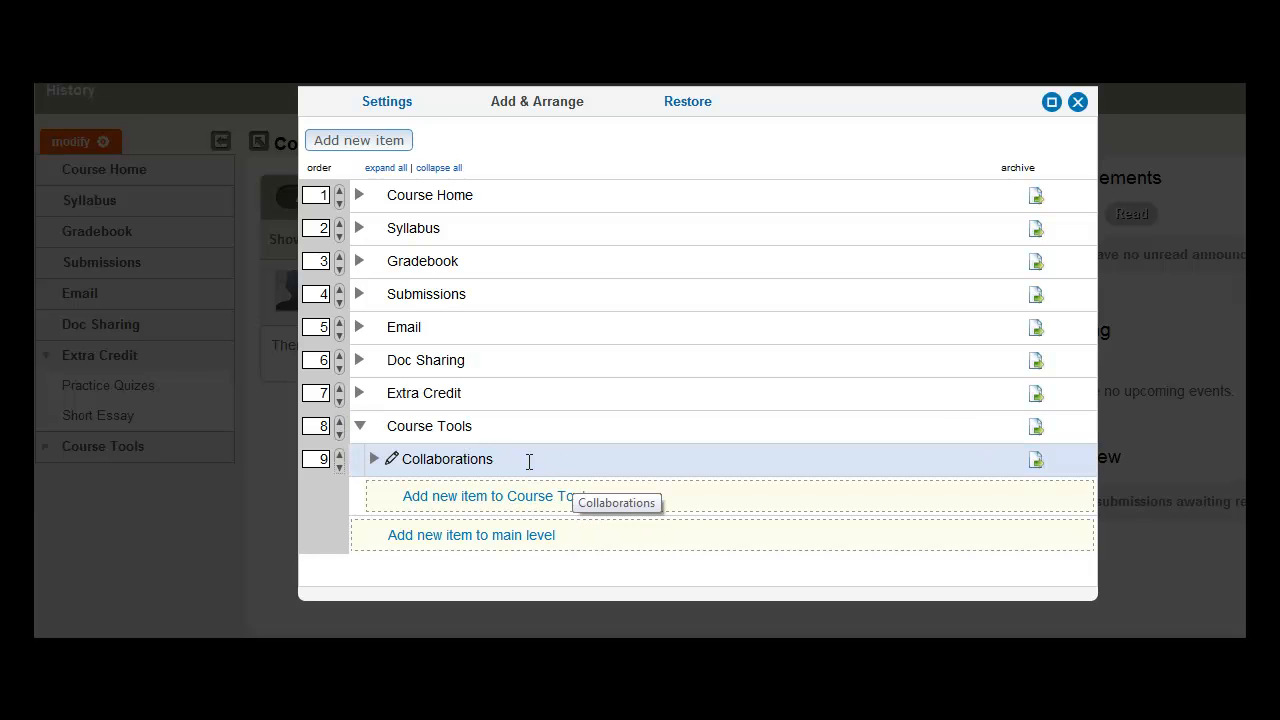
mouse_move(500, 447)
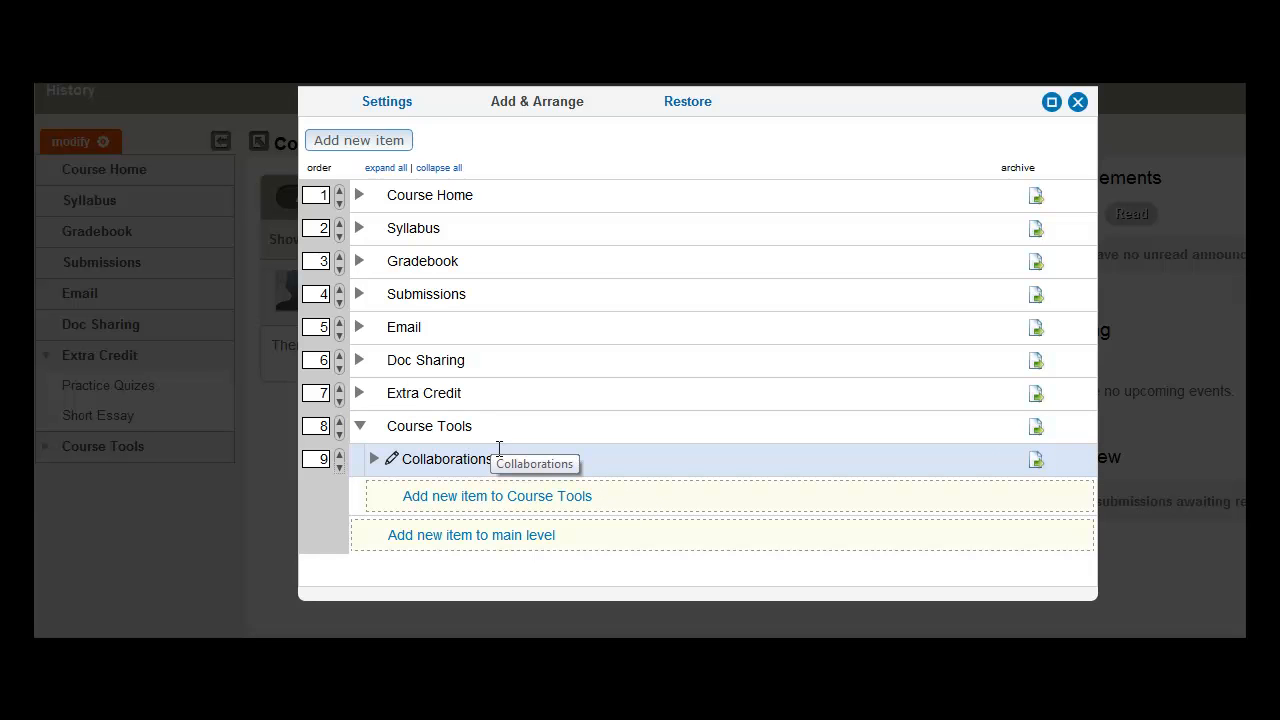
mouse_move(442, 360)
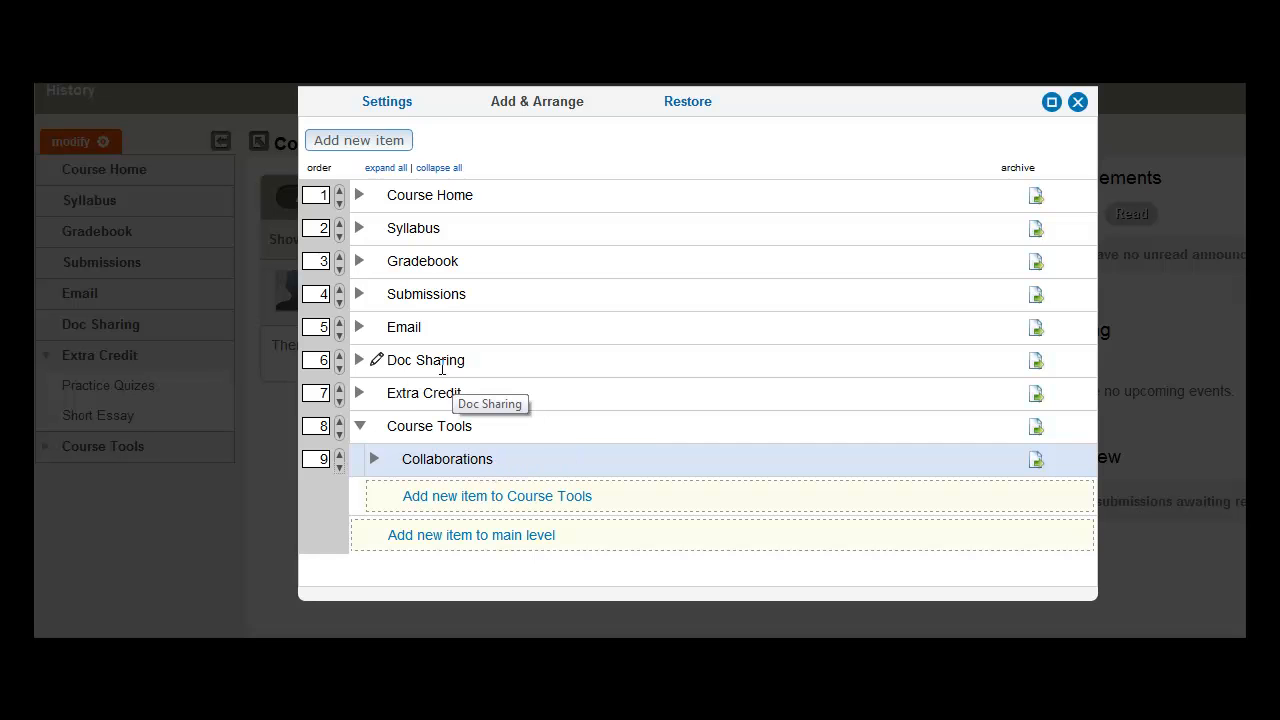
mouse_move(339, 378)
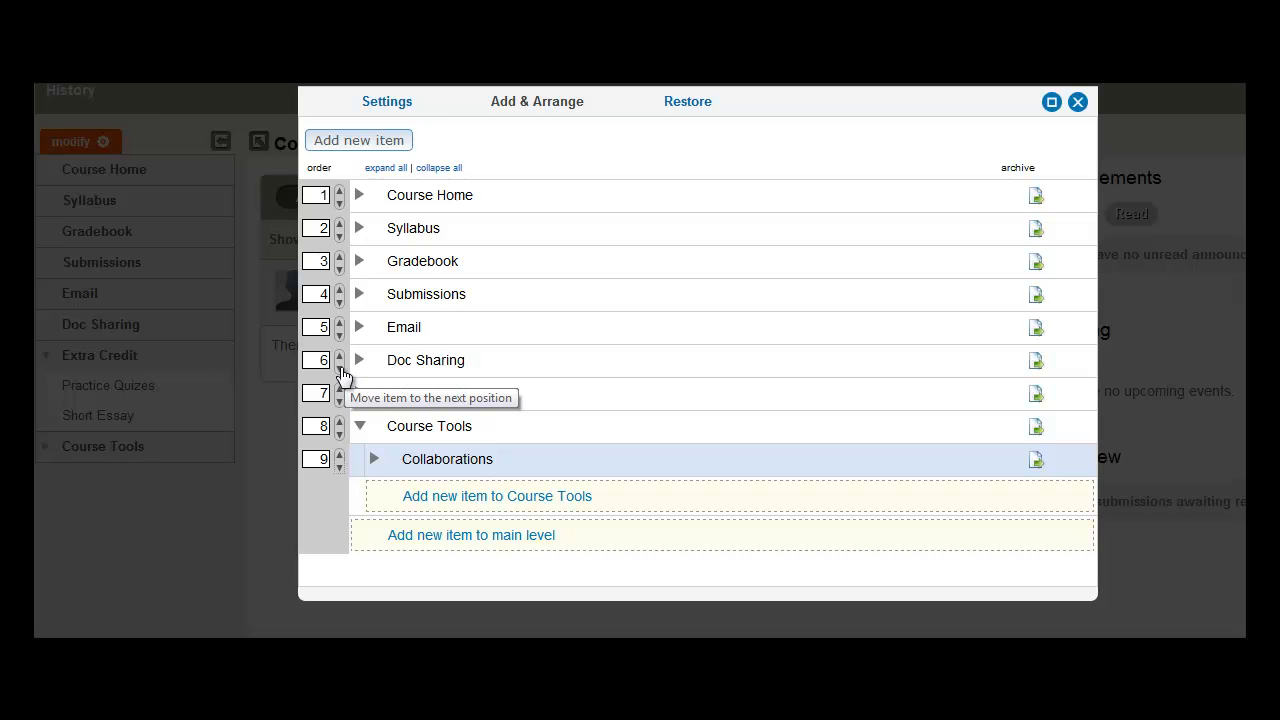
Step: Move Doc Sharing and then Email down so both nest under Course Tools
left_click(339, 366)
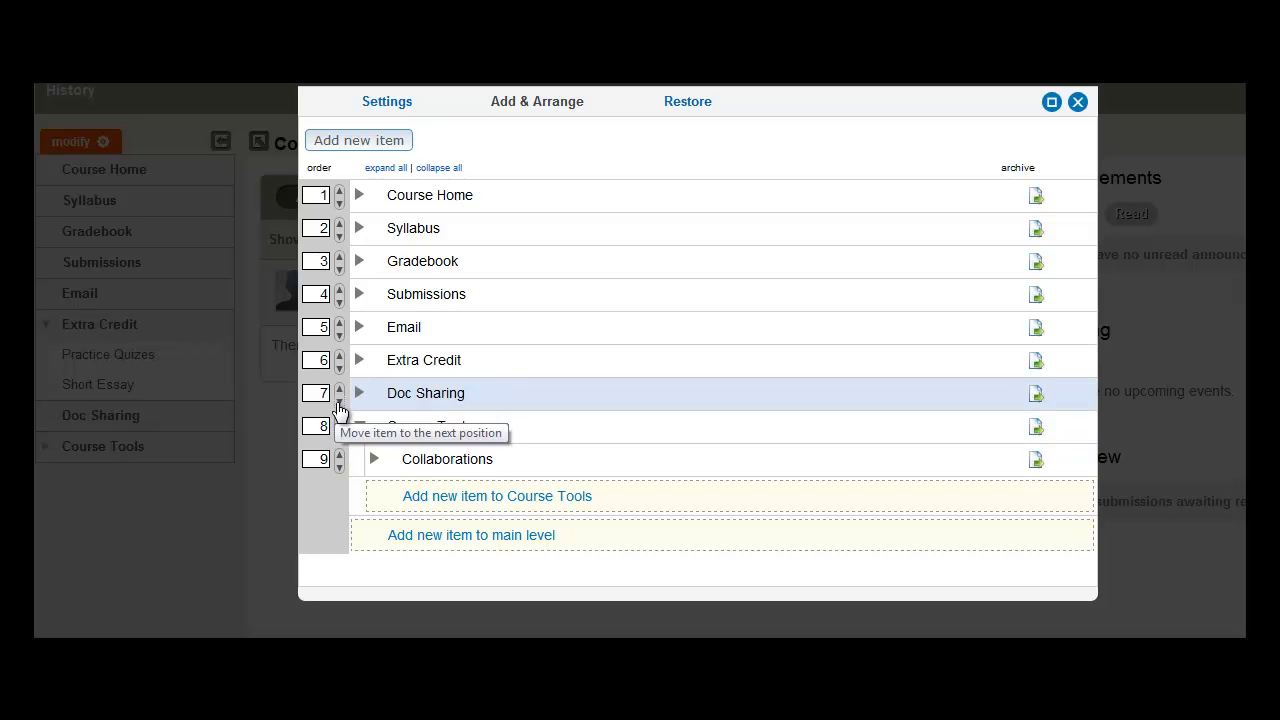
left_click(339, 399)
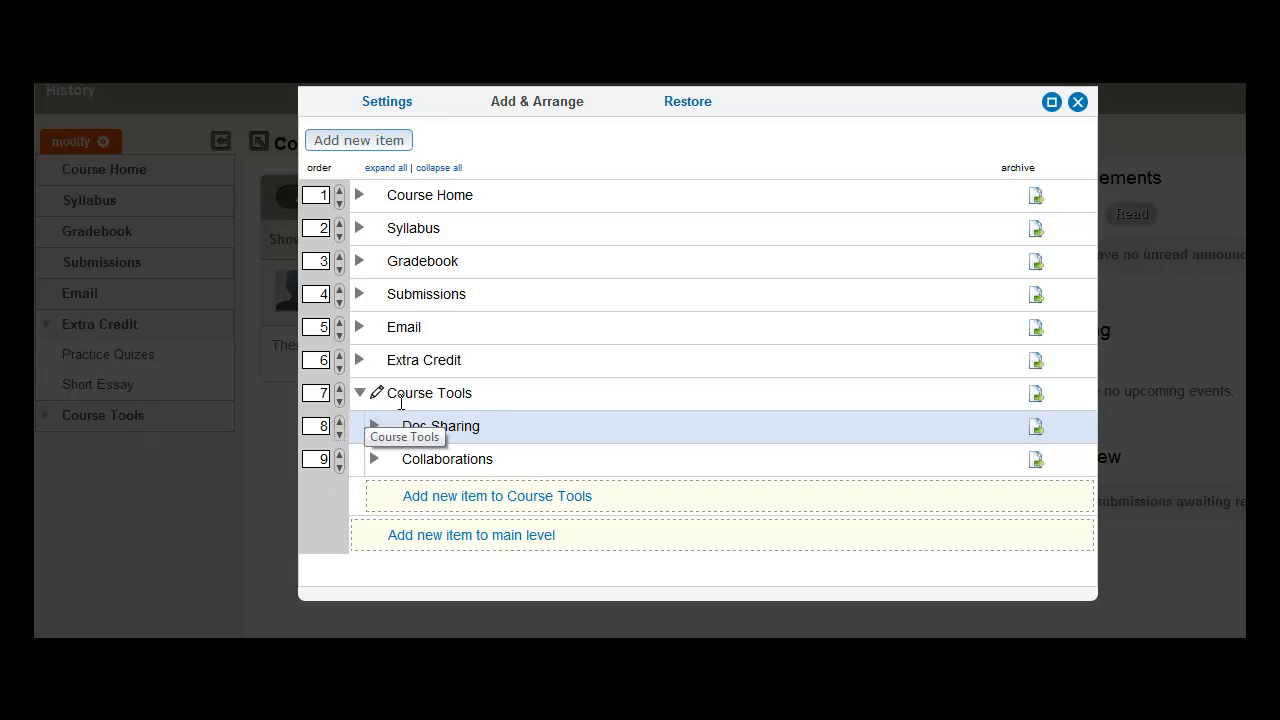
mouse_move(457, 359)
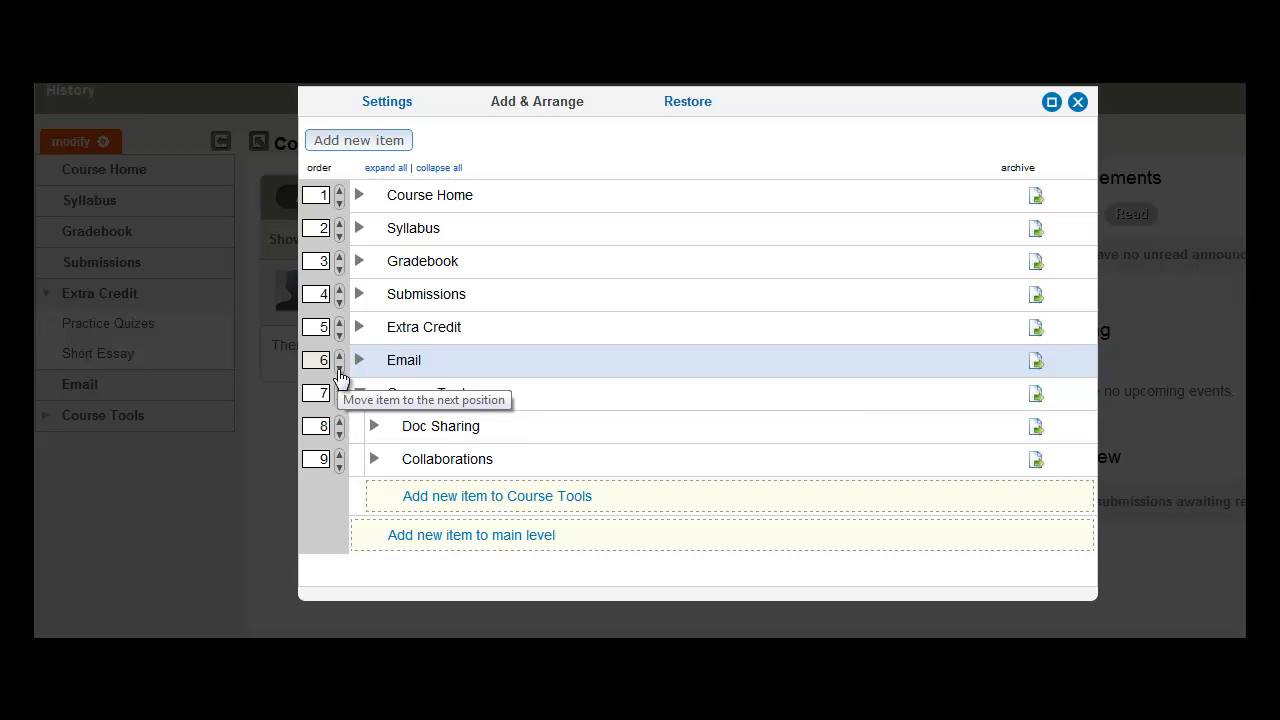
left_click(339, 367)
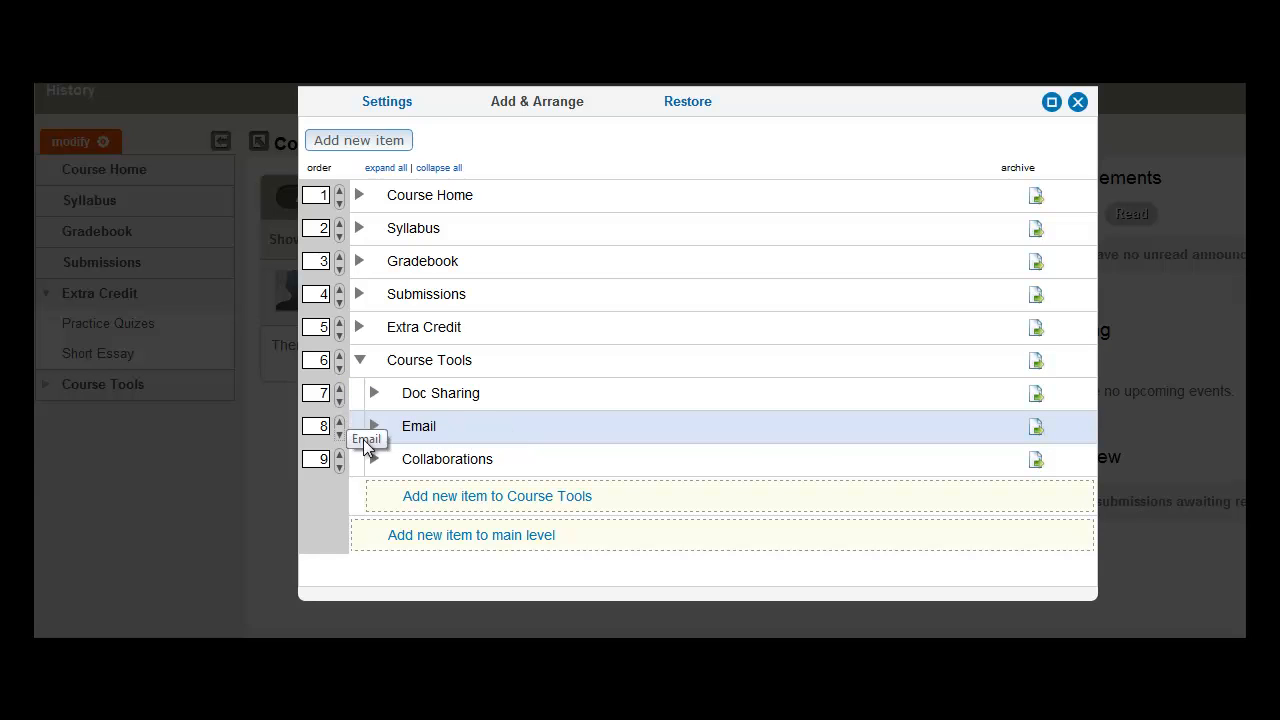
mouse_move(352, 440)
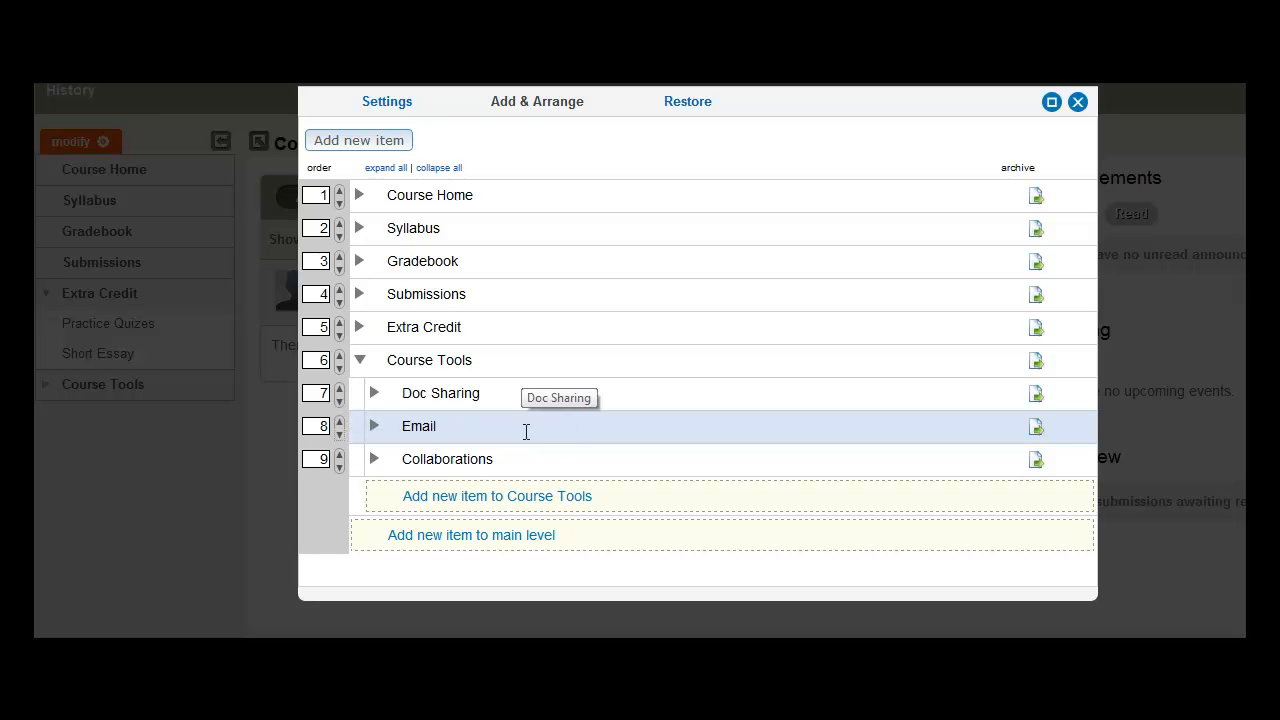
mouse_move(520, 480)
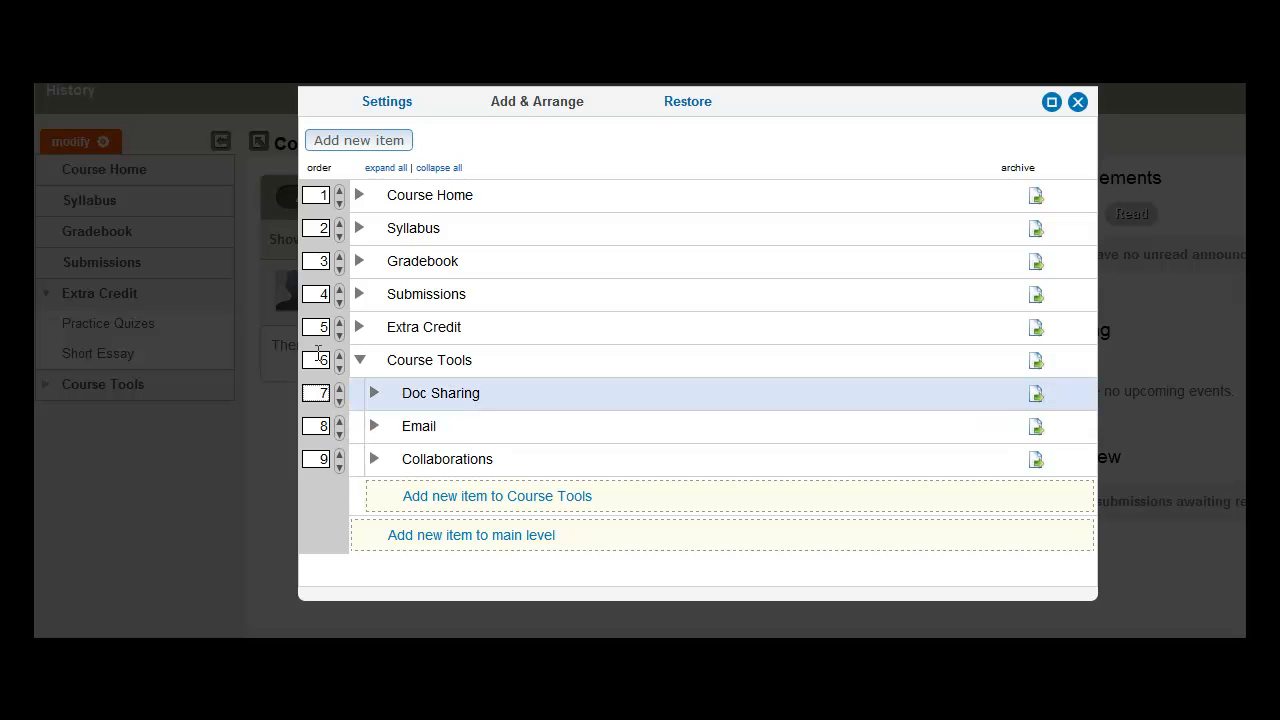
mouse_move(440, 392)
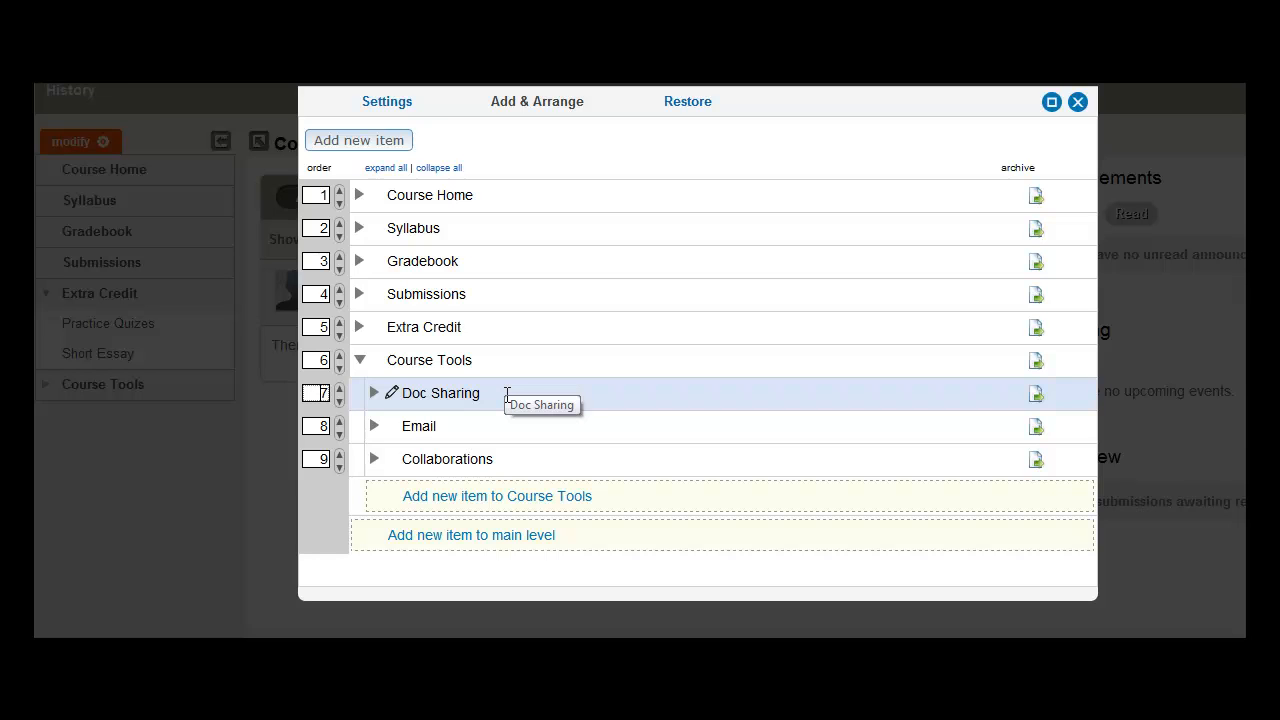
mouse_move(978, 126)
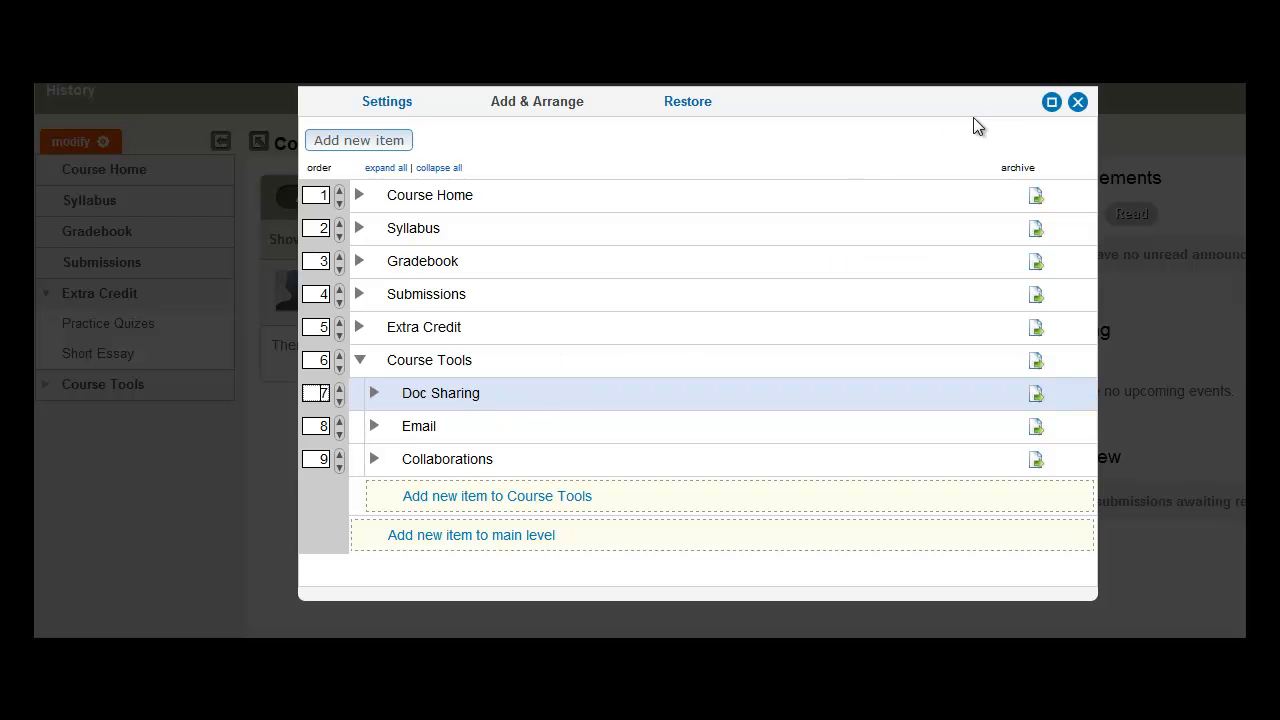
Step: Close the Add & Arrange dialog and expand Course Tools to show Doc Sharing, Email and Collaborations
left_click(1078, 102)
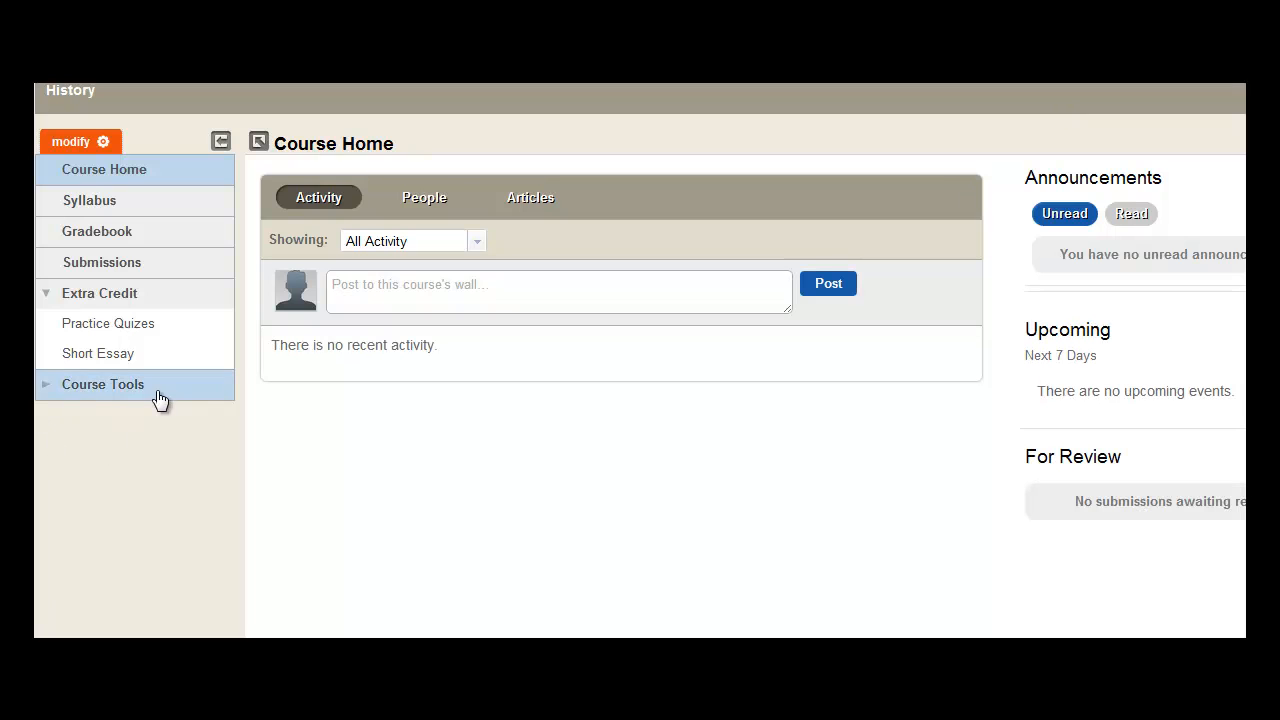
left_click(103, 384)
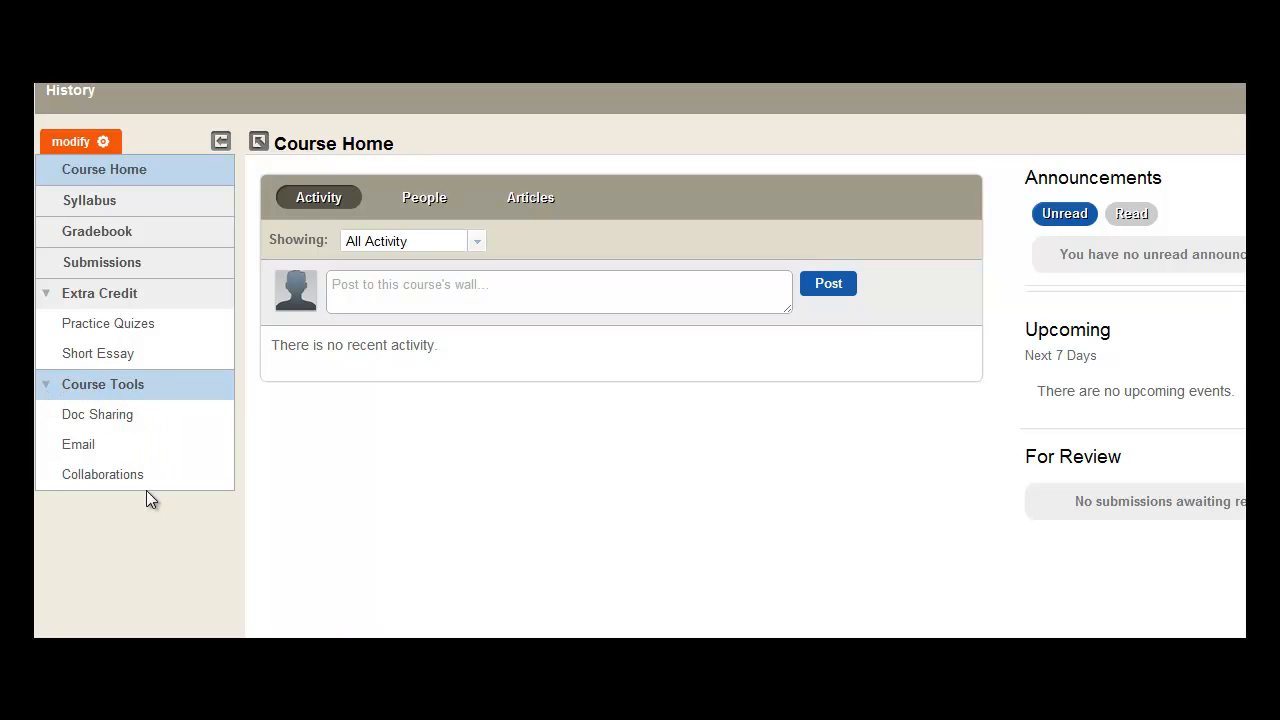
mouse_move(225, 505)
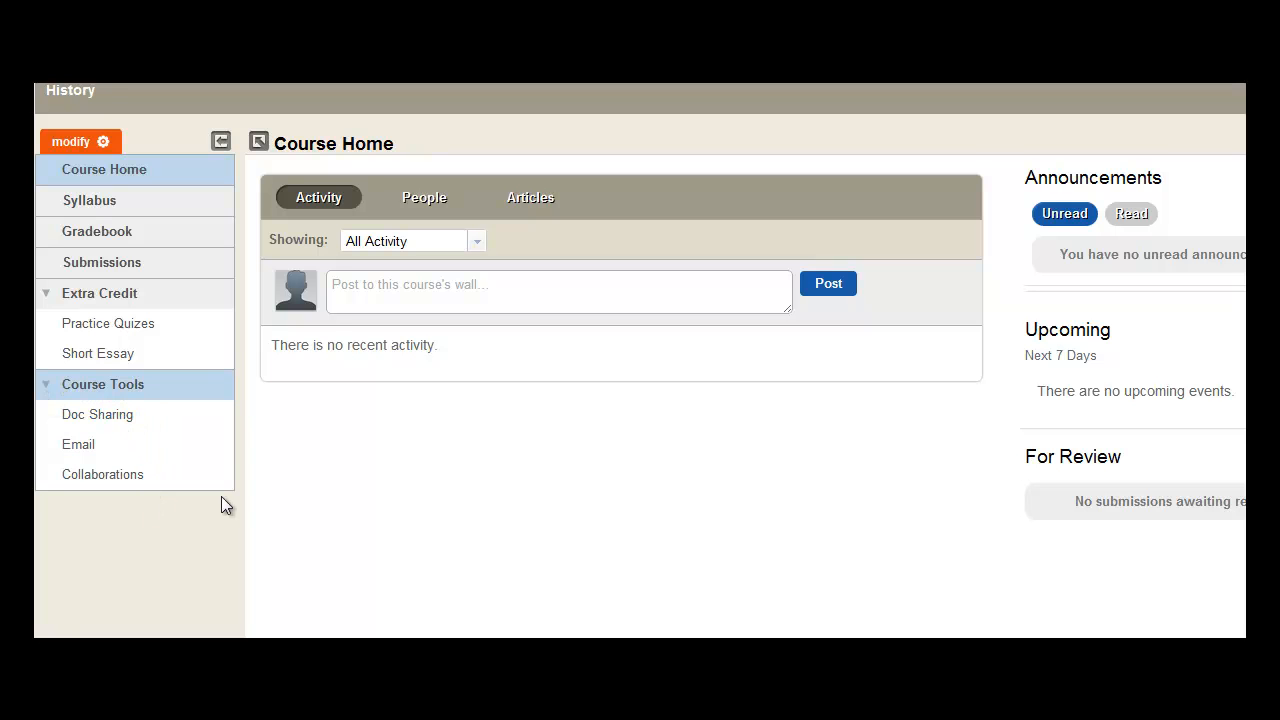